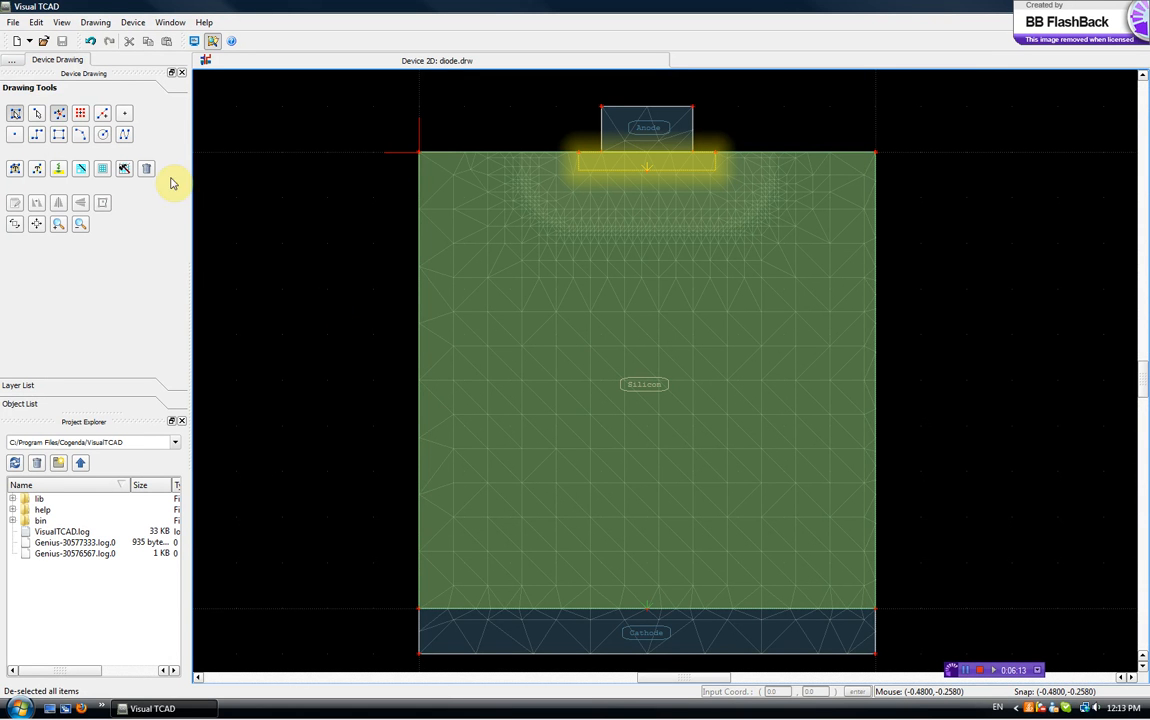
# - Show the list of new document types to start a device simulation
pyautogui.click(32, 40)
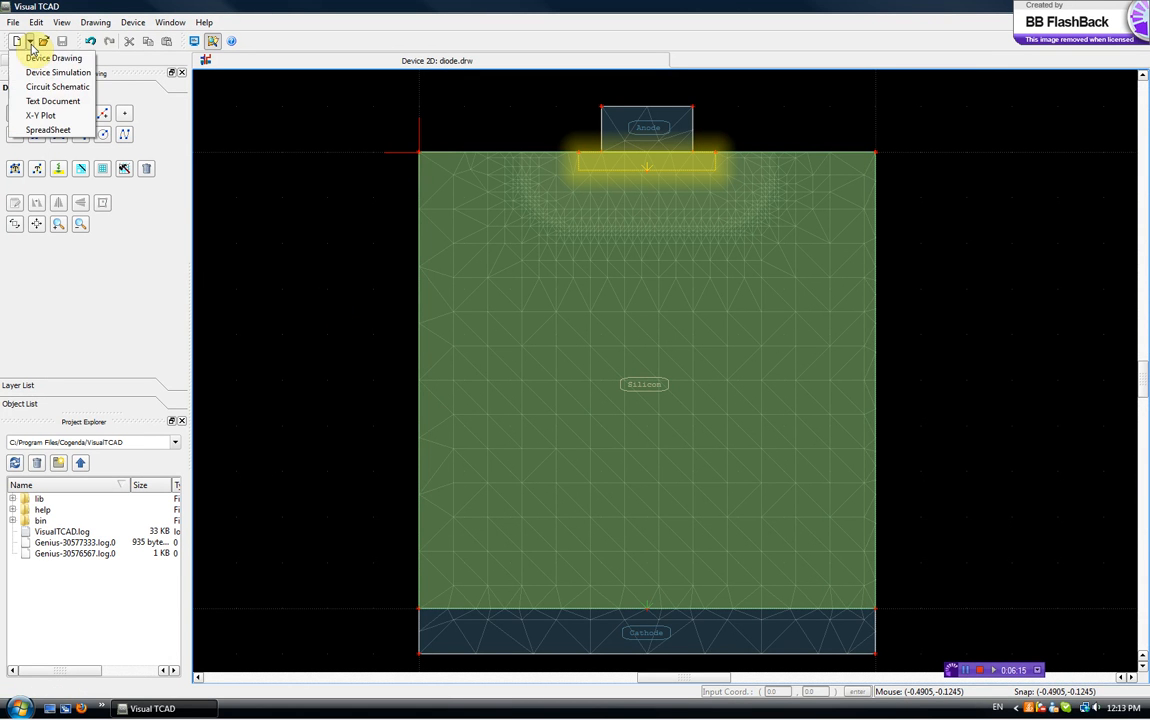
pyautogui.moveTo(56, 72)
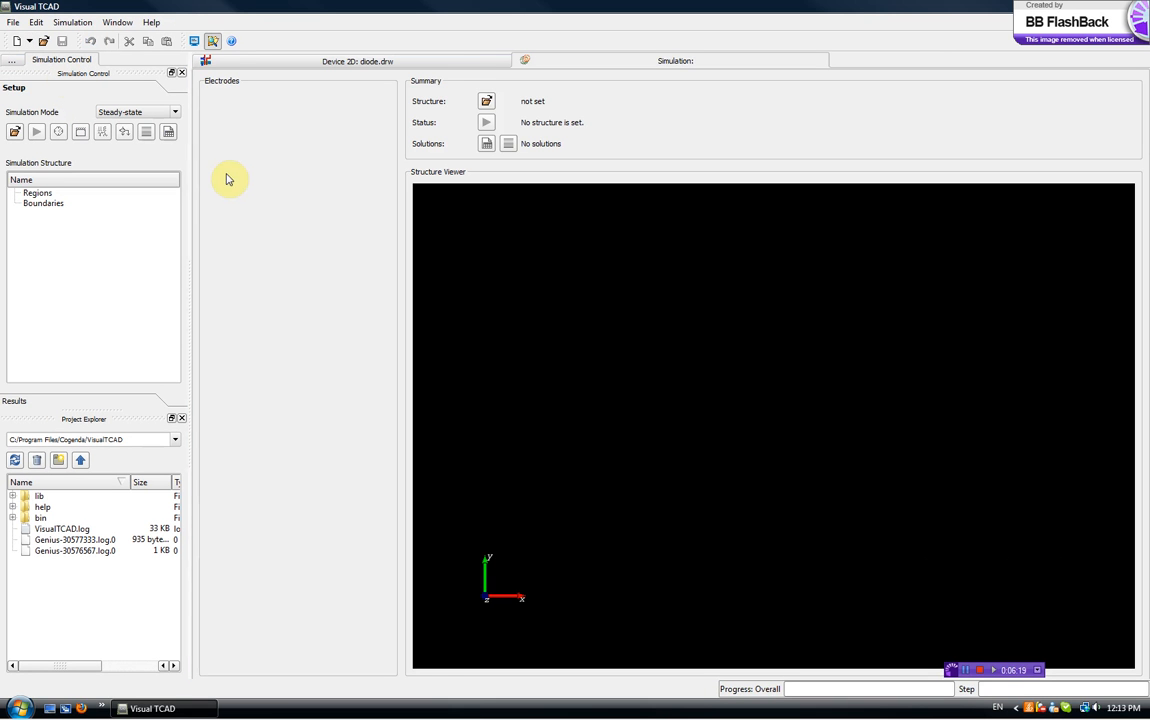
pyautogui.moveTo(644, 304)
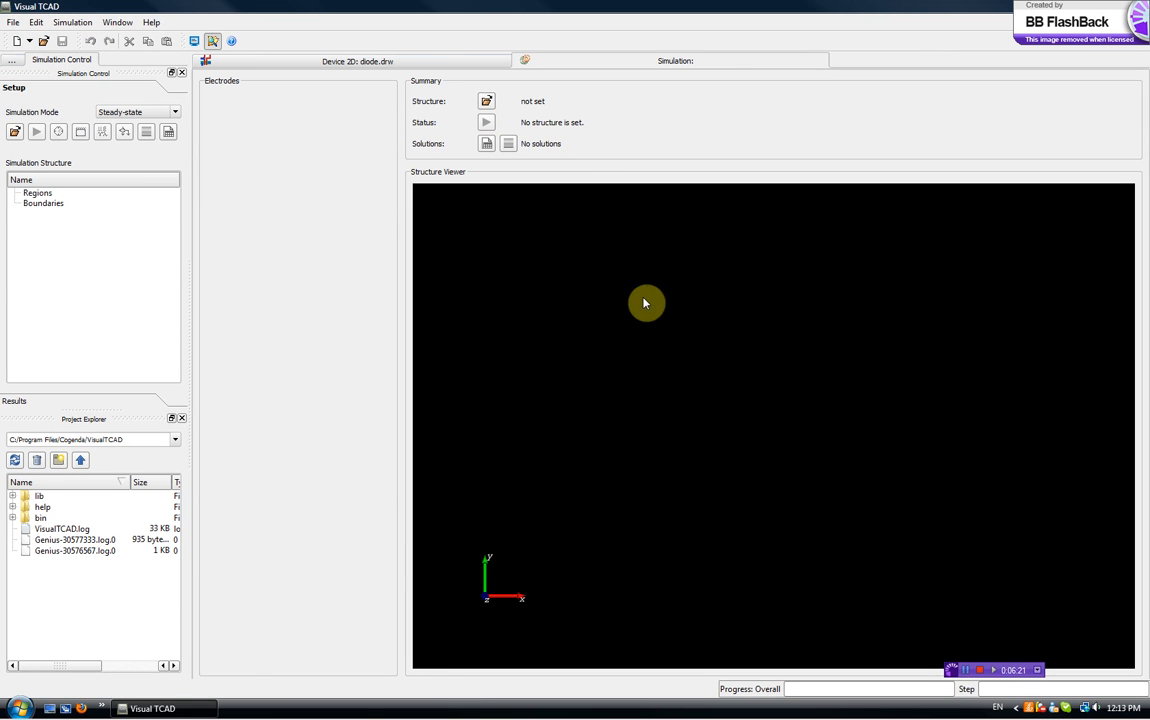
pyautogui.moveTo(420, 96)
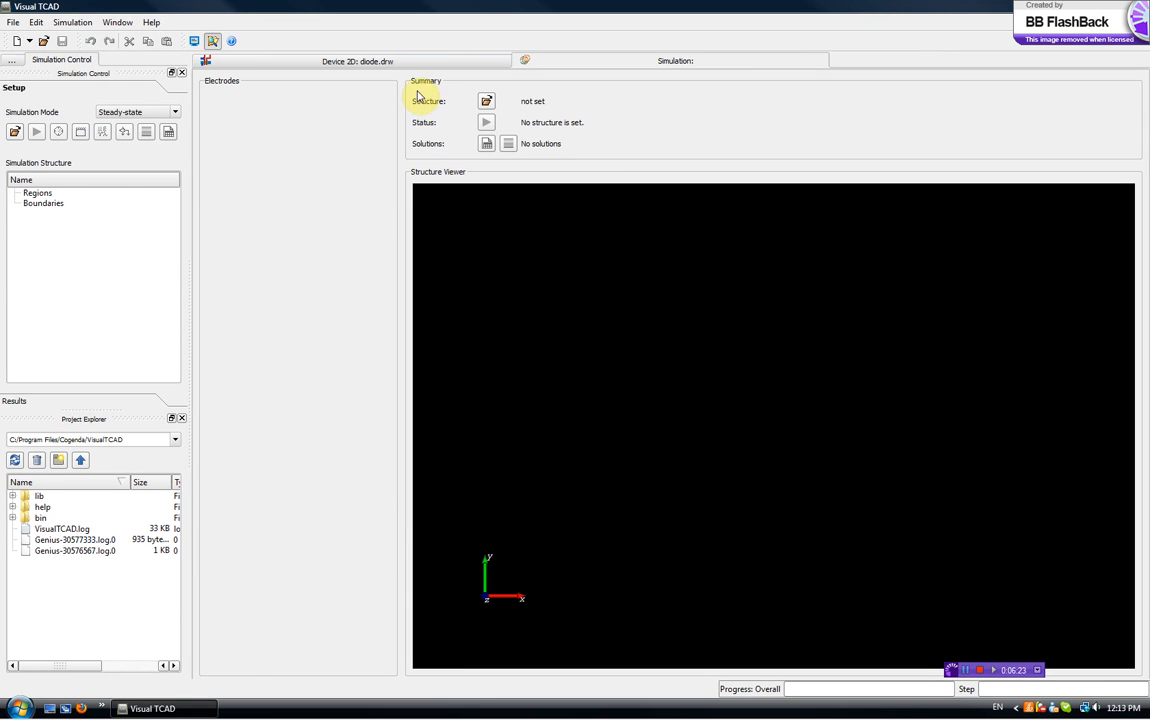
pyautogui.moveTo(488, 100)
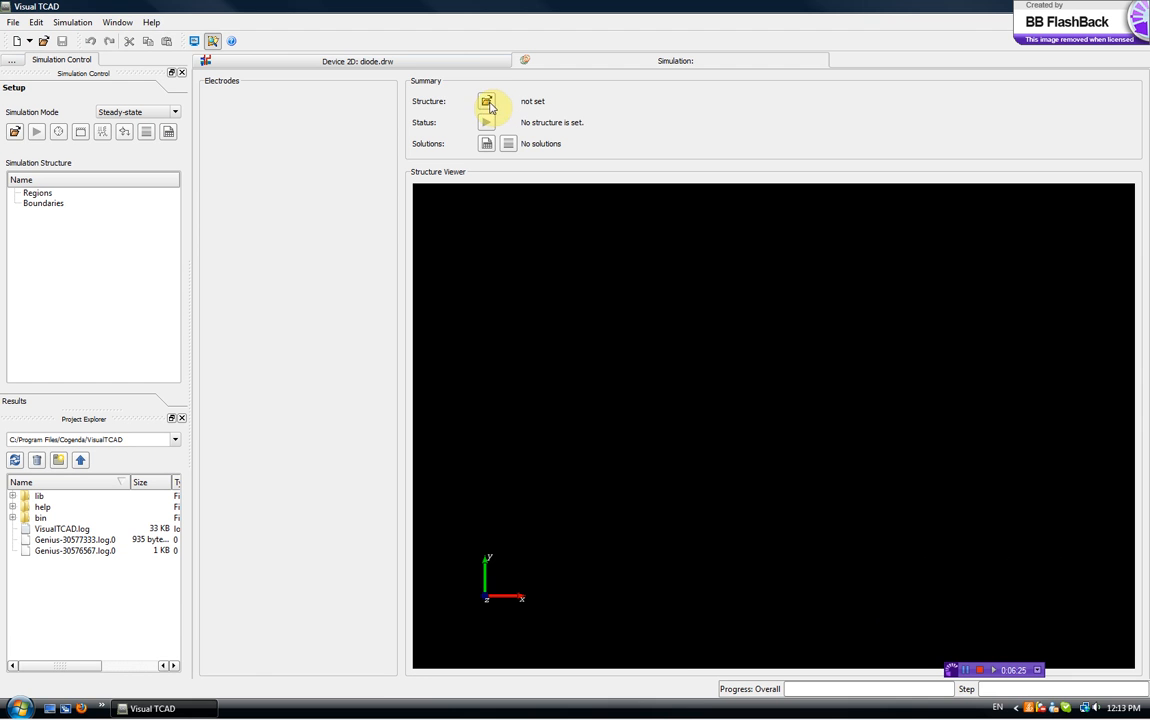
# - Load diode.tif as the simulation's device structure
pyautogui.click(488, 100)
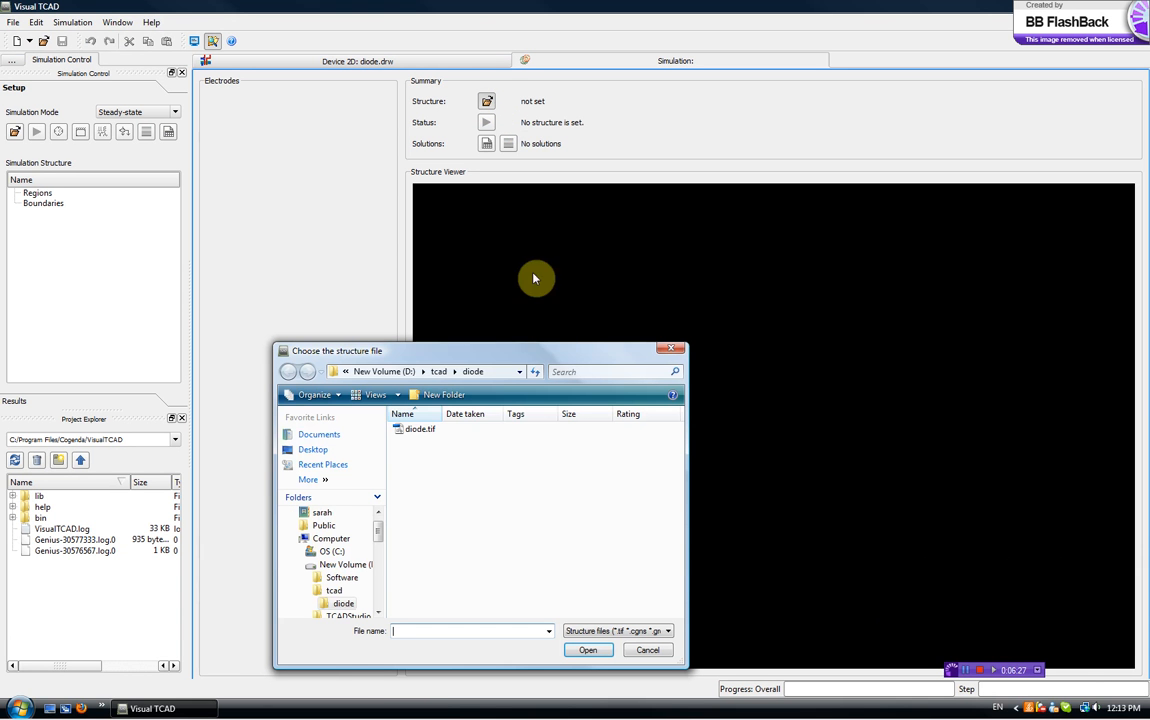
pyautogui.moveTo(420, 430)
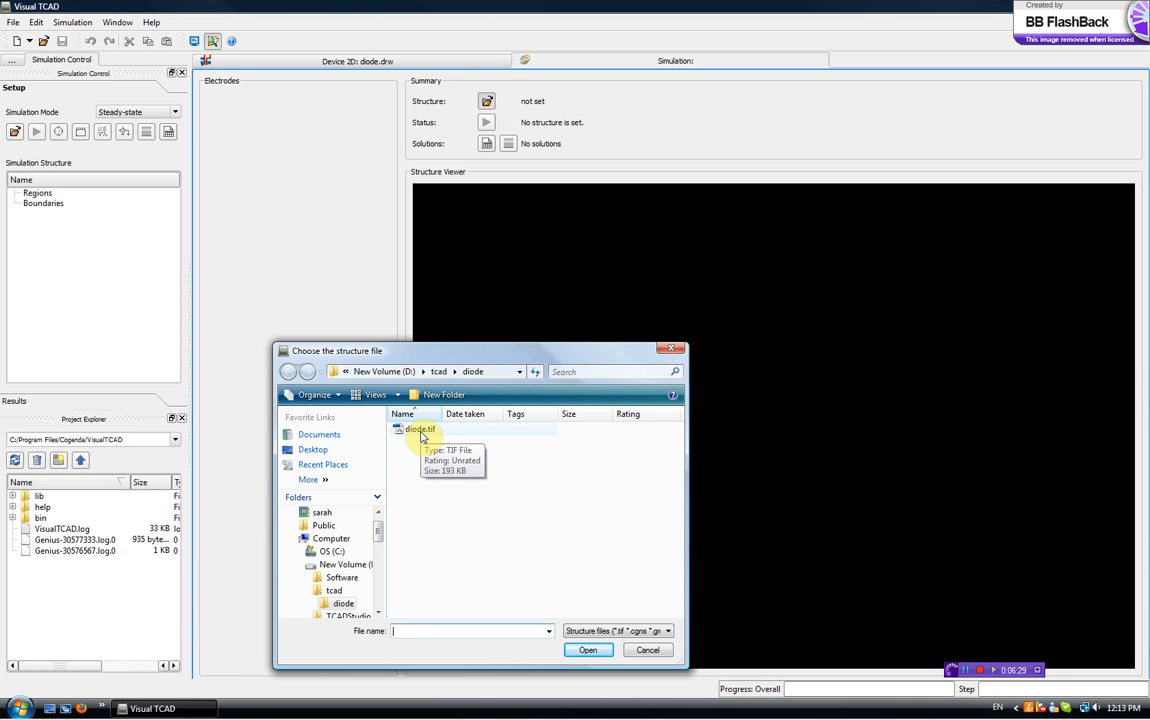
pyautogui.click(420, 428)
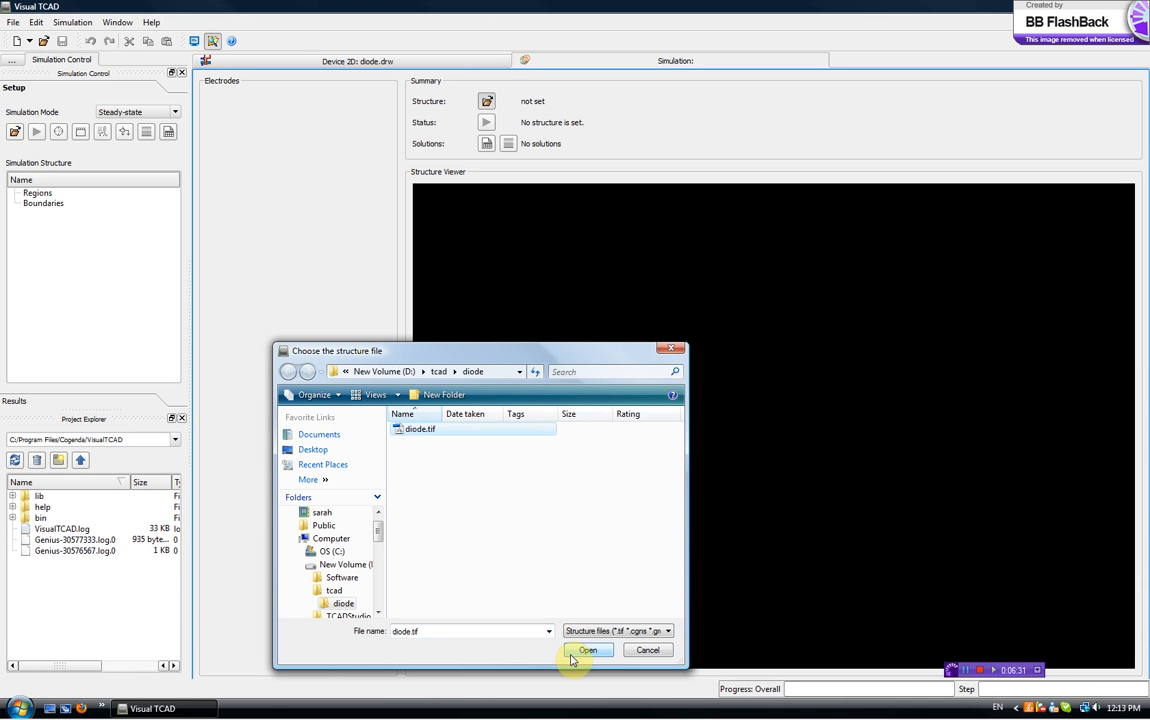
pyautogui.click(588, 650)
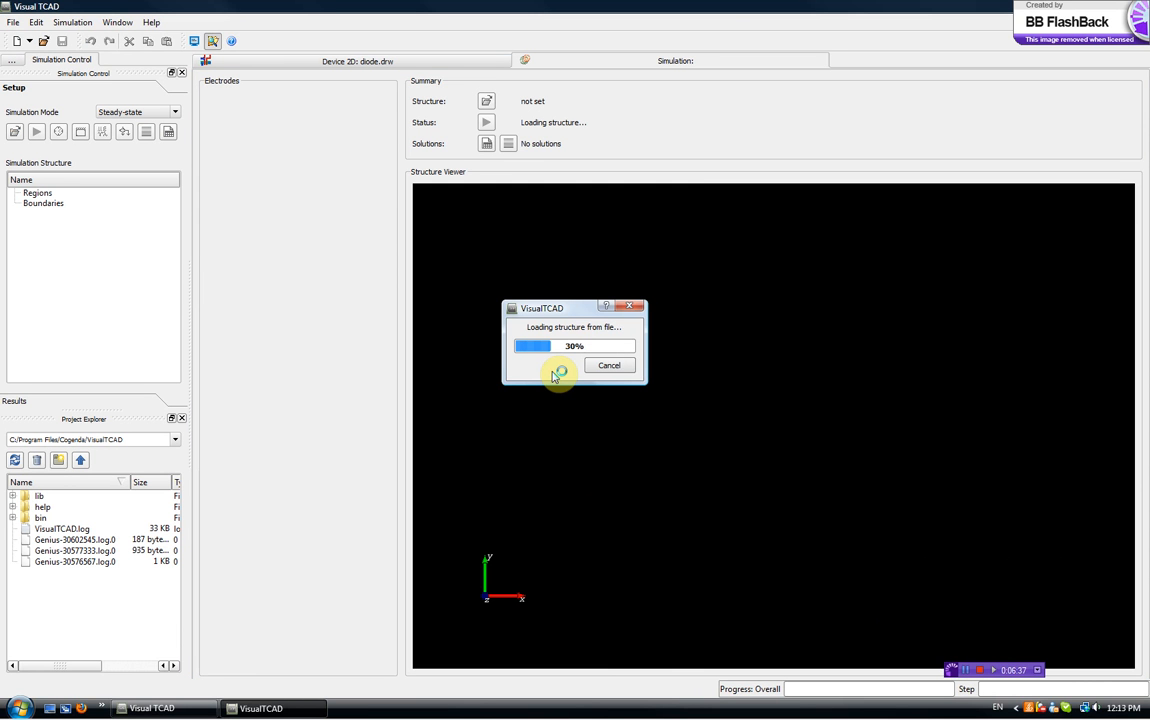
pyautogui.moveTo(556, 376)
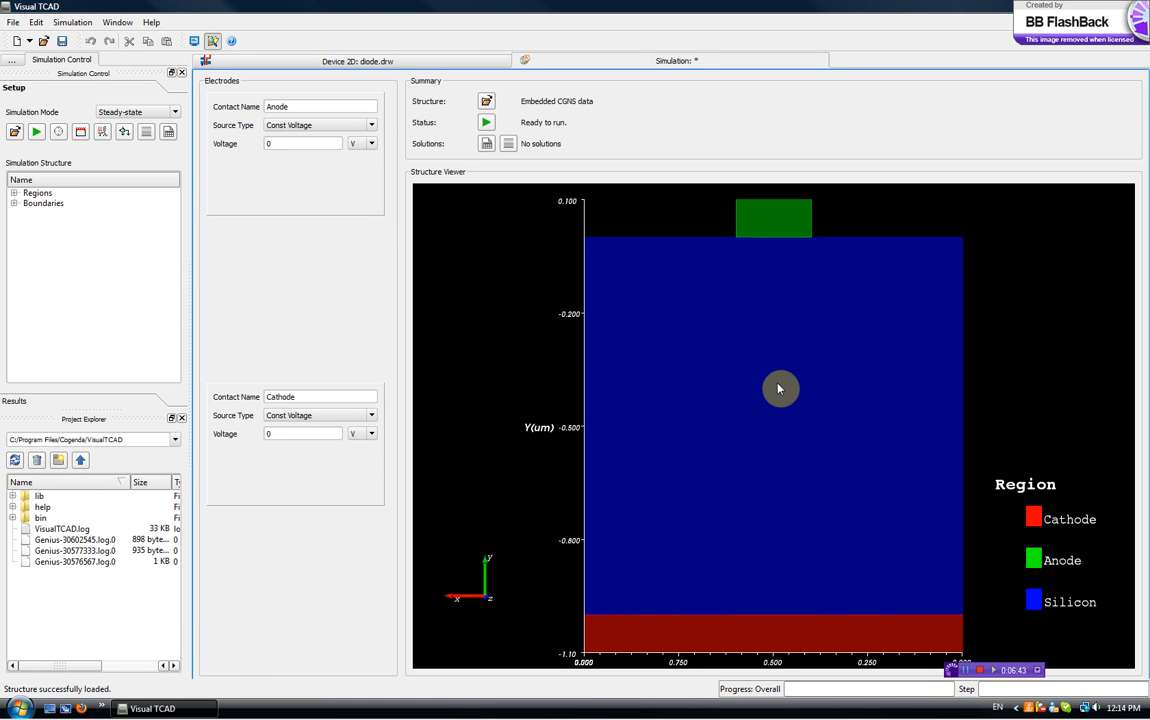
pyautogui.moveTo(776, 258)
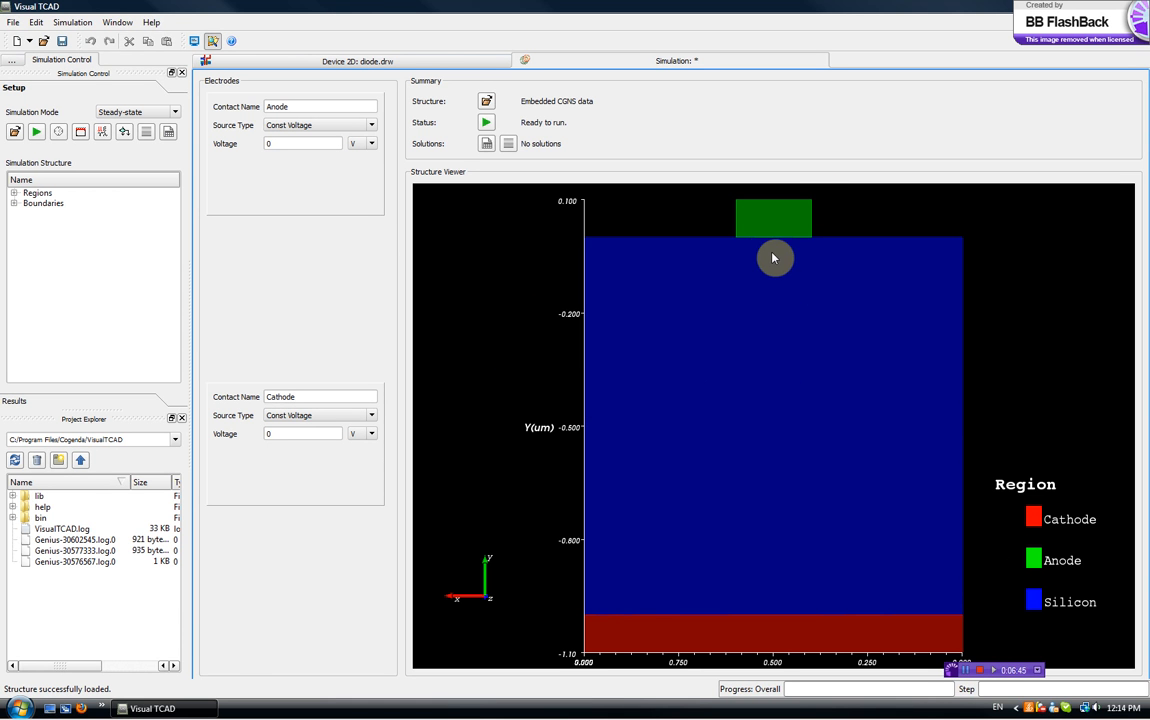
pyautogui.moveTo(940, 436)
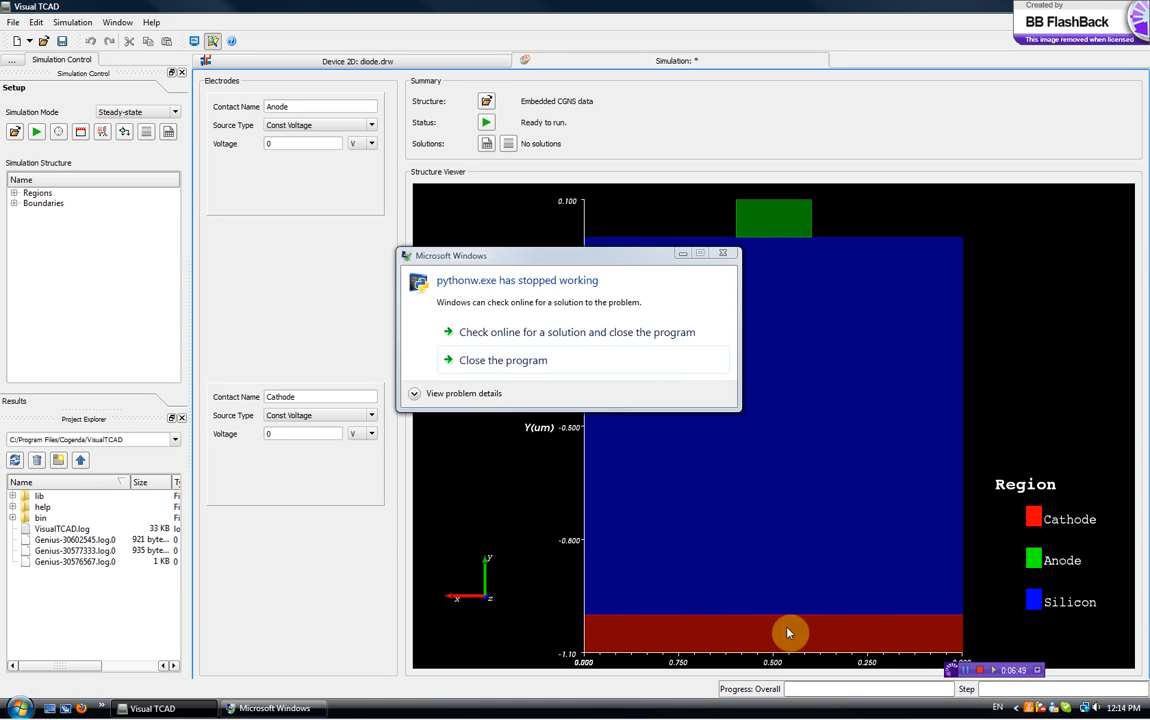
# - Dismiss the crash notice and draw the mesh over the diode regions
pyautogui.click(504, 360)
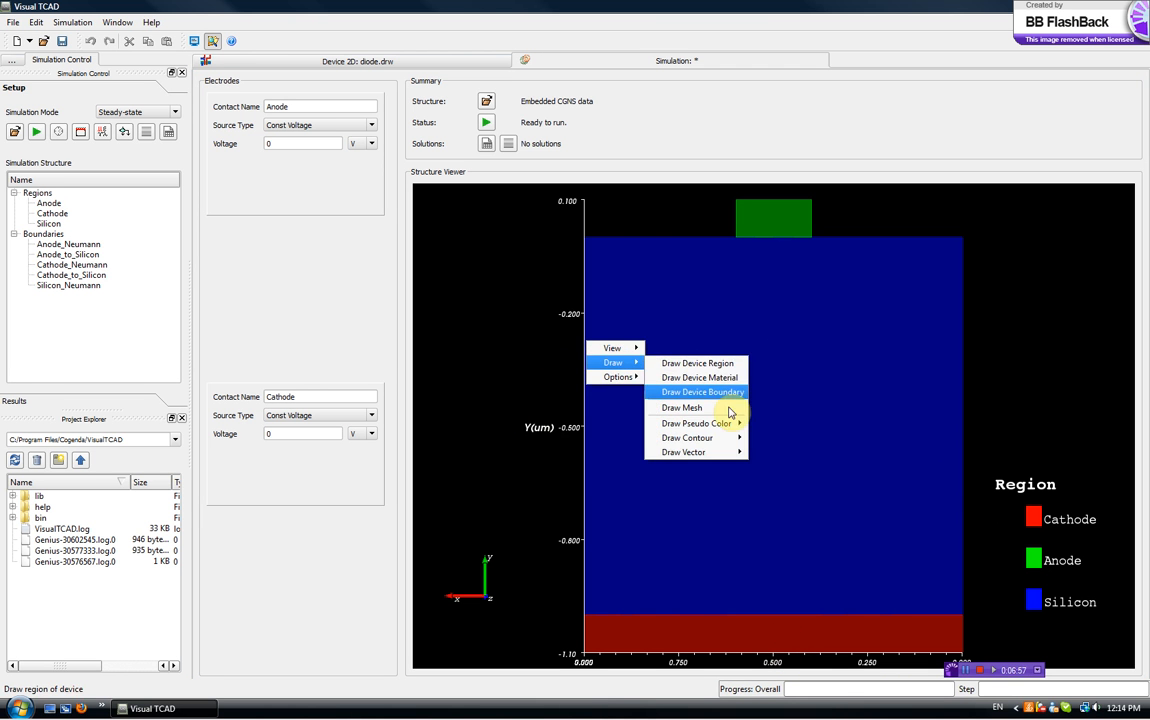
pyautogui.click(680, 408)
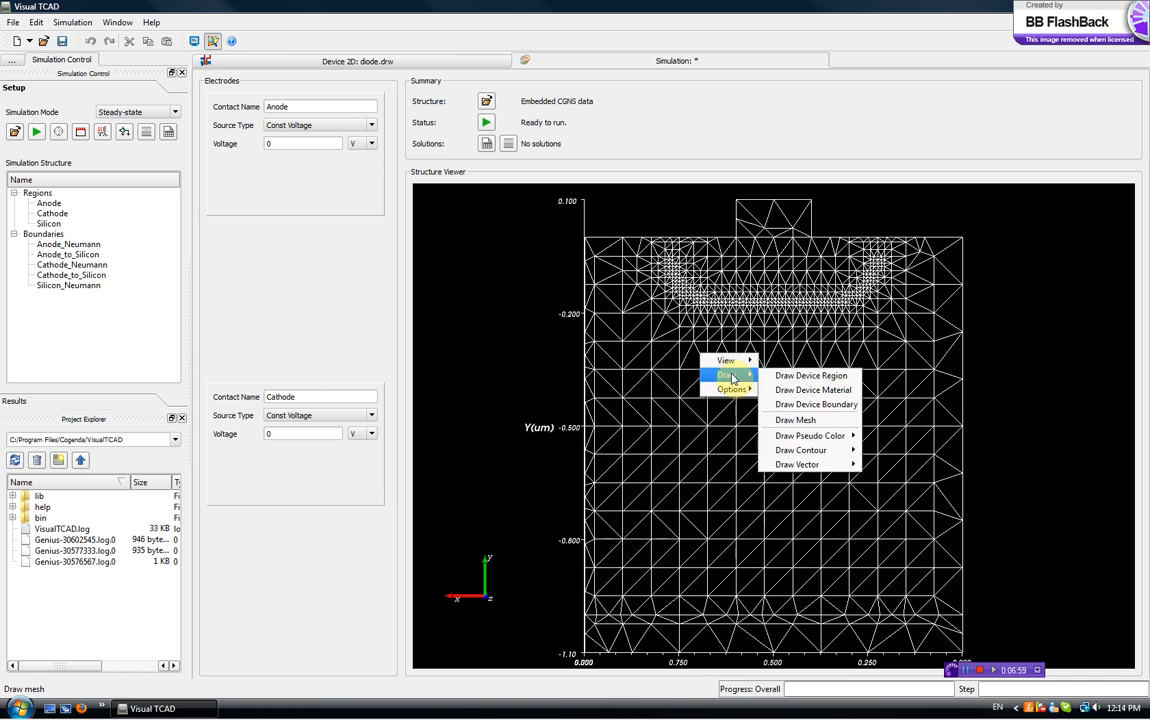
pyautogui.click(810, 436)
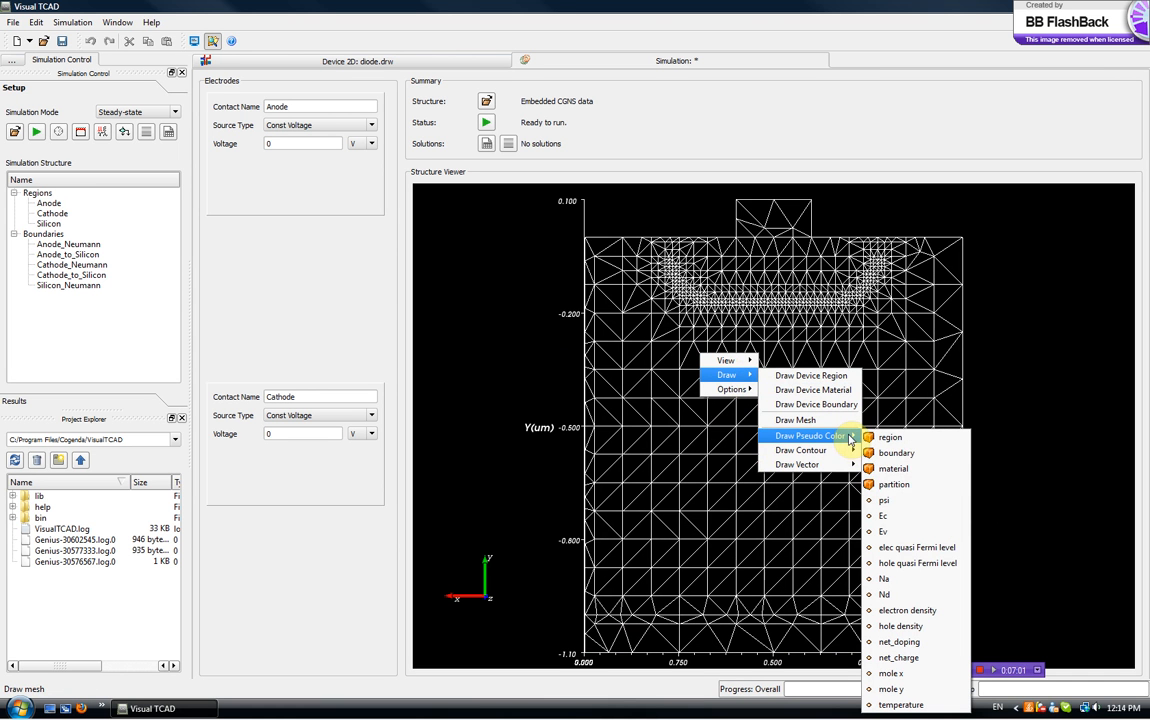
pyautogui.moveTo(884, 532)
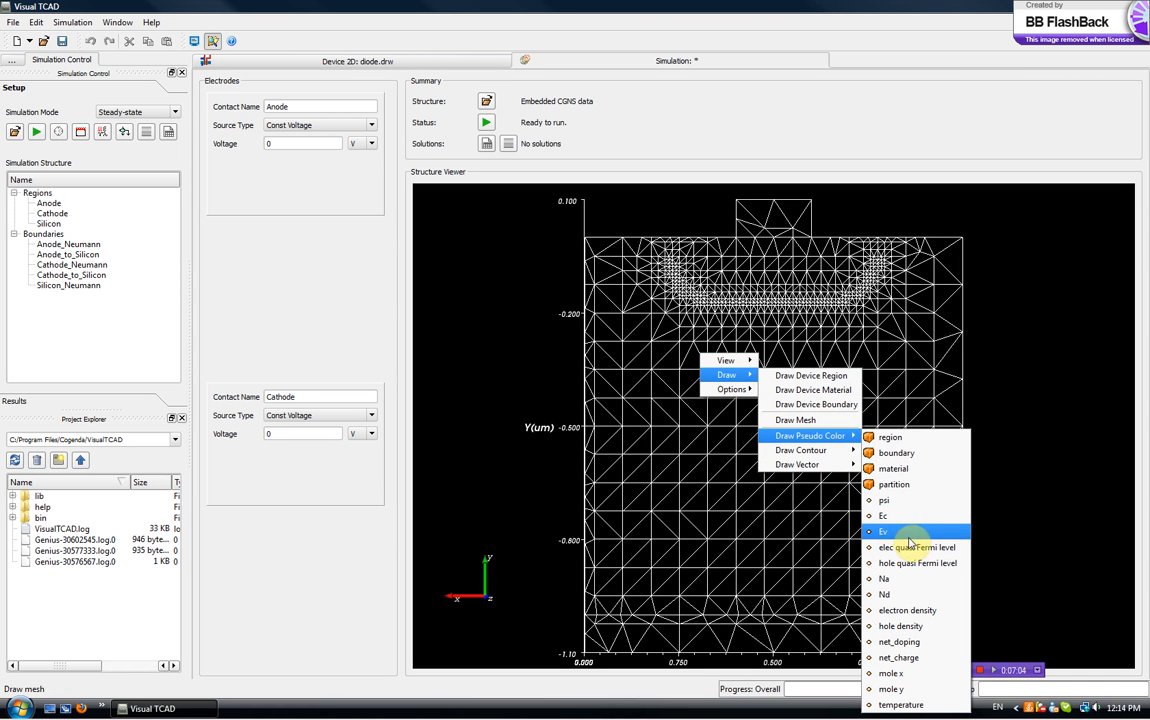
pyautogui.moveTo(894, 484)
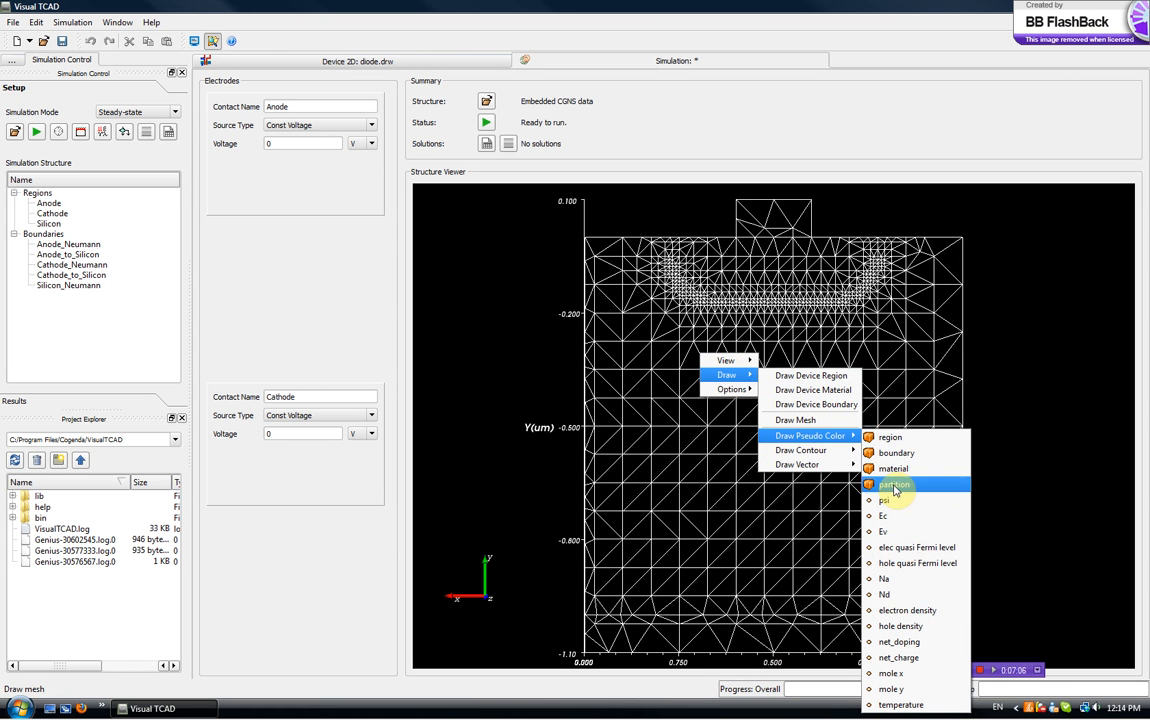
pyautogui.moveTo(918, 594)
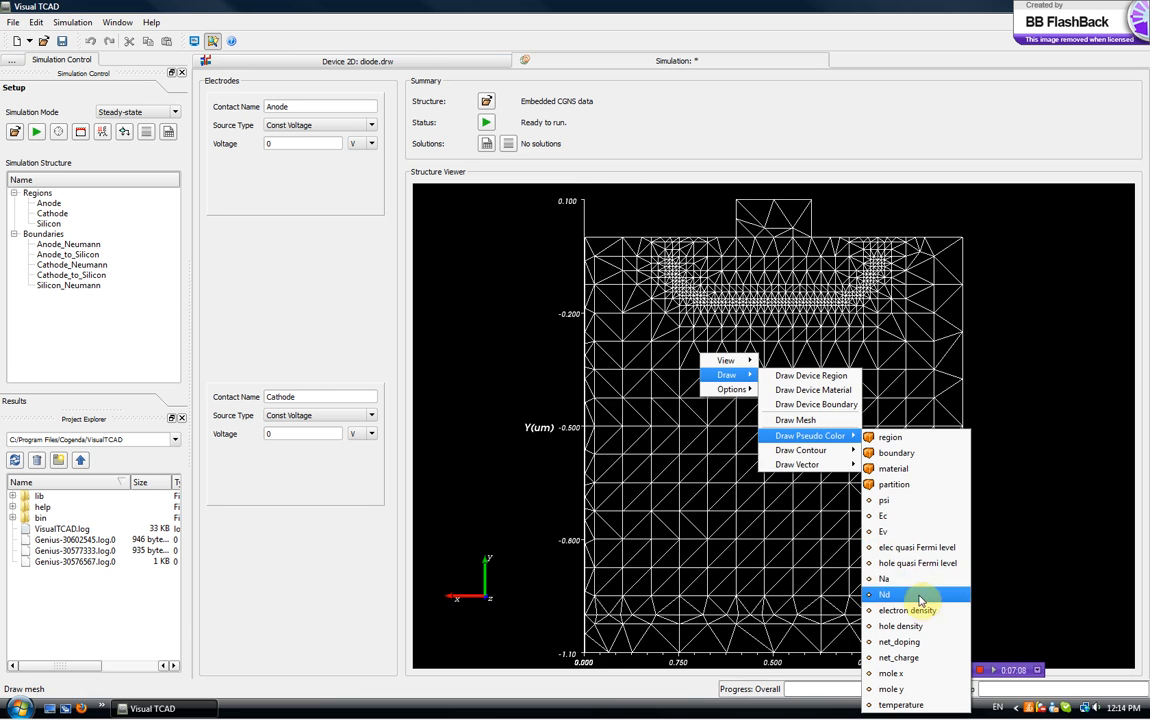
# - Plot acceptor doping Na as a pseudo-color surface and orbit it
pyautogui.click(884, 594)
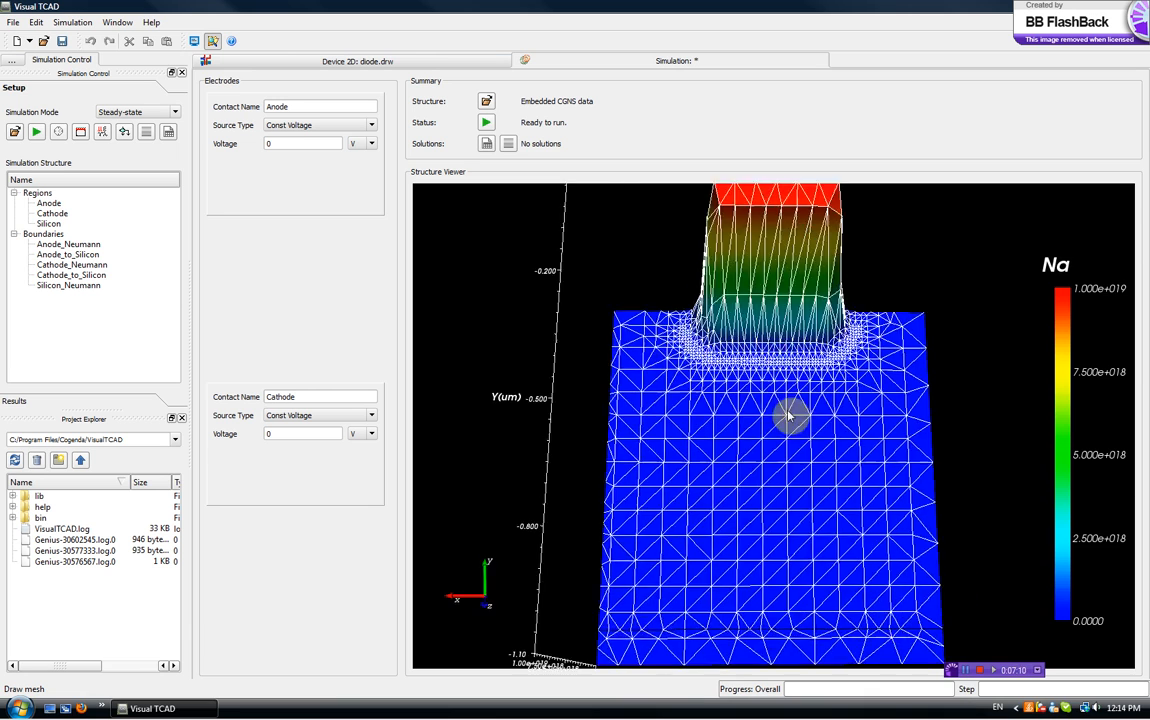
pyautogui.moveTo(790, 414); pyautogui.dragTo(704, 496)
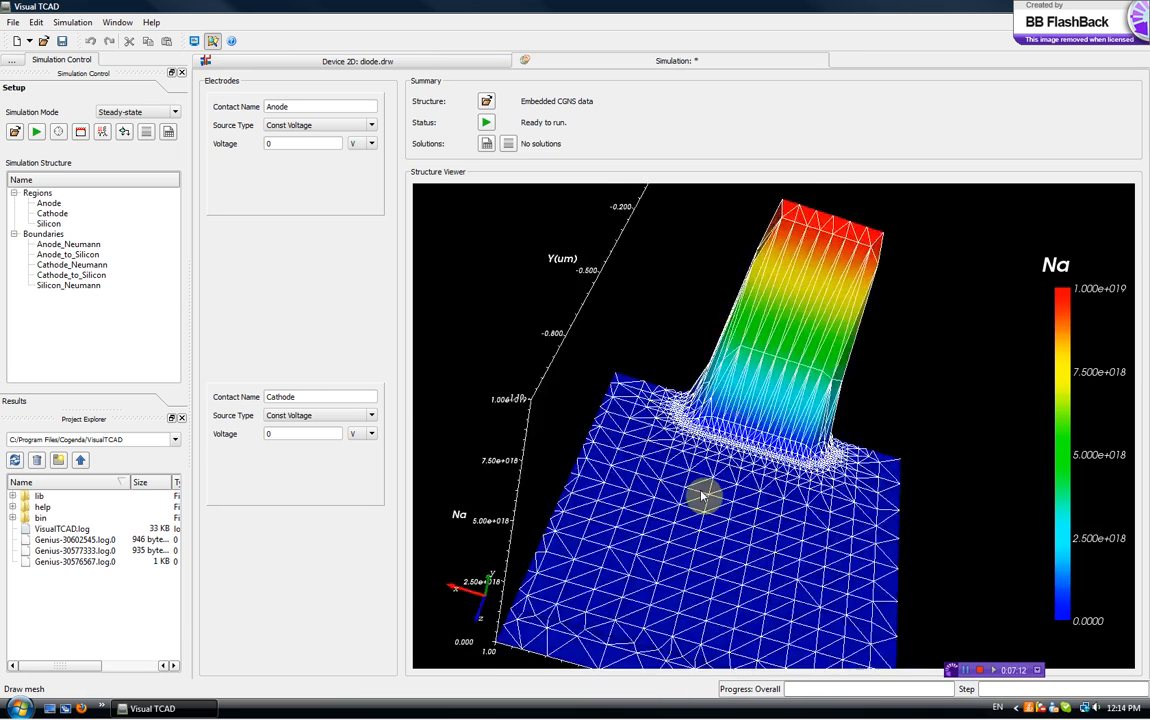
pyautogui.moveTo(704, 496); pyautogui.dragTo(844, 392)
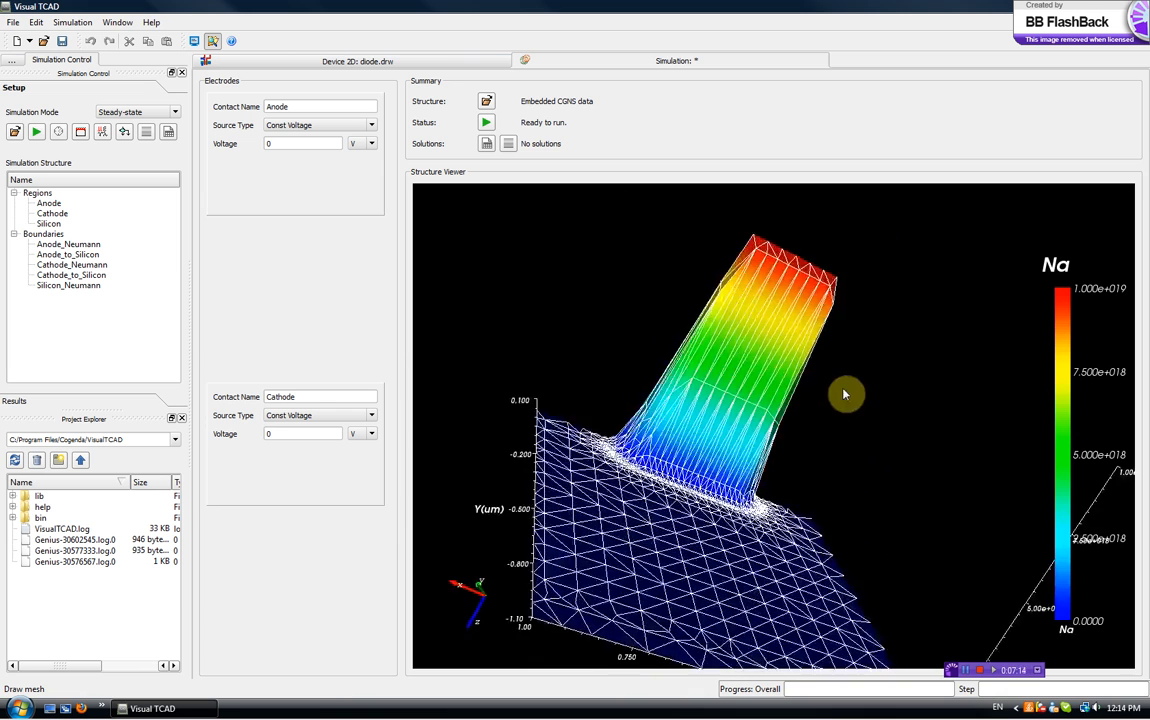
pyautogui.rightClick(844, 392)
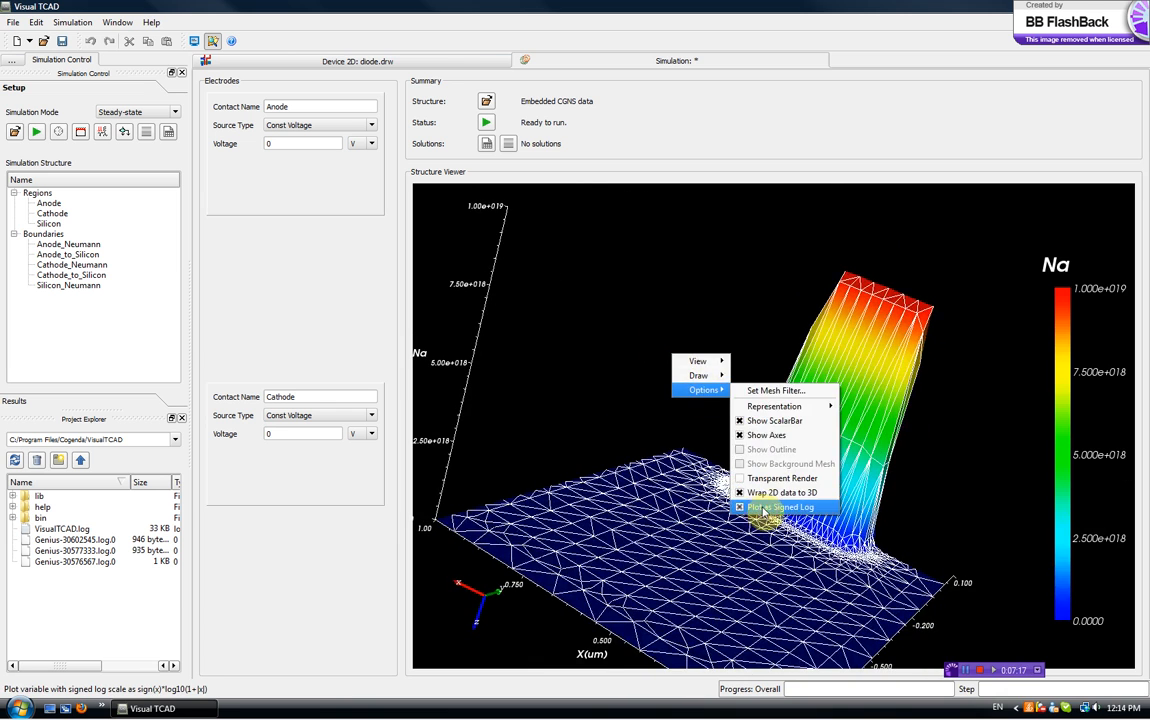
# - Show Na on a signed log scale, orbit it, then head back to the region plot
pyautogui.click(780, 508)
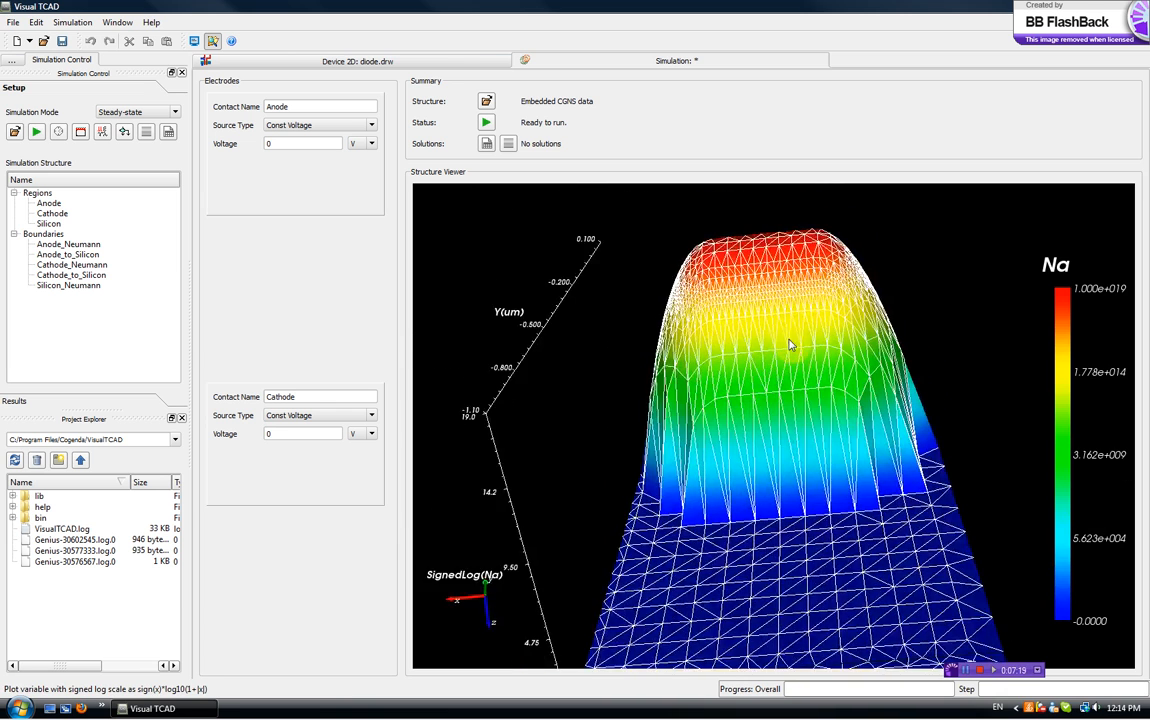
pyautogui.moveTo(790, 344); pyautogui.dragTo(830, 374)
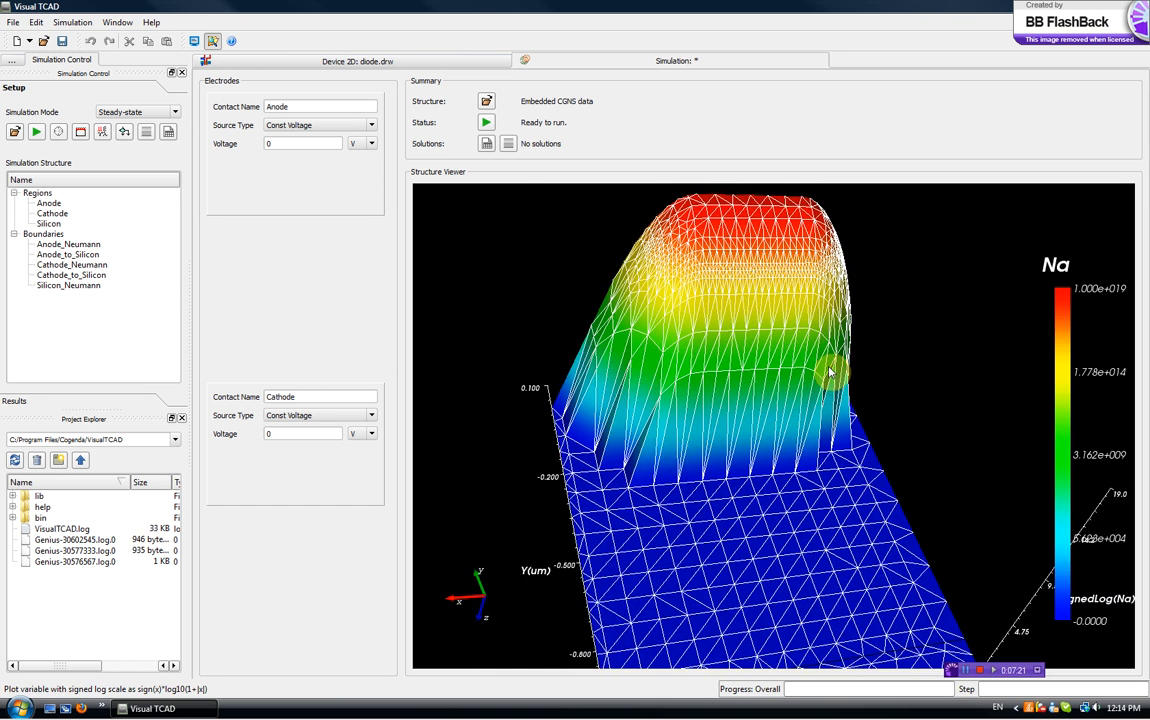
pyautogui.moveTo(830, 370); pyautogui.dragTo(704, 456)
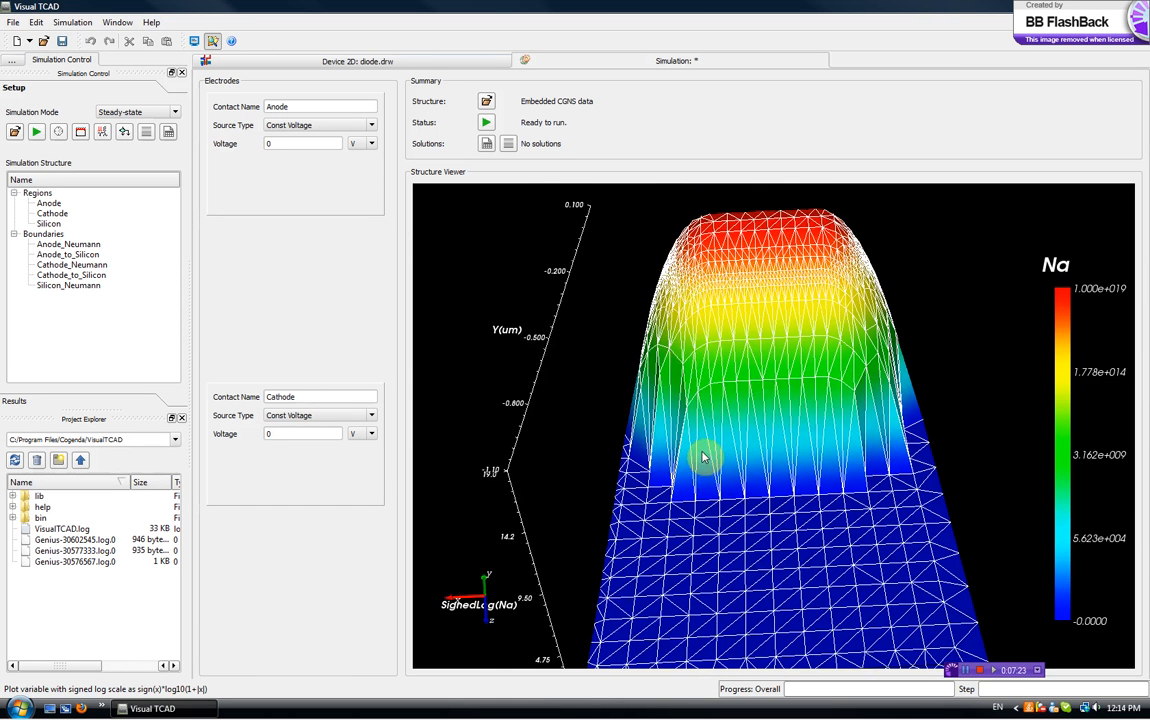
pyautogui.rightClick(704, 456)
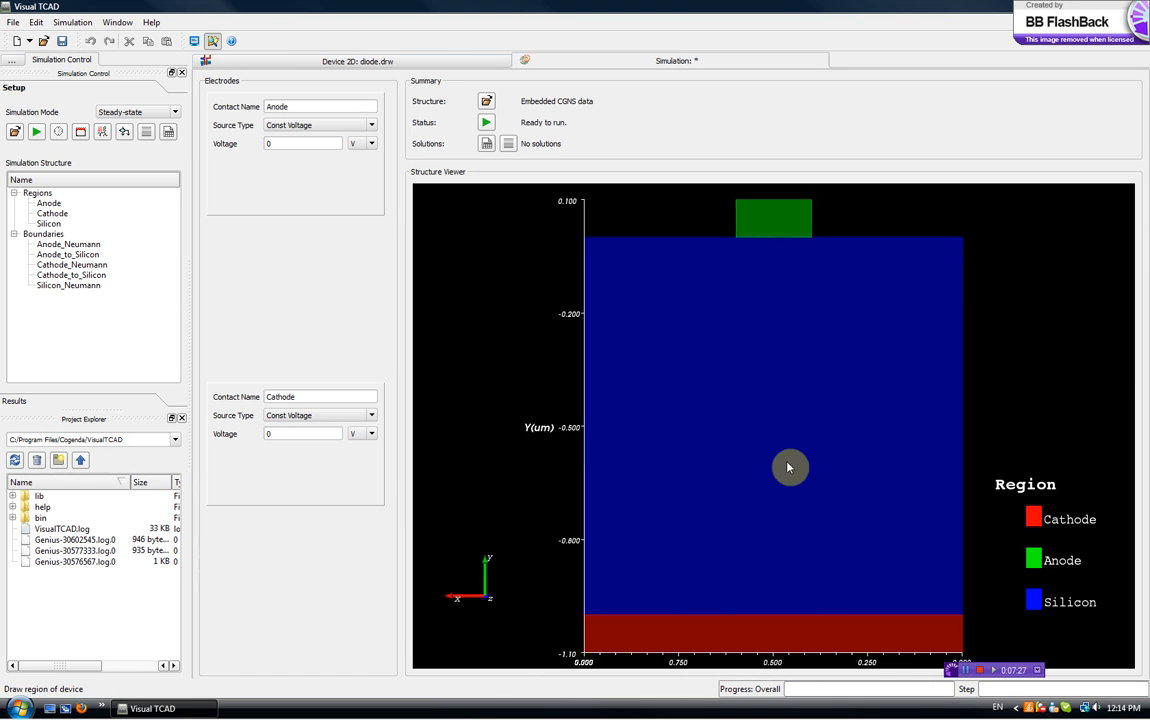
pyautogui.moveTo(128, 258)
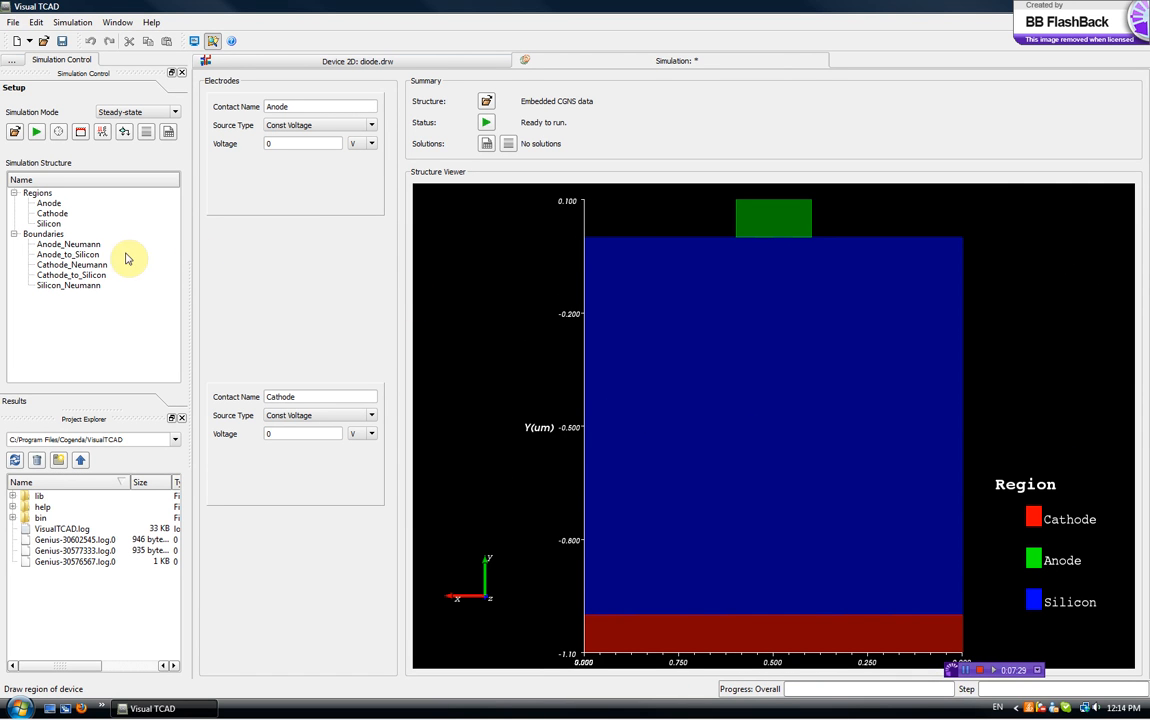
# - Highlight the device boundaries and the Silicon region, then show all regions
pyautogui.click(68, 244)
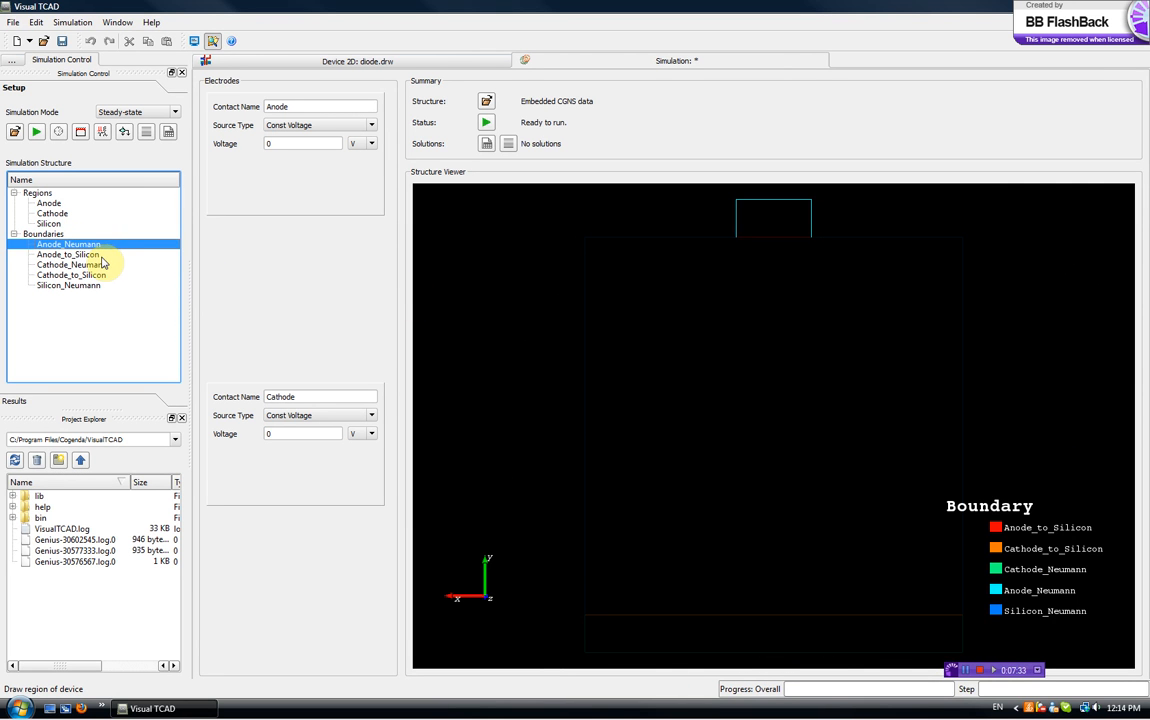
pyautogui.click(68, 254)
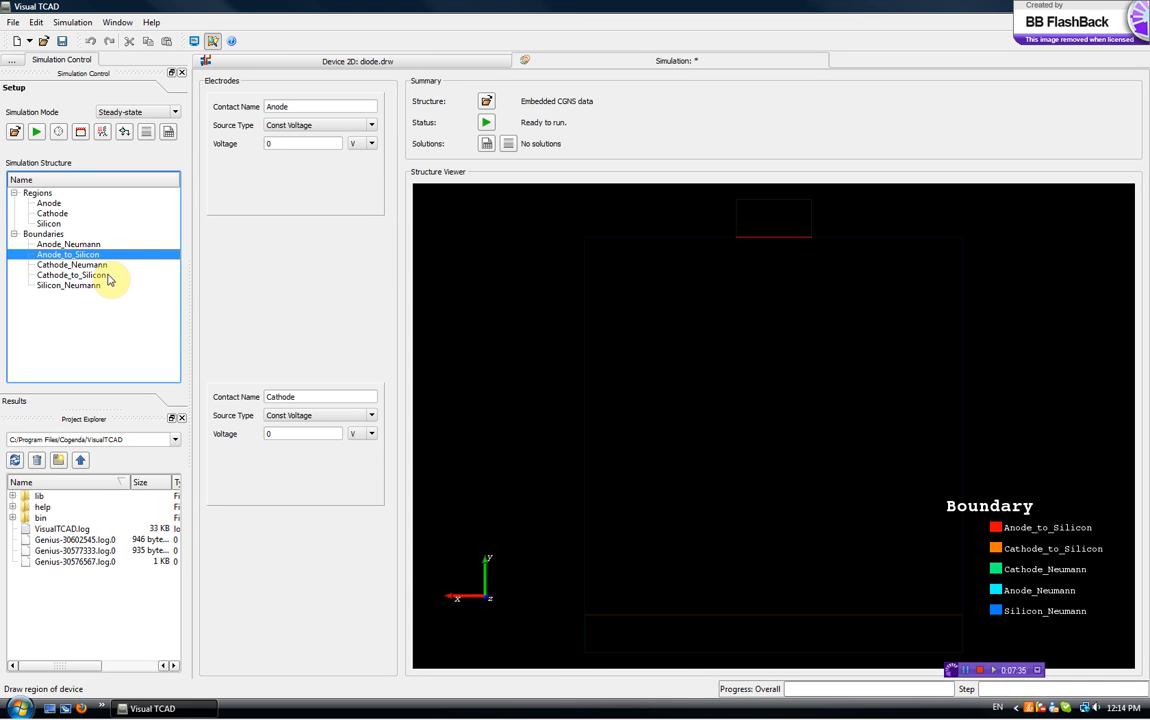
pyautogui.click(72, 276)
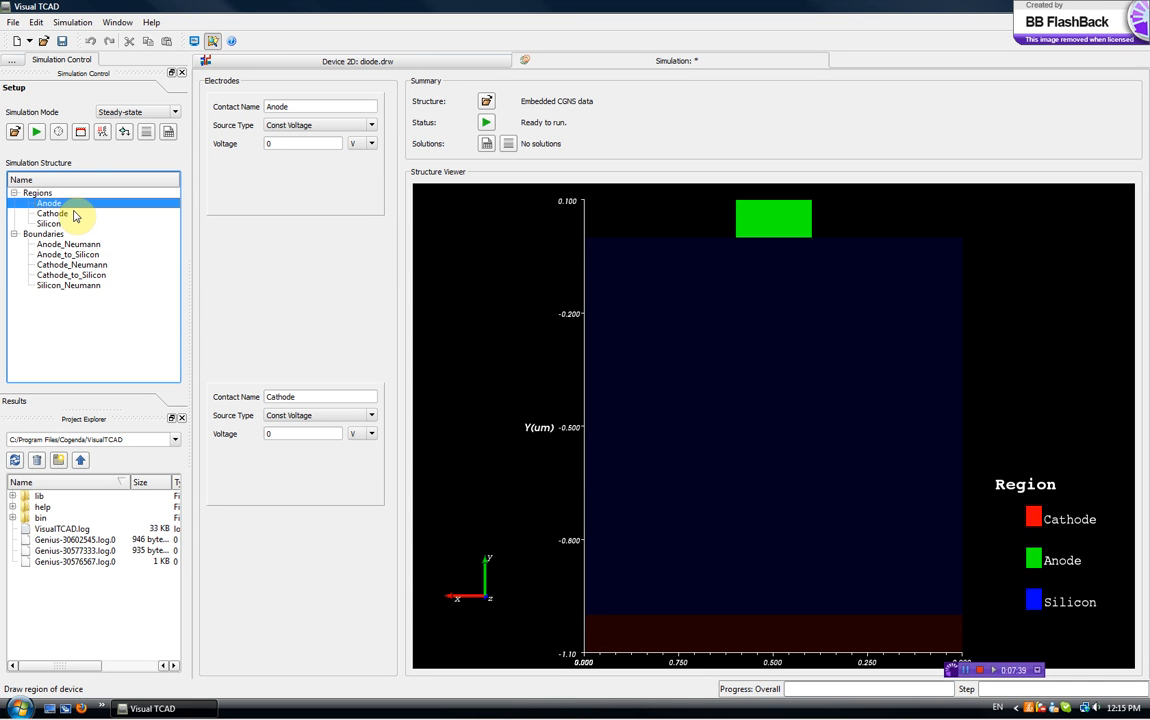
pyautogui.click(48, 224)
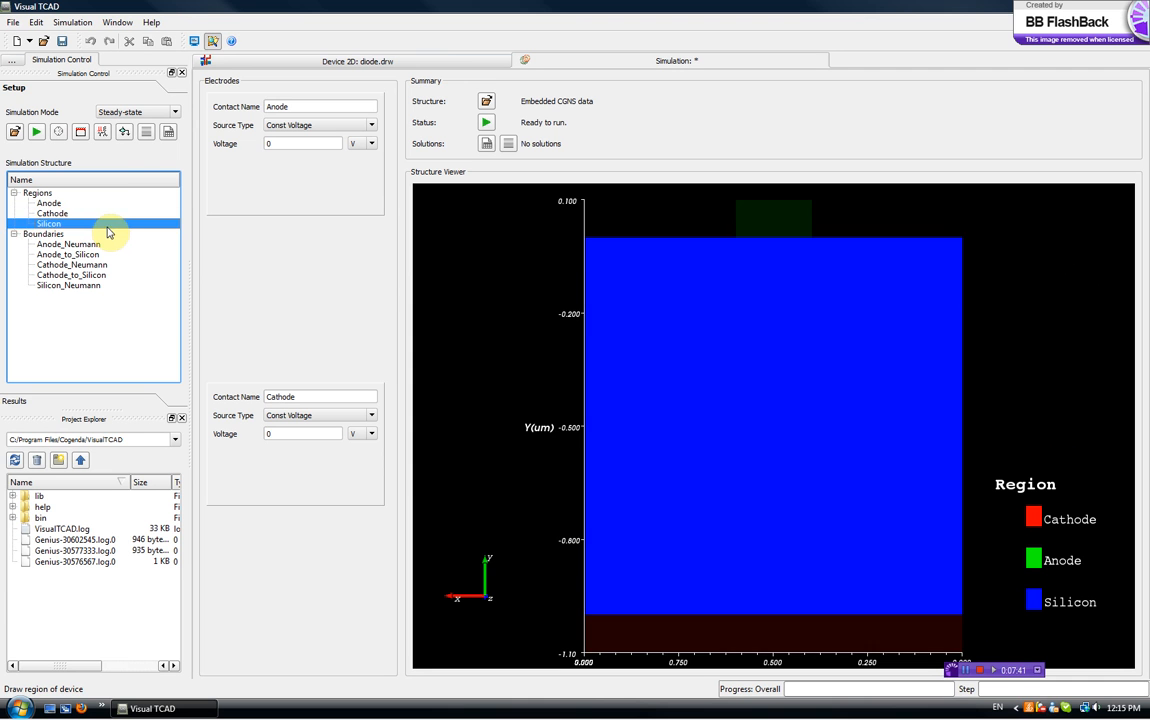
pyautogui.click(36, 192)
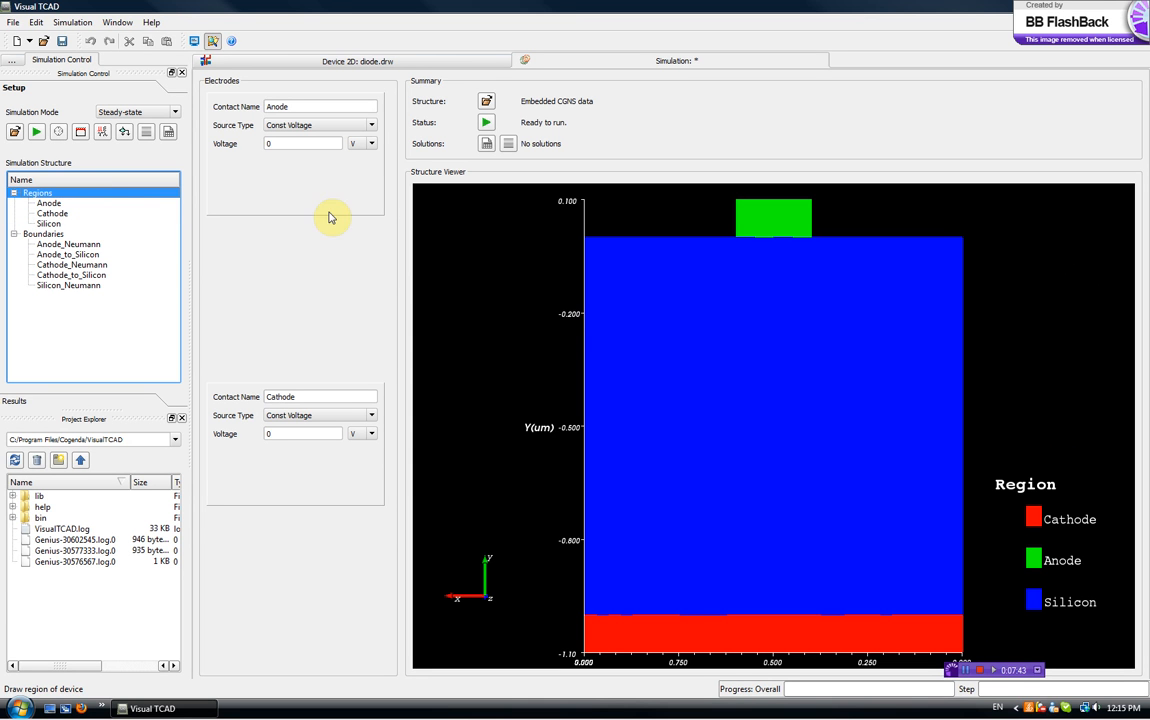
pyautogui.moveTo(252, 104)
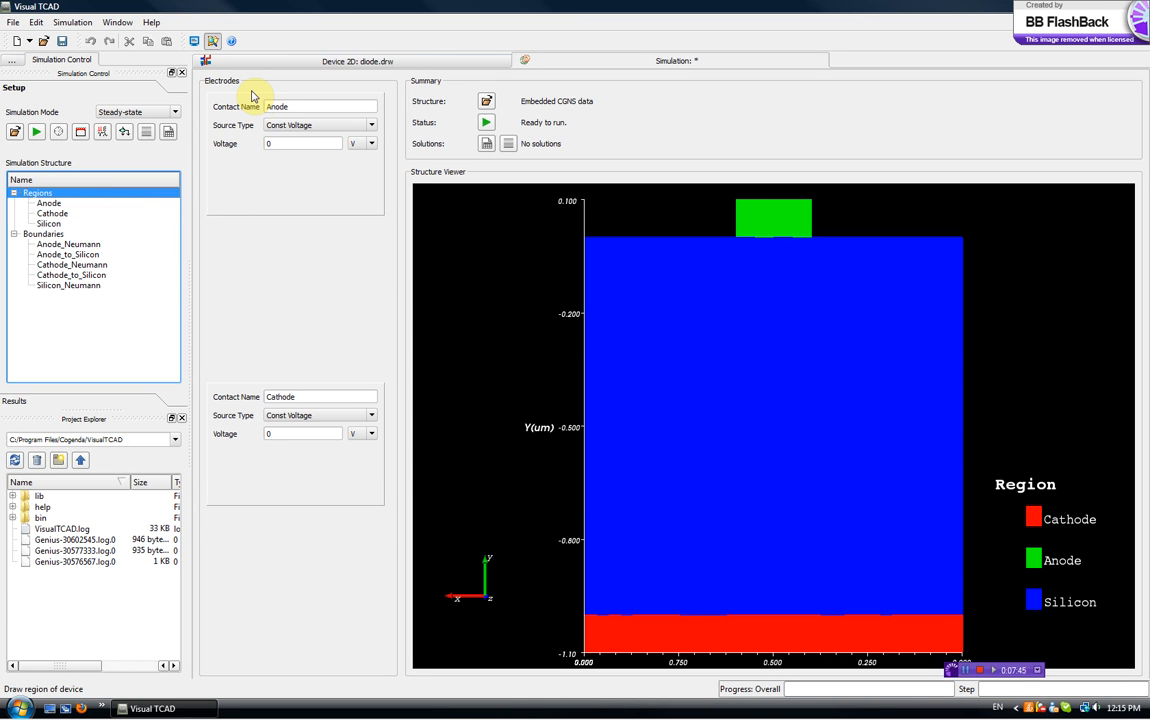
# - Review the anode contact, source types and keep steady-state simulation mode
pyautogui.click(310, 106)
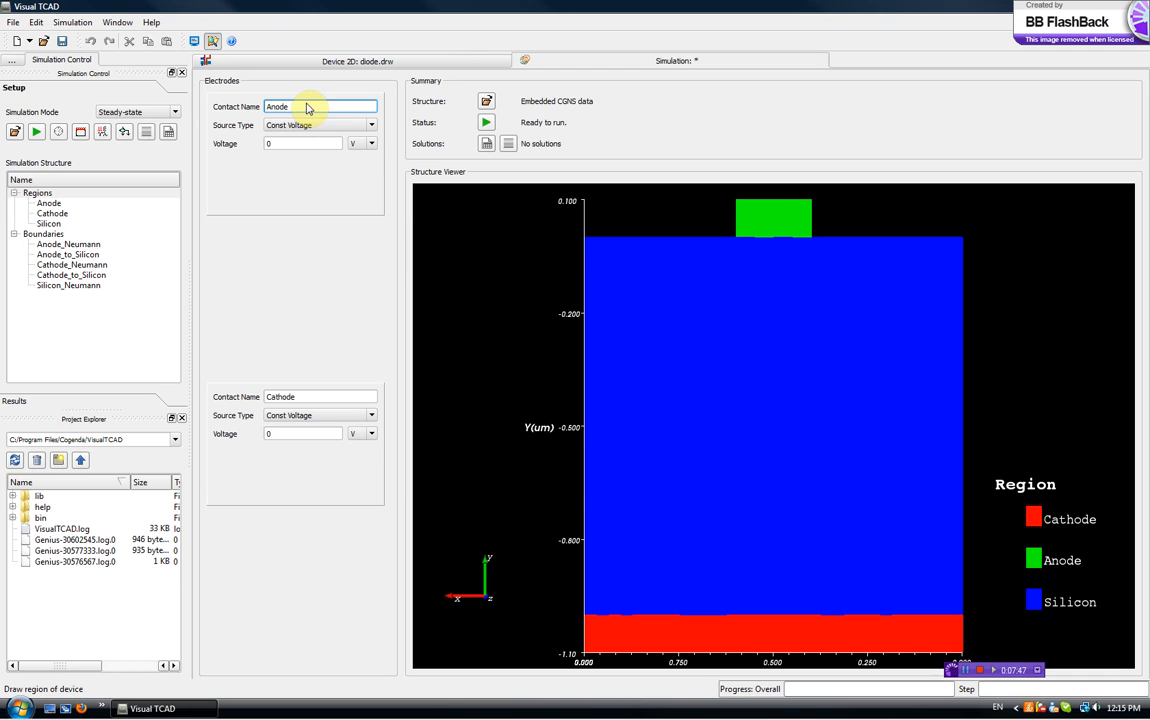
pyautogui.moveTo(304, 414)
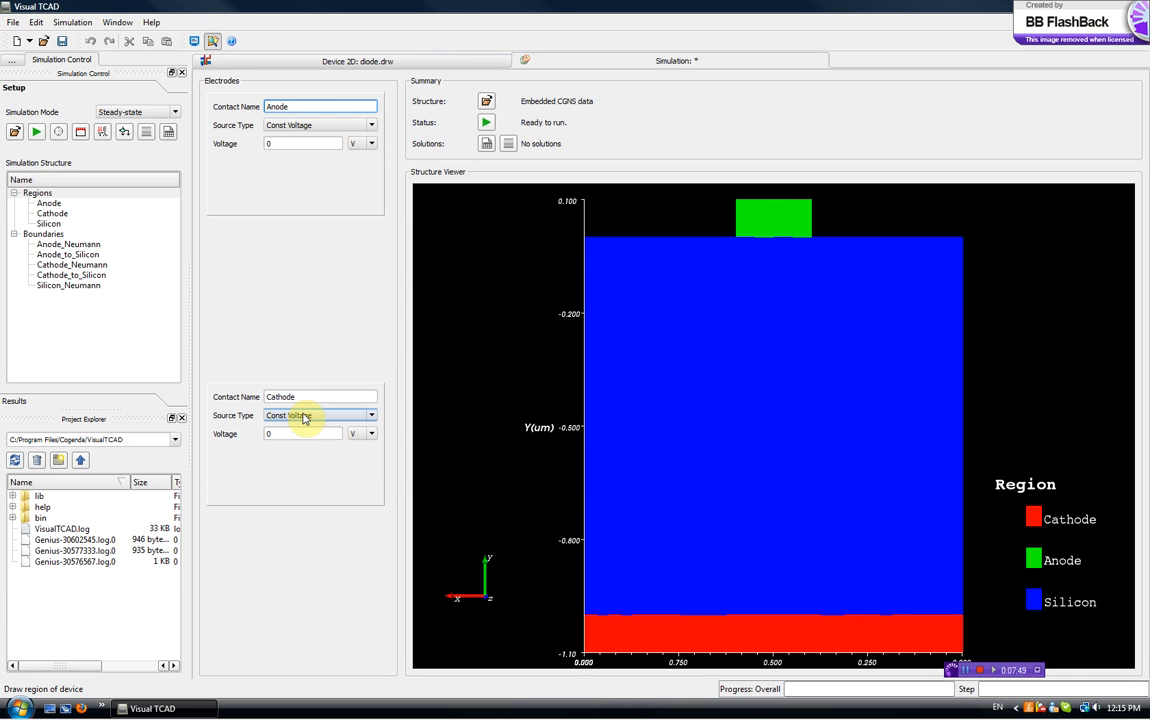
pyautogui.moveTo(418, 90)
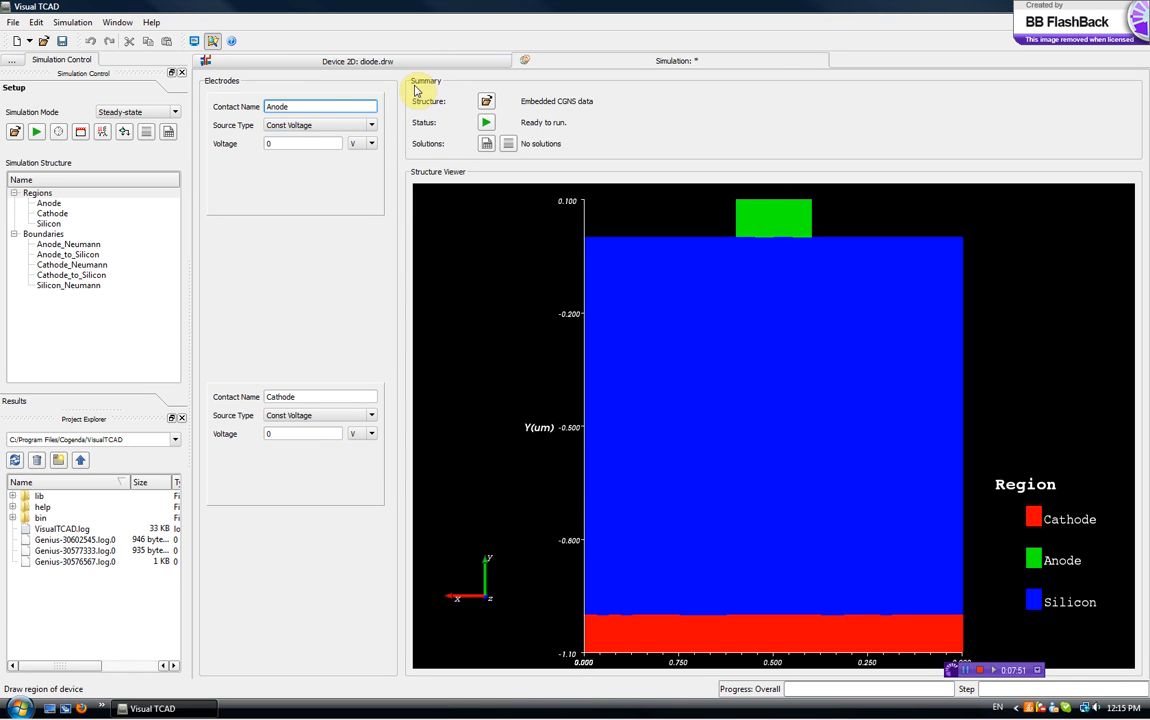
pyautogui.click(372, 124)
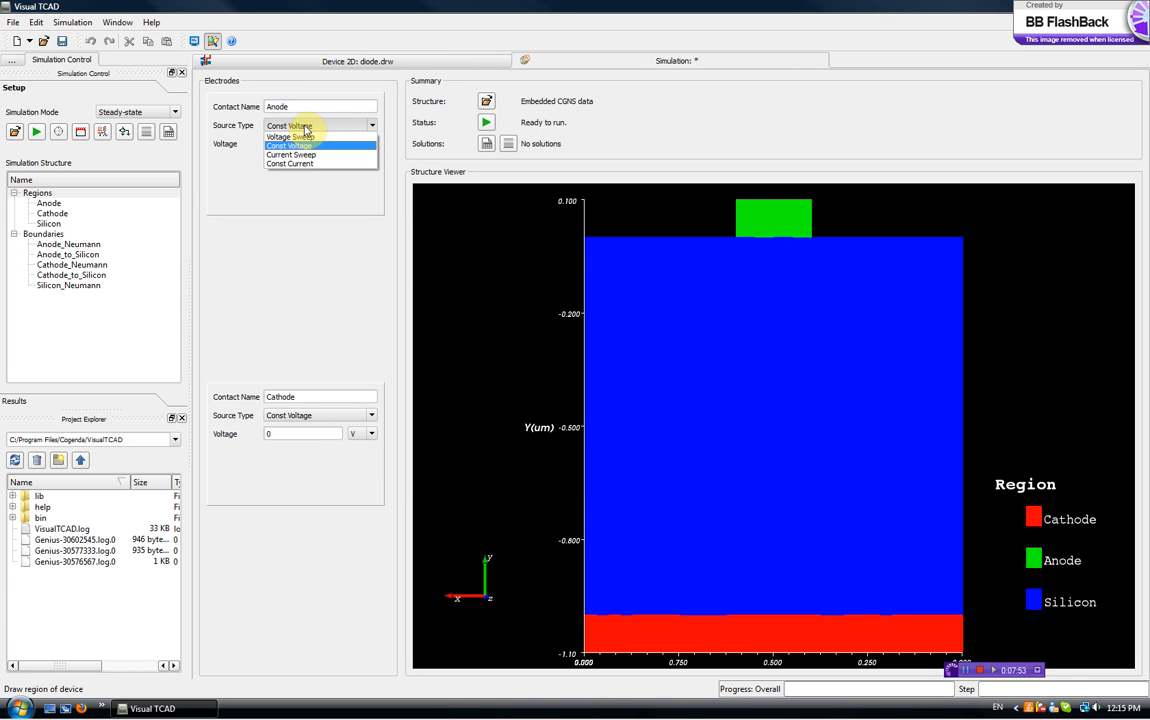
pyautogui.click(288, 144)
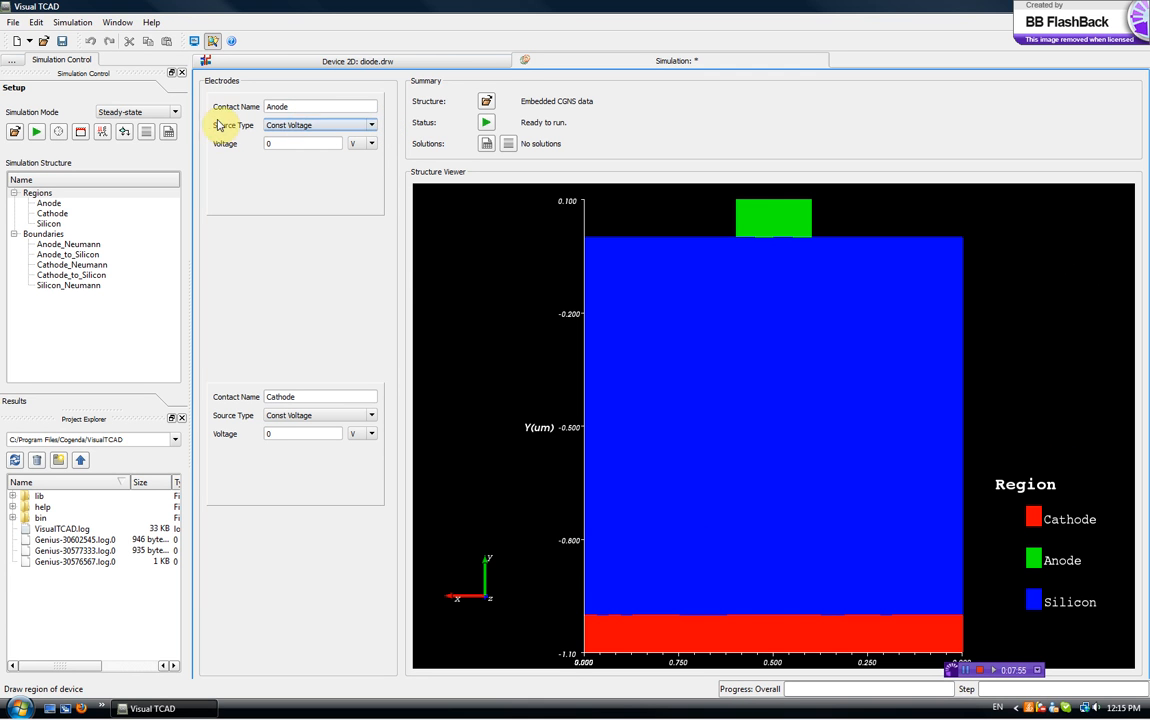
pyautogui.click(176, 112)
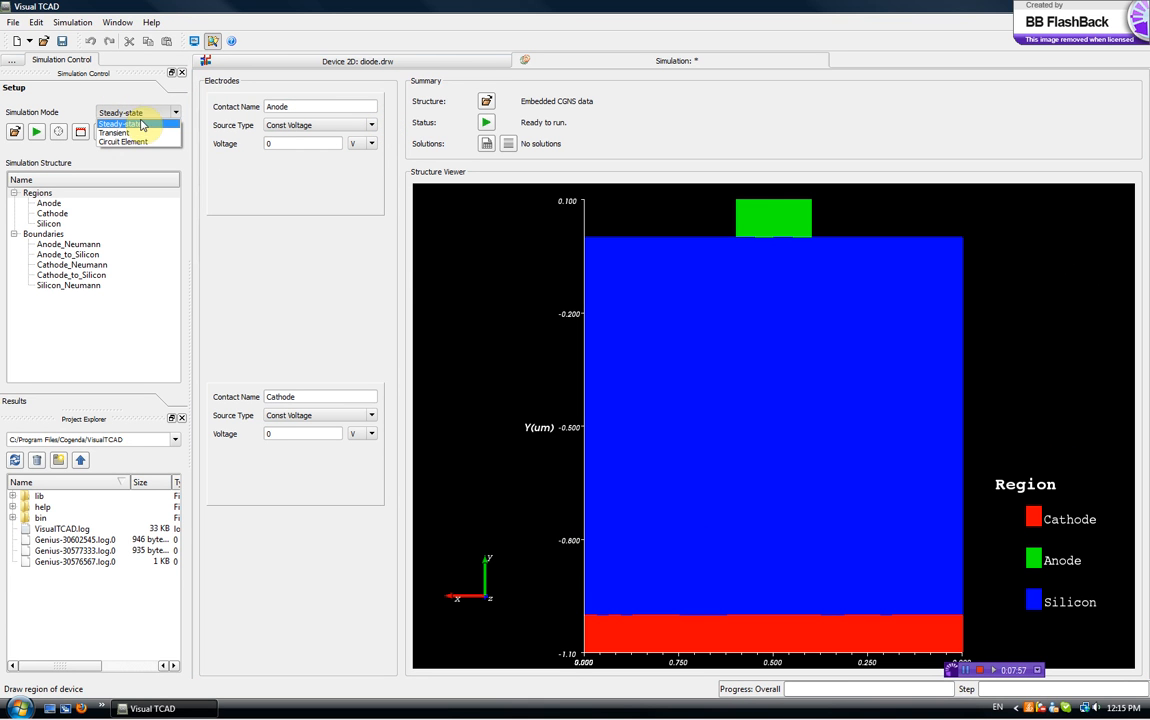
pyautogui.moveTo(130, 140)
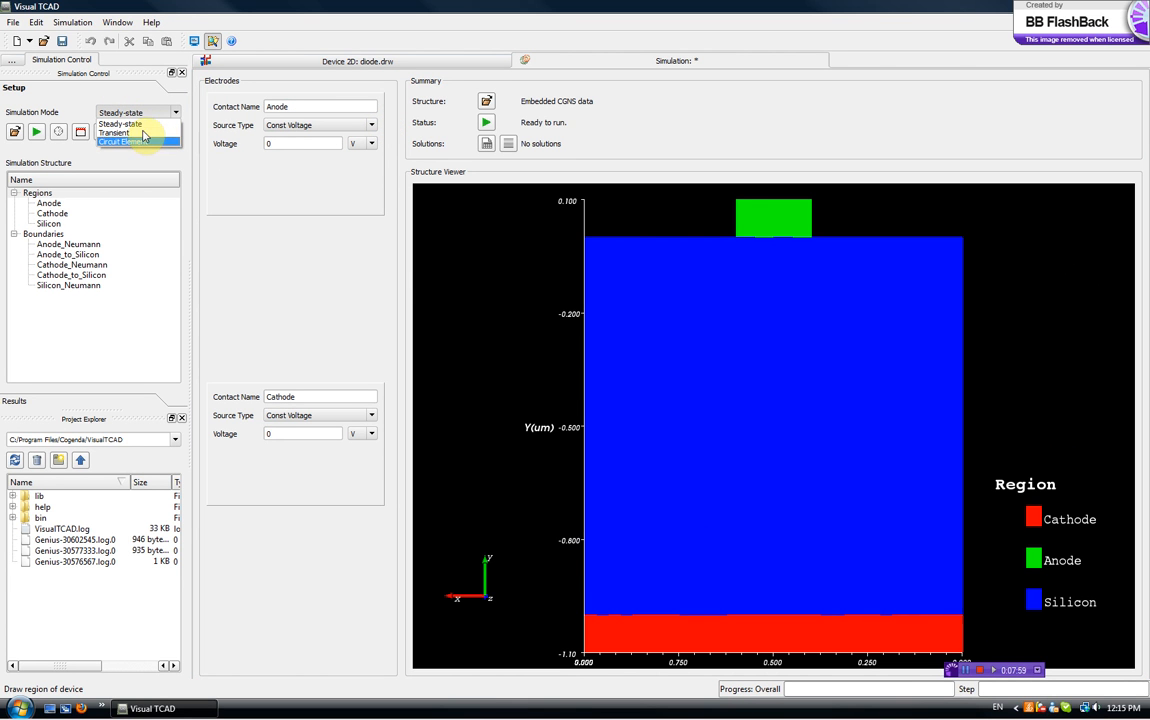
pyautogui.click(120, 124)
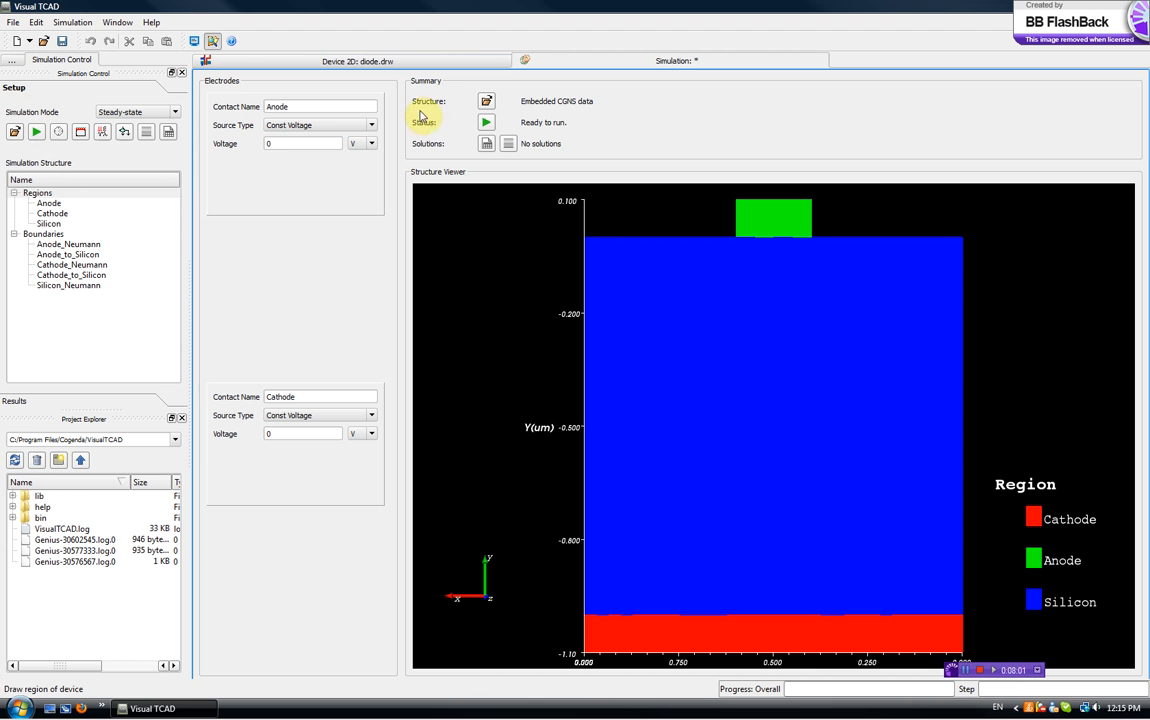
# - Make the Anode a voltage sweep source with stop voltage 1.0
pyautogui.click(372, 124)
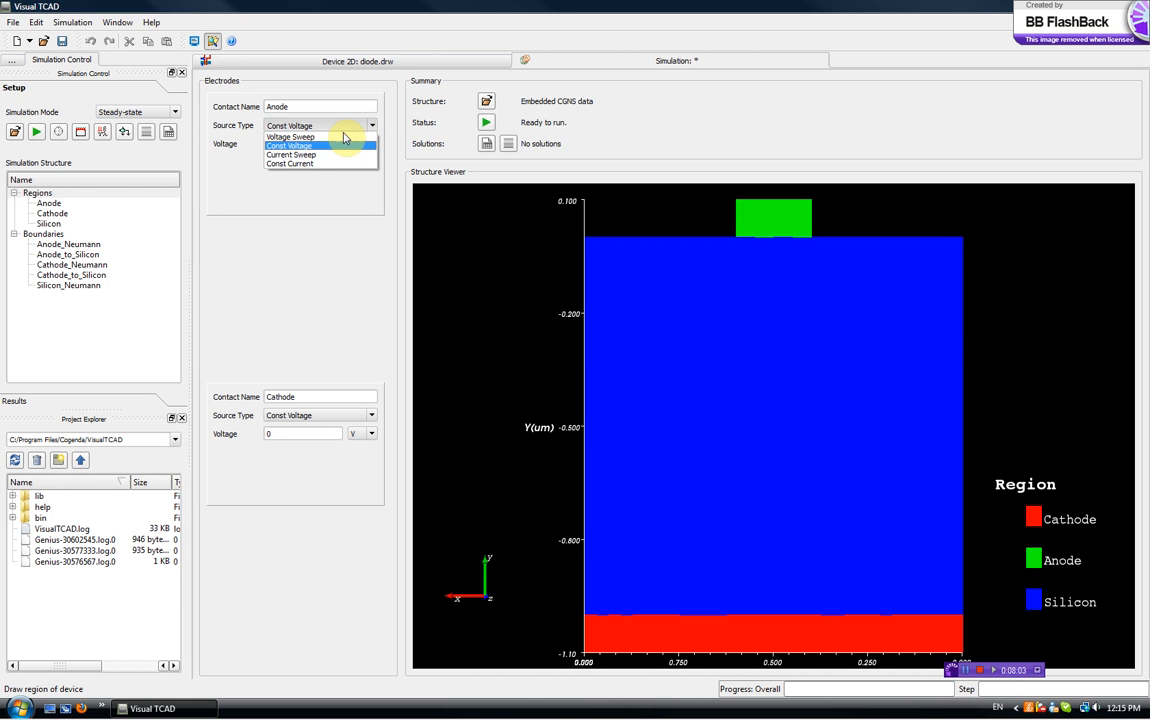
pyautogui.click(292, 136)
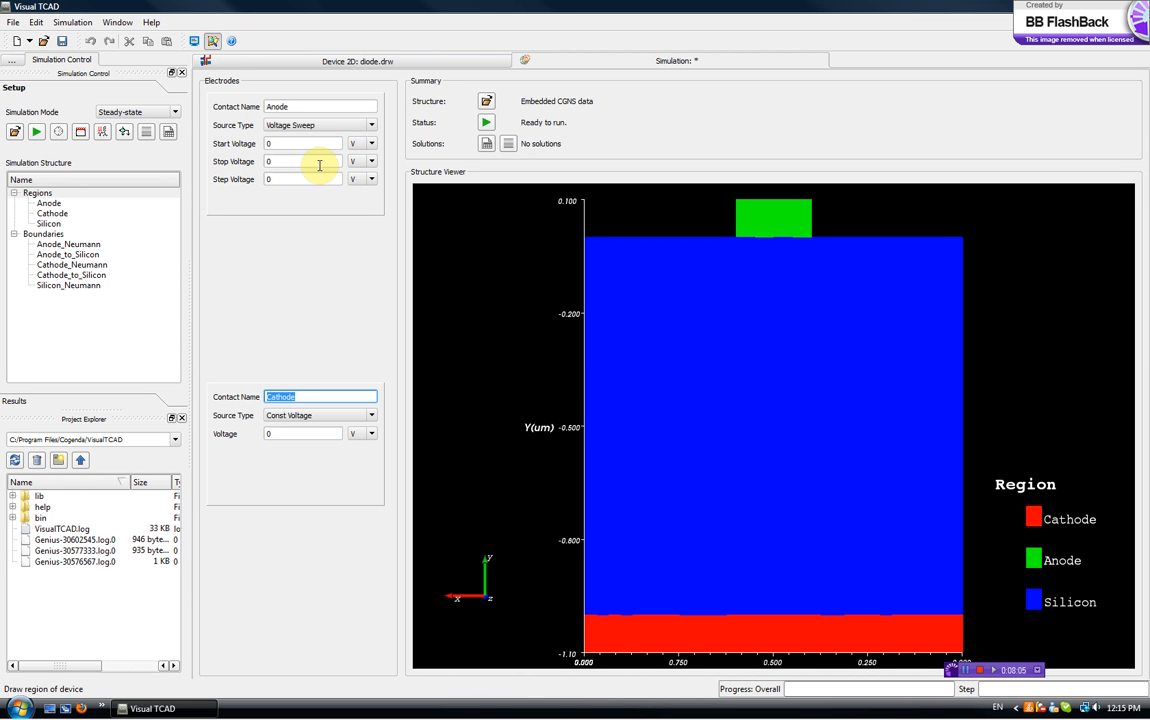
pyautogui.moveTo(318, 412)
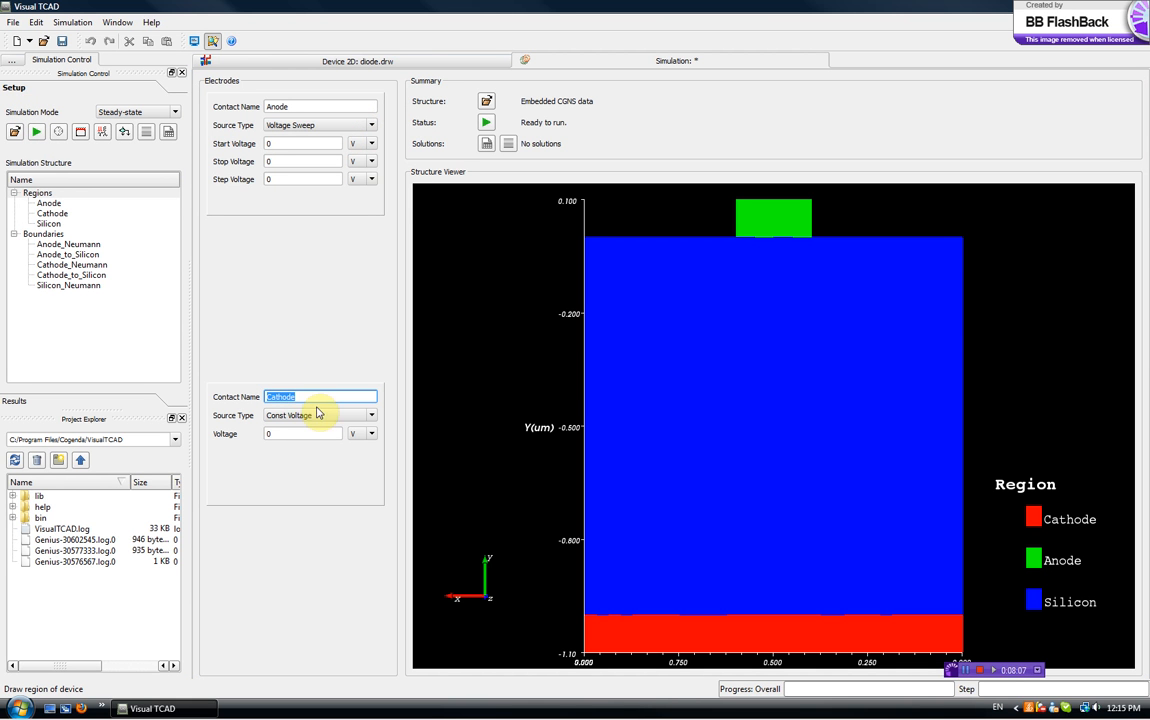
pyautogui.moveTo(310, 348)
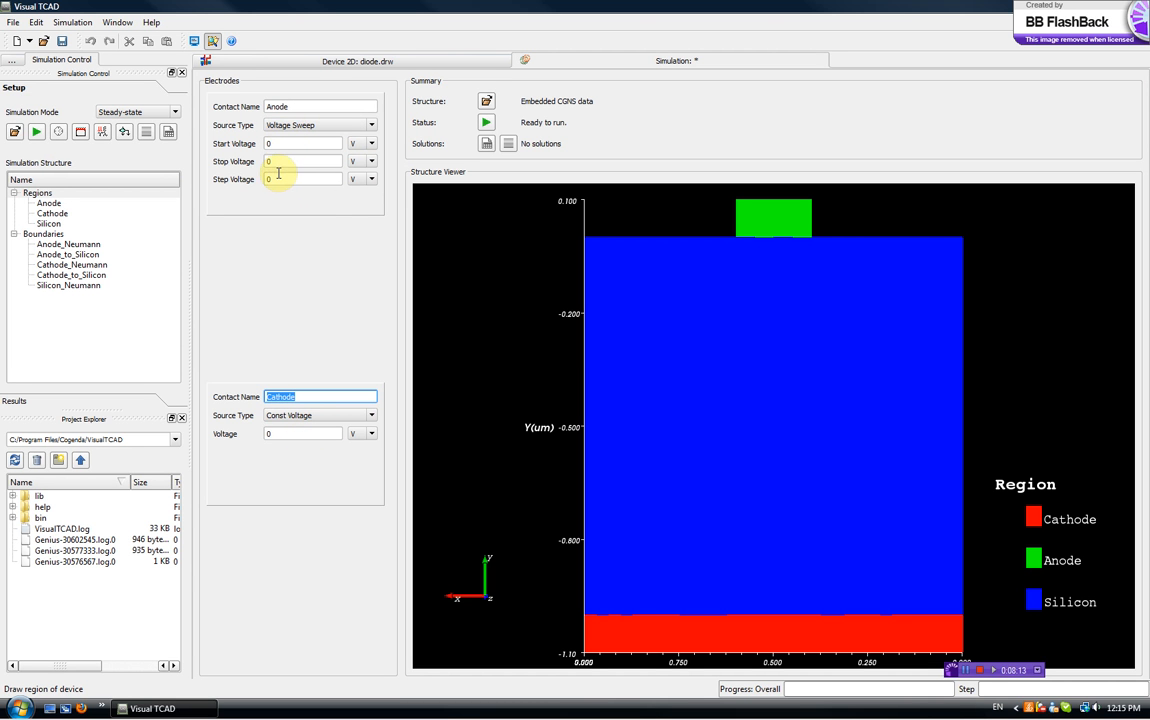
pyautogui.click(304, 160)
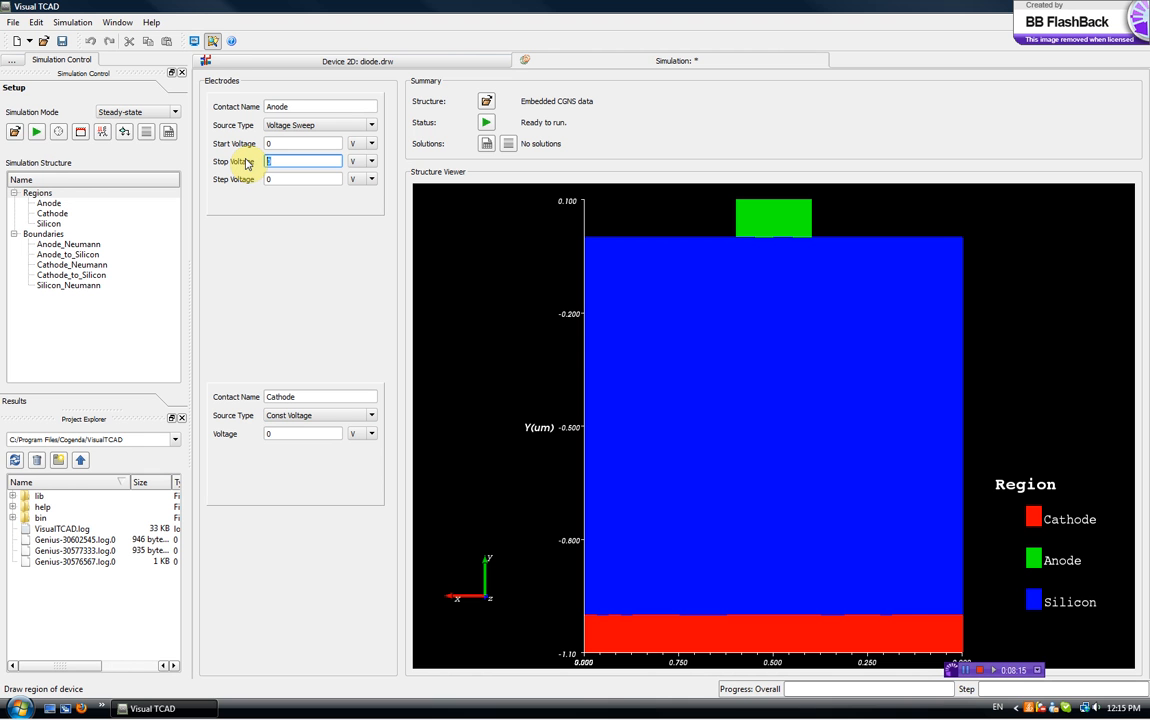
pyautogui.write('1.0')
pyautogui.click(302, 178)
pyautogui.write('.1')
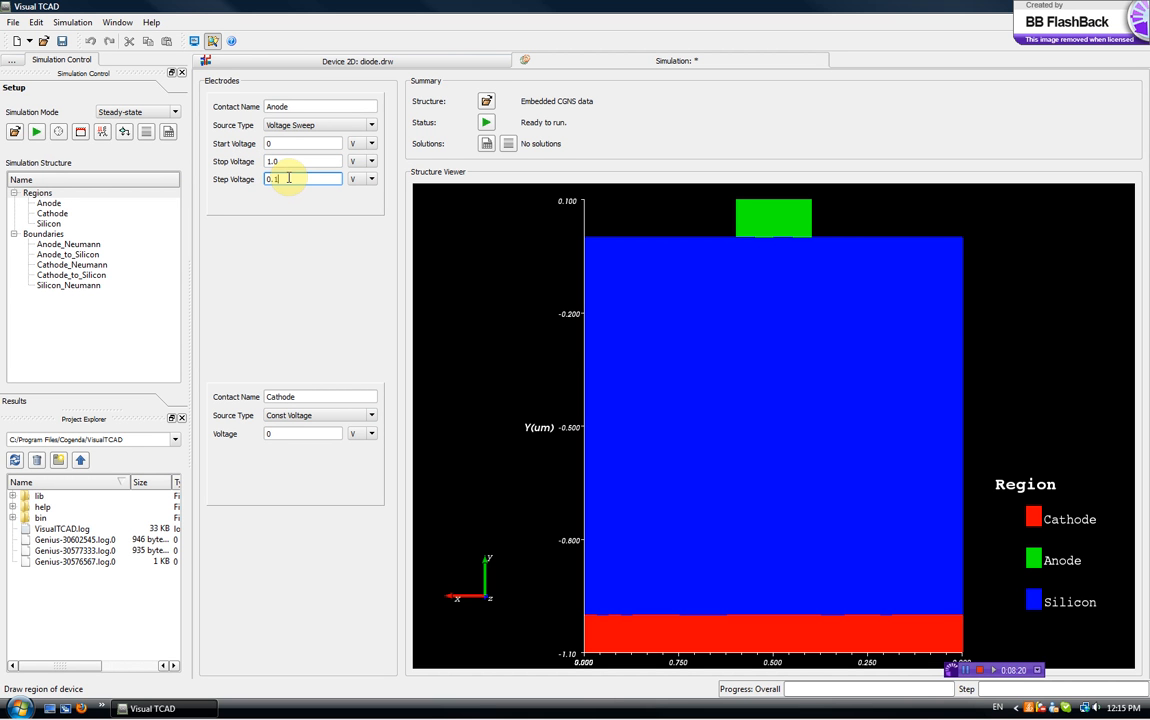
pyautogui.moveTo(200, 280)
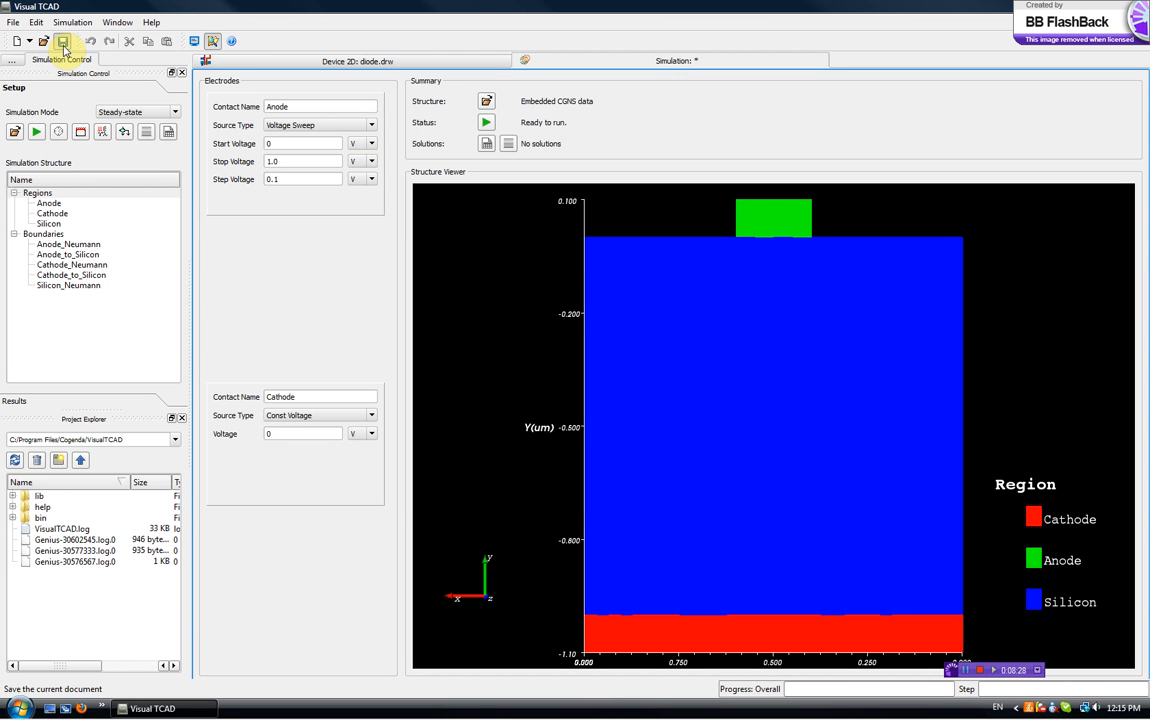
# - Save the simulation setup as diode.sim
pyautogui.click(62, 40)
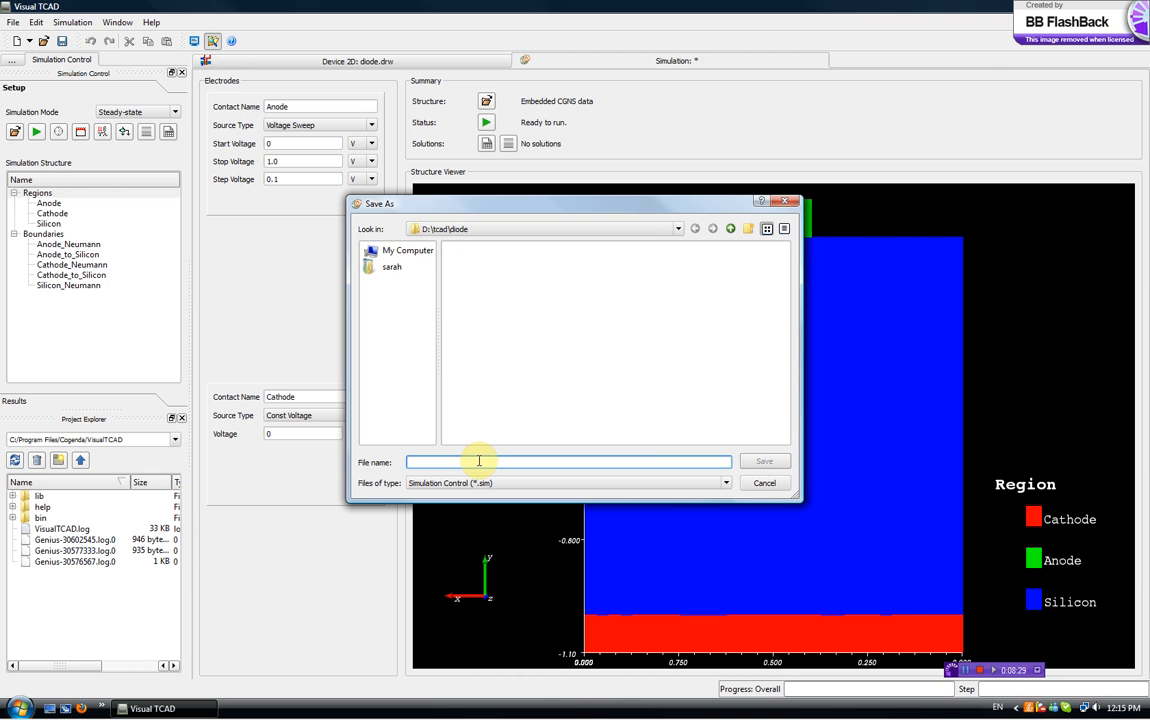
pyautogui.write('diode.sim')
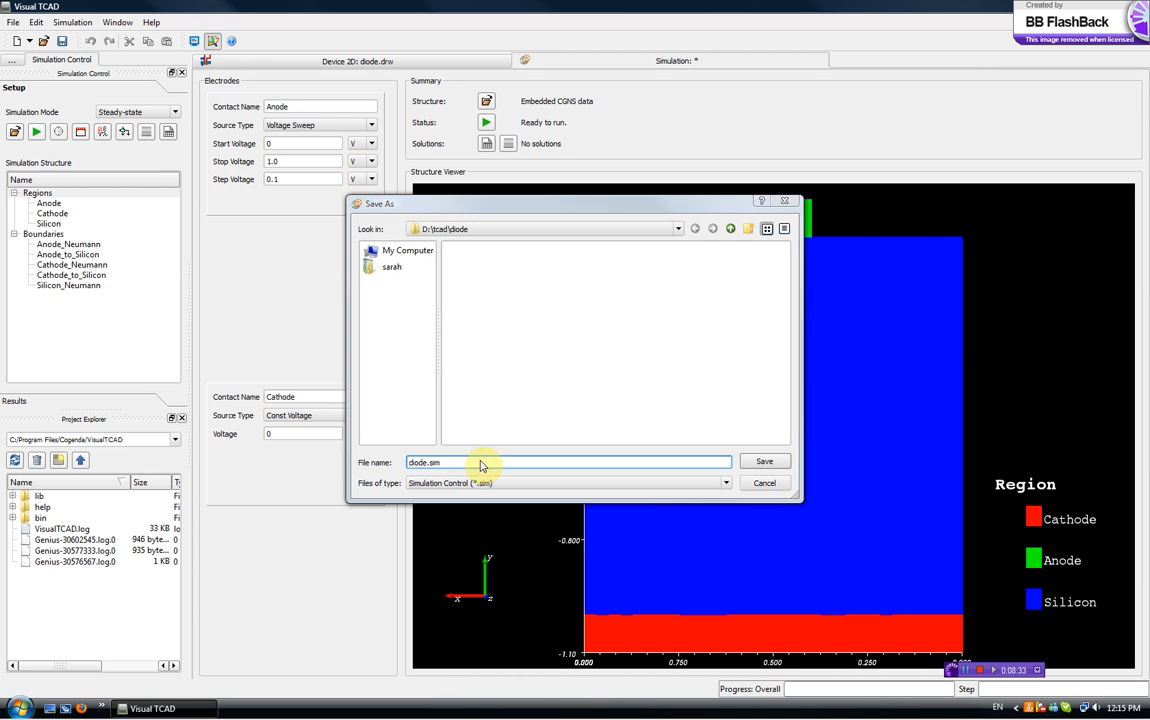
pyautogui.click(764, 460)
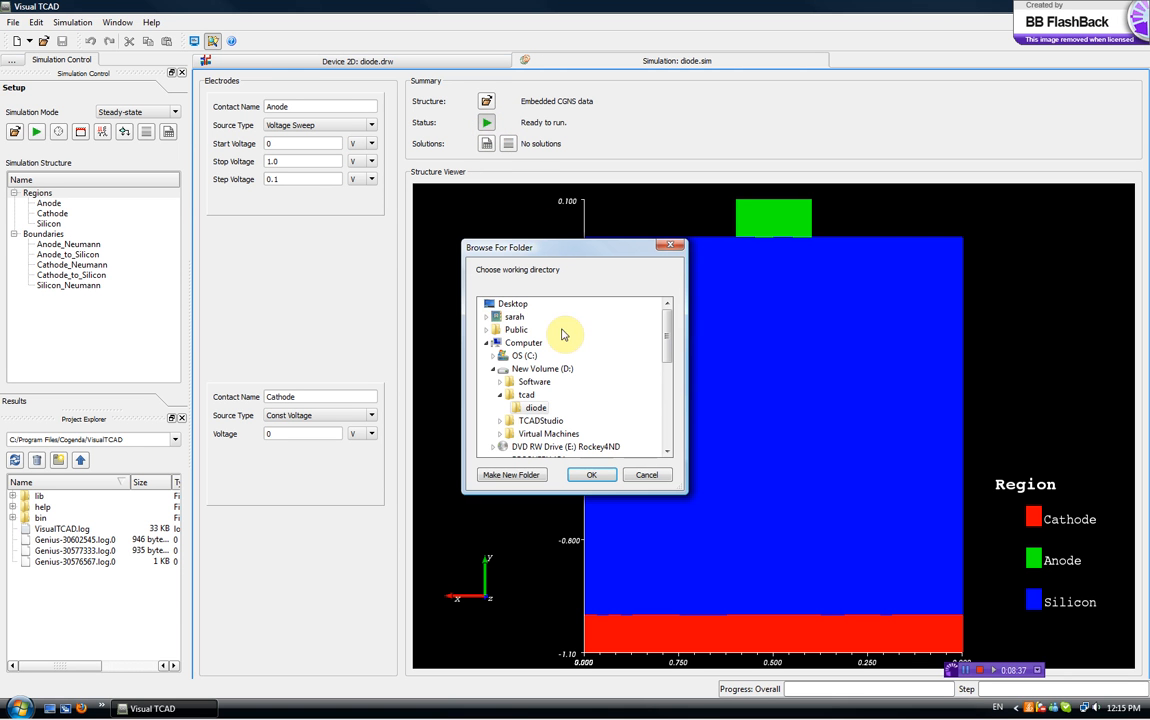
pyautogui.moveTo(524, 464)
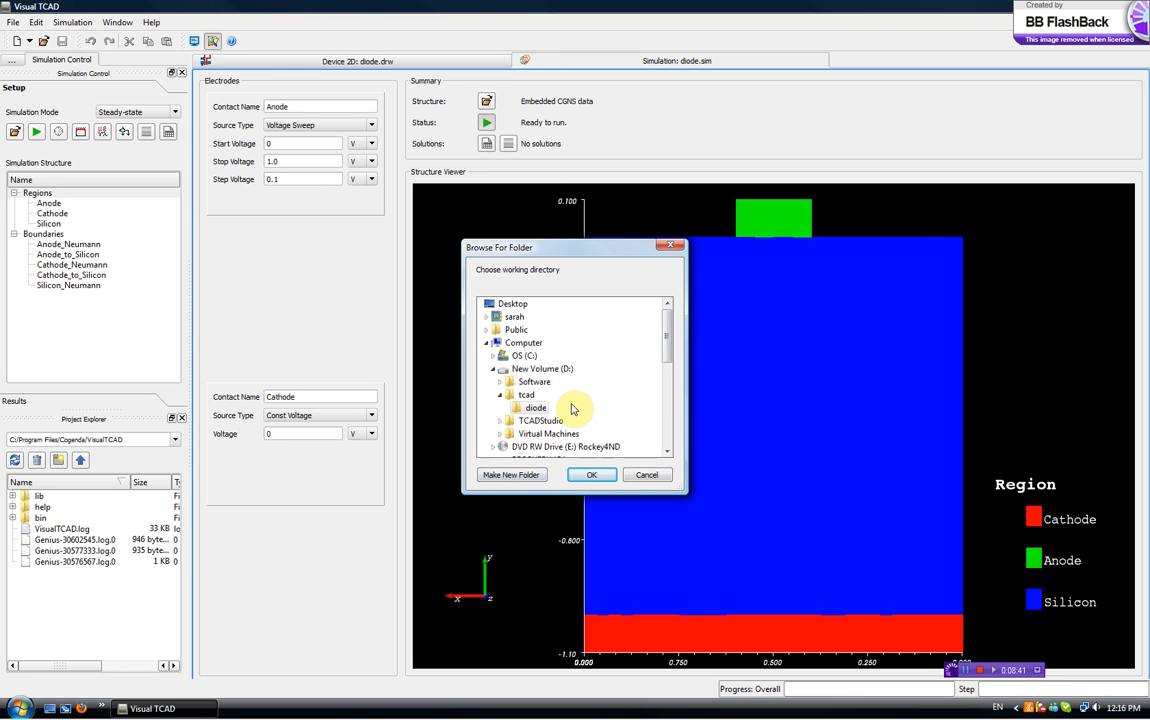
# - Create a new working folder named run1 under the diode directory
pyautogui.click(512, 474)
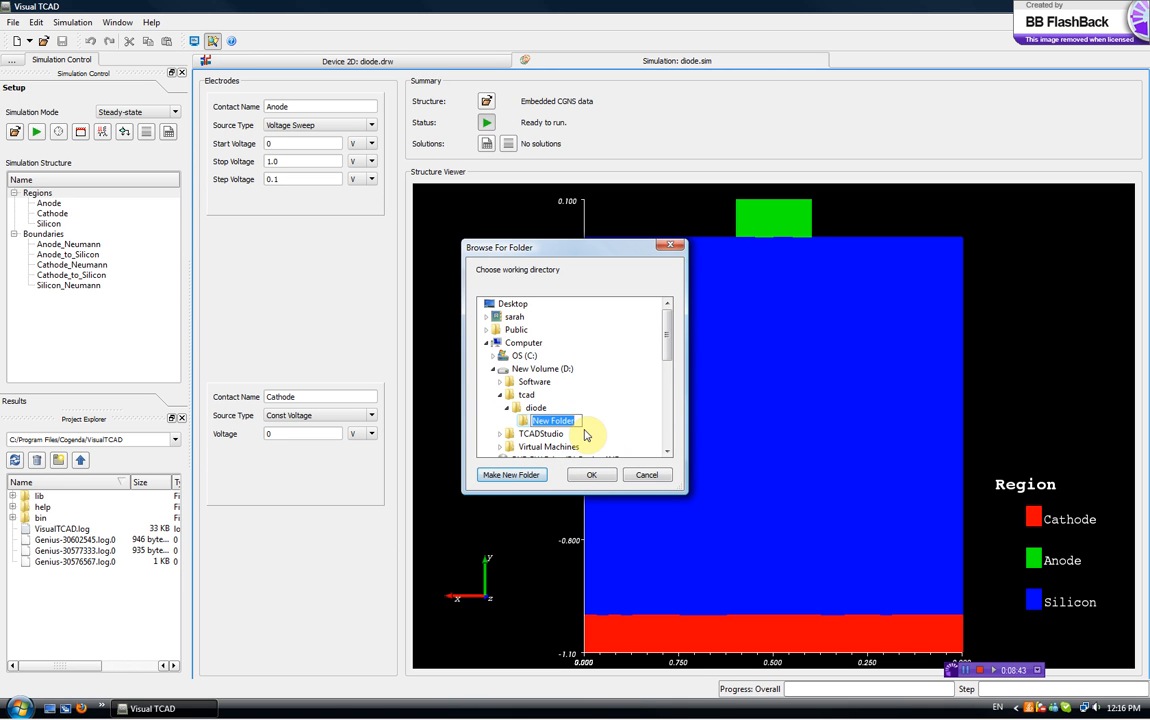
pyautogui.write('run1')
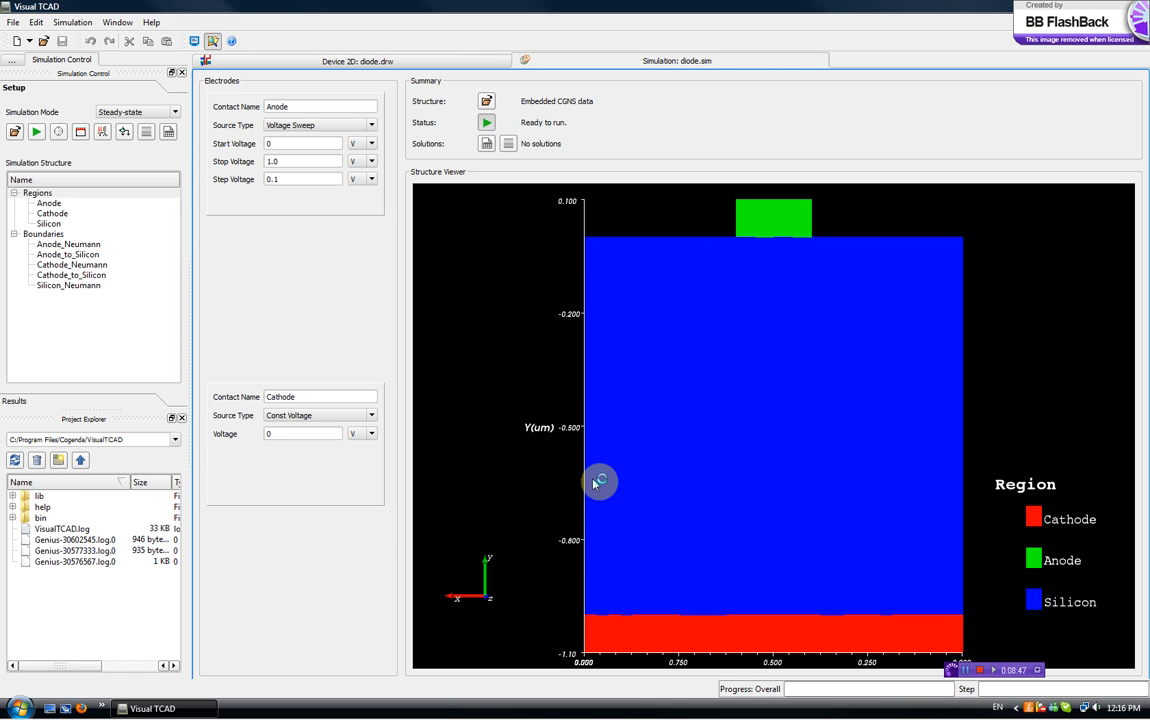
# - Start the diode sweep run and dismiss the job-submitted notice
pyautogui.click(36, 132)
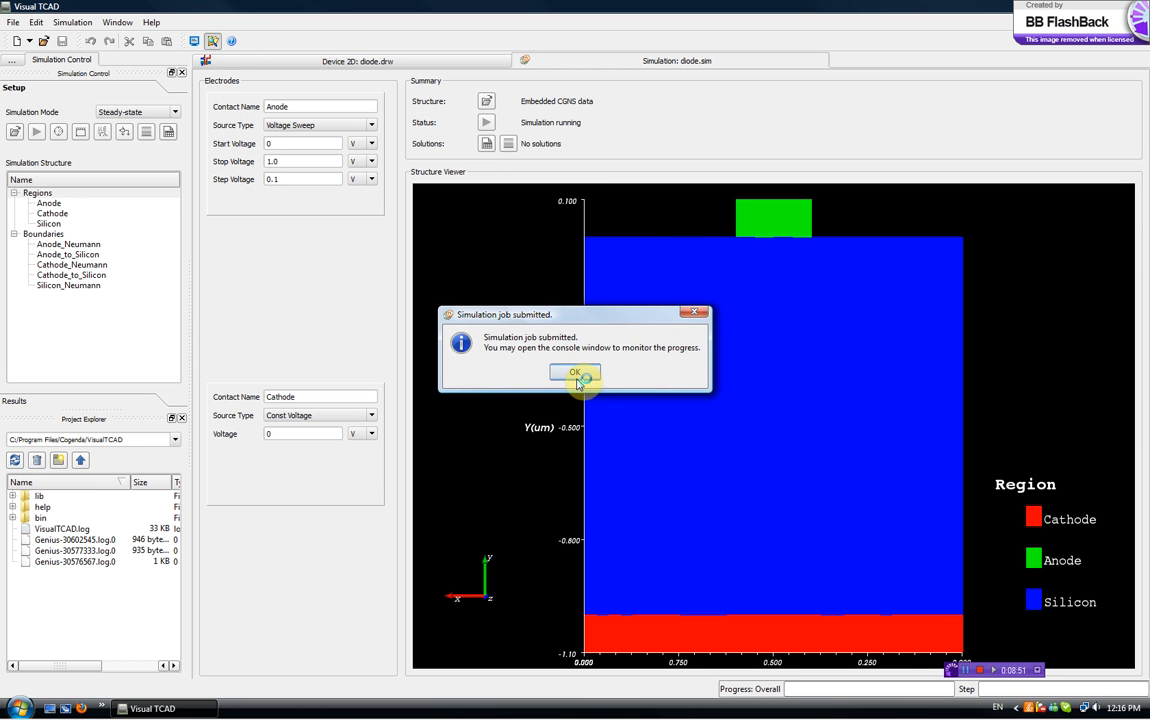
pyautogui.click(574, 374)
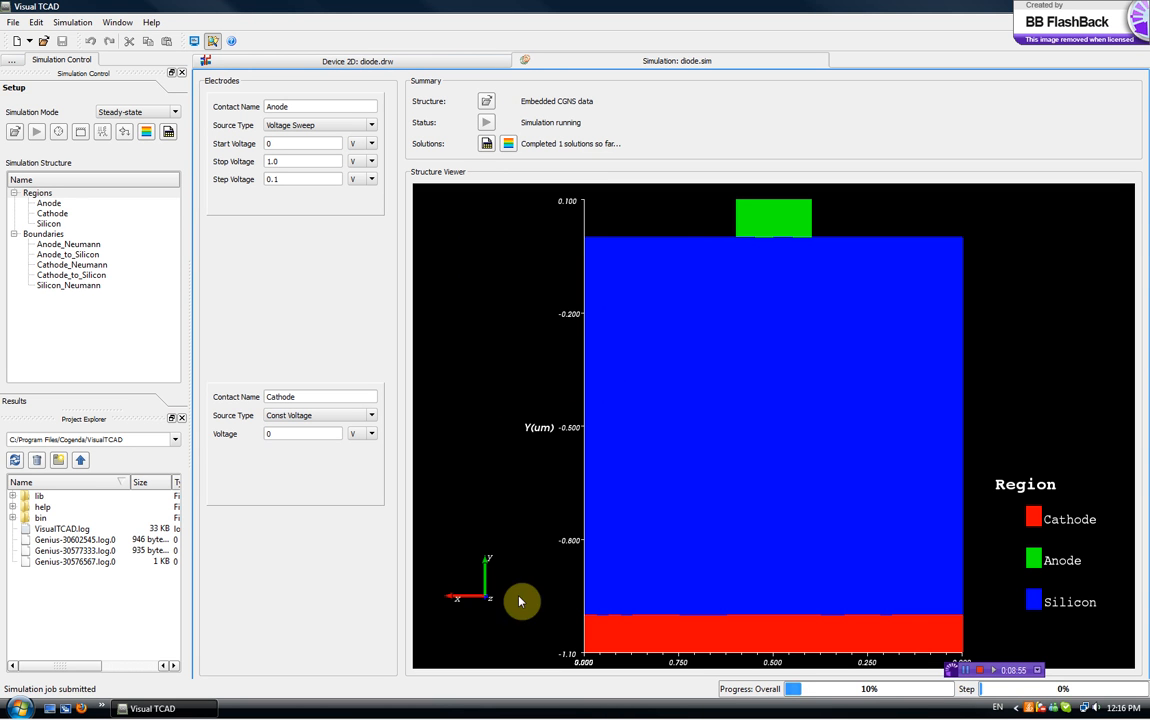
pyautogui.moveTo(1024, 690)
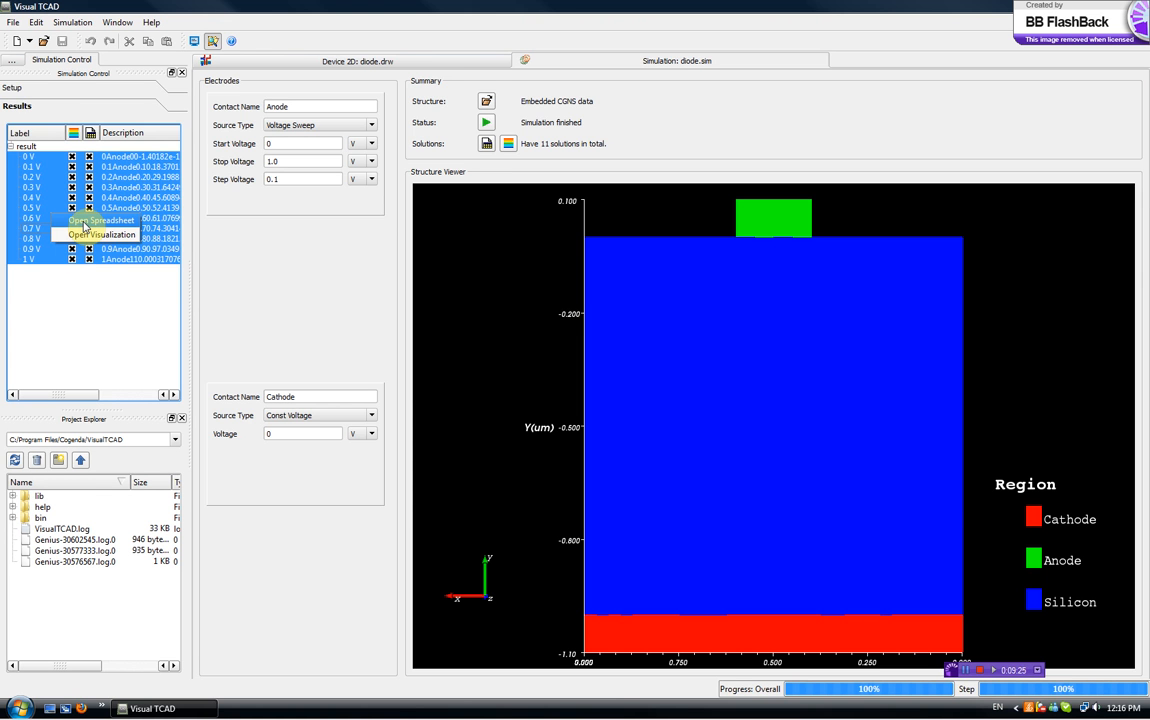
# - Open result.dat as a spreadsheet and plot Anode_current against Anode_Vapp
pyautogui.click(100, 220)
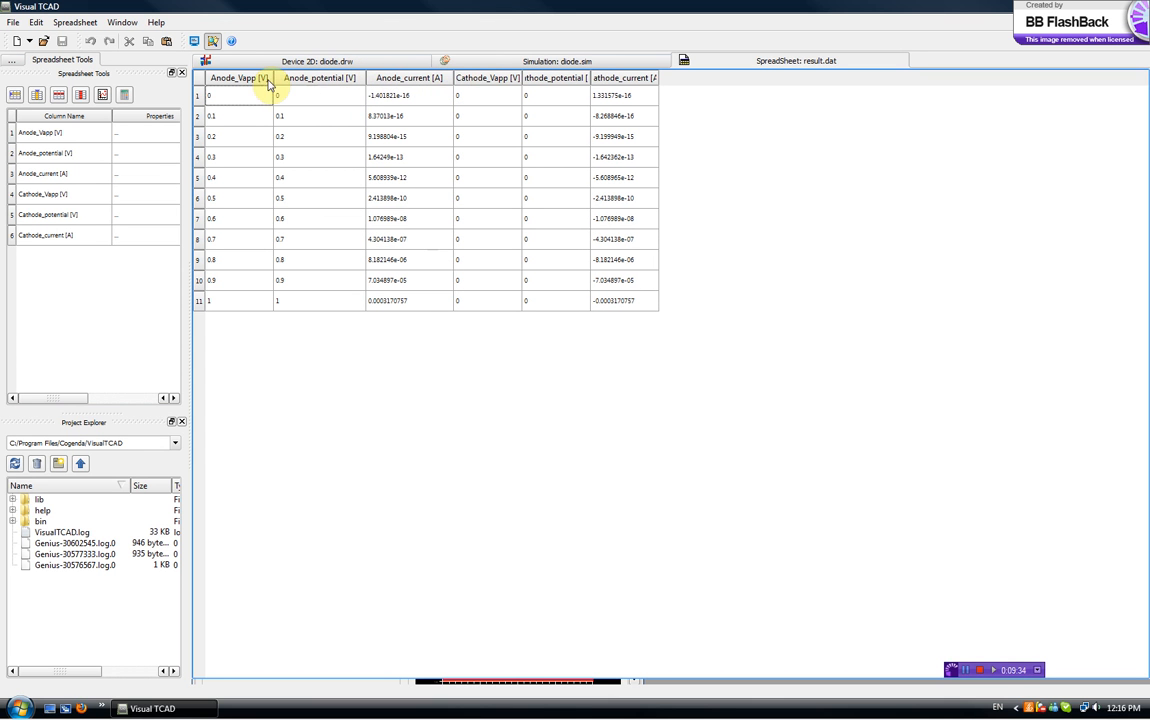
pyautogui.moveTo(296, 82)
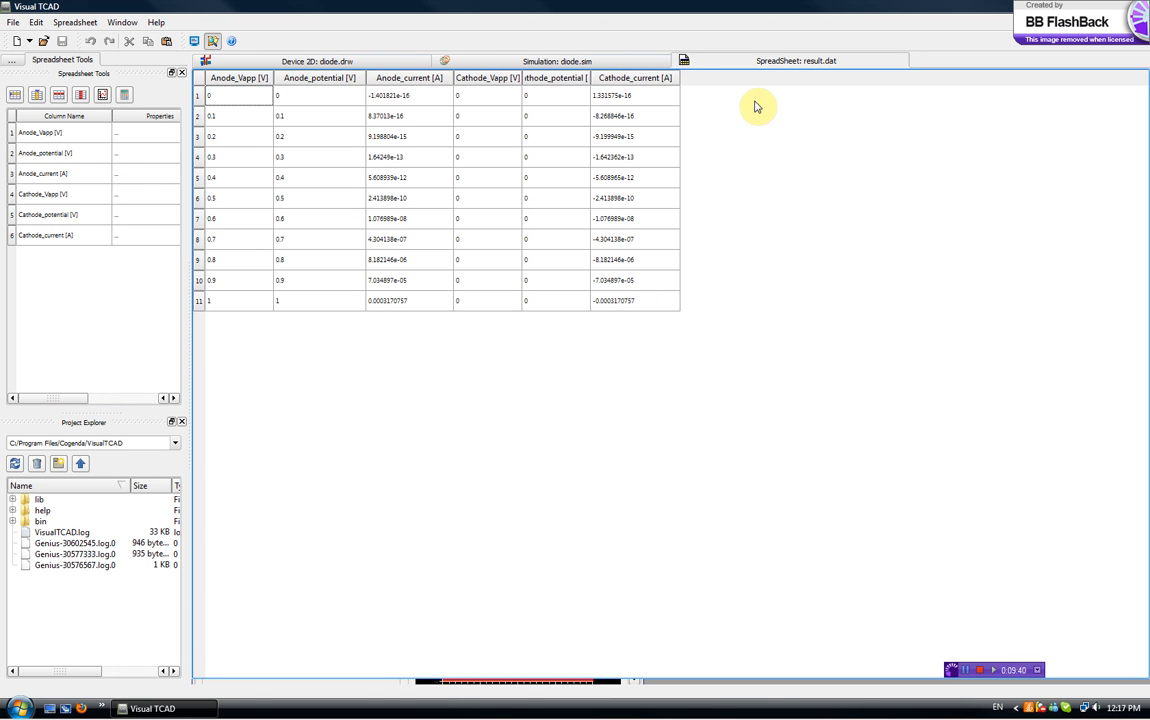
pyautogui.click(238, 78)
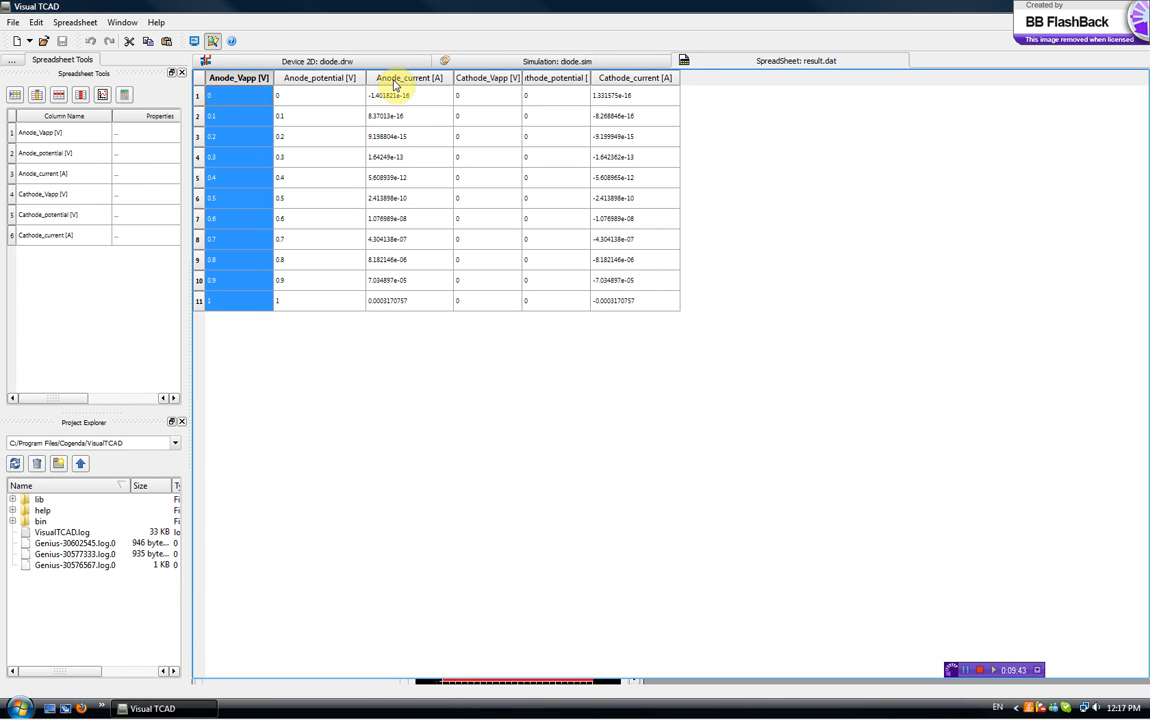
pyautogui.click(408, 78)
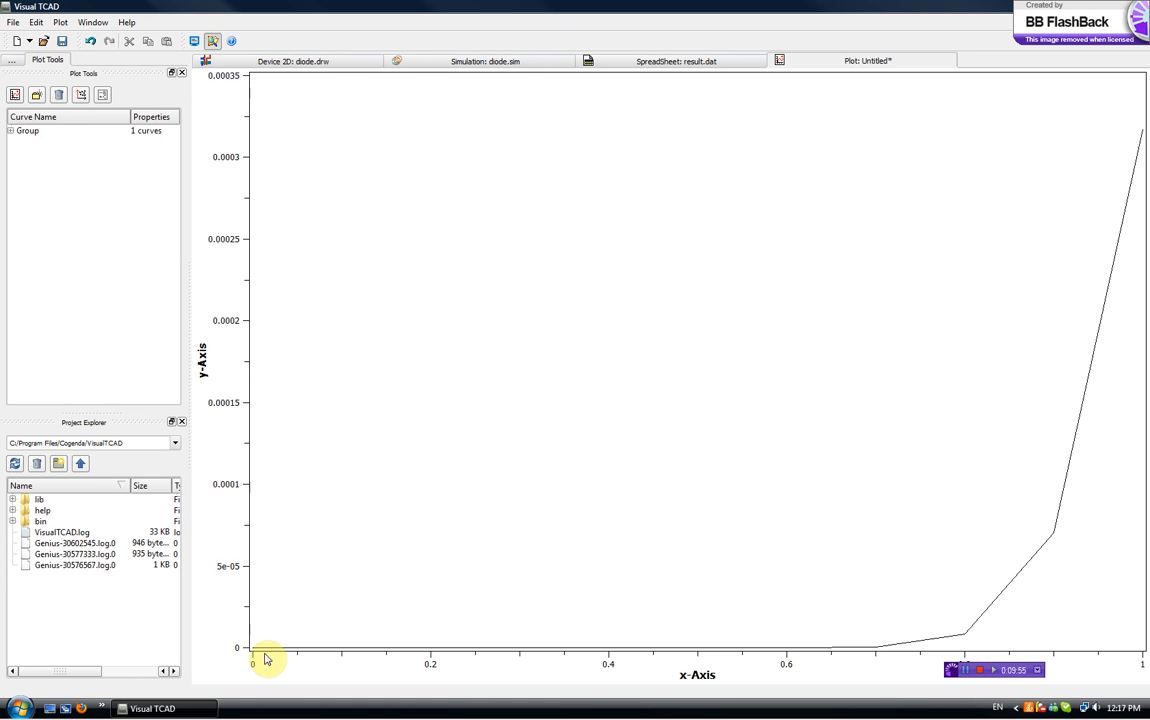
pyautogui.moveTo(1122, 182)
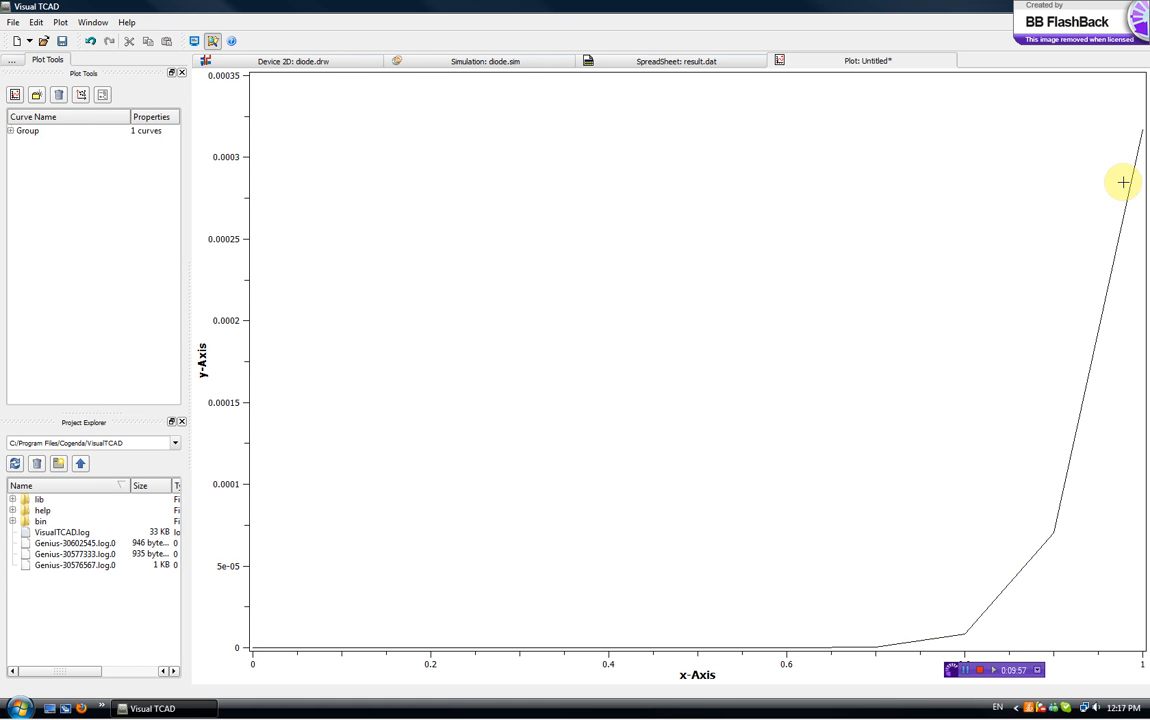
pyautogui.moveTo(870, 664)
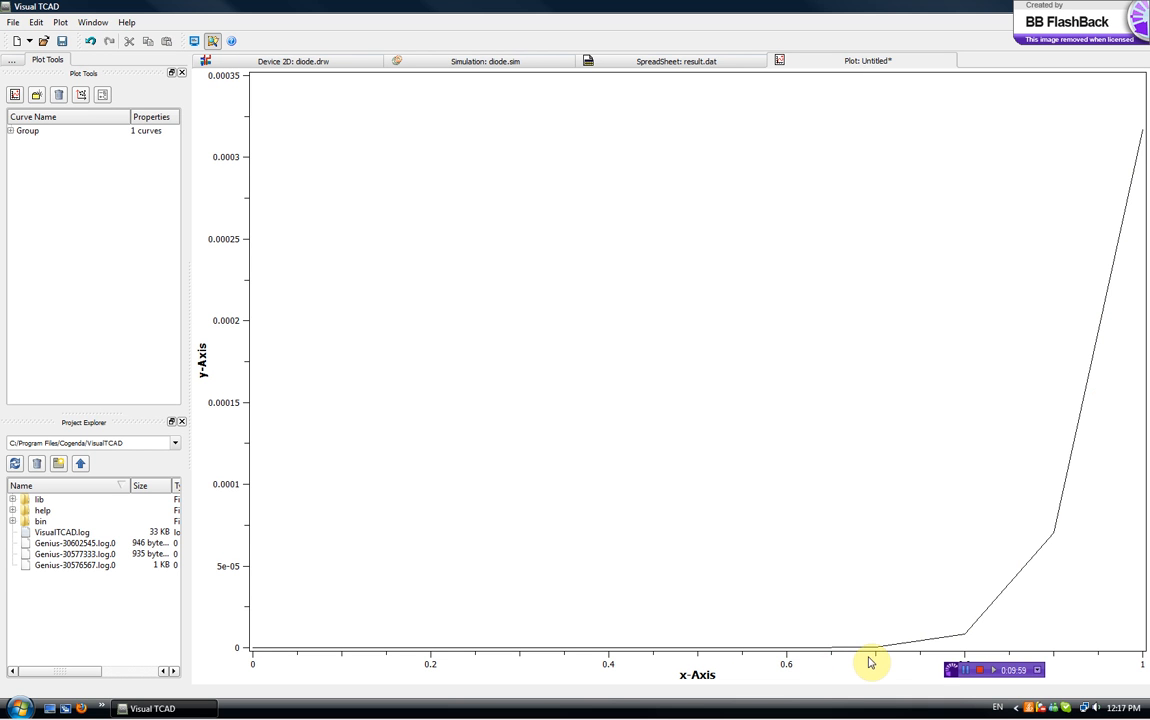
pyautogui.moveTo(890, 656)
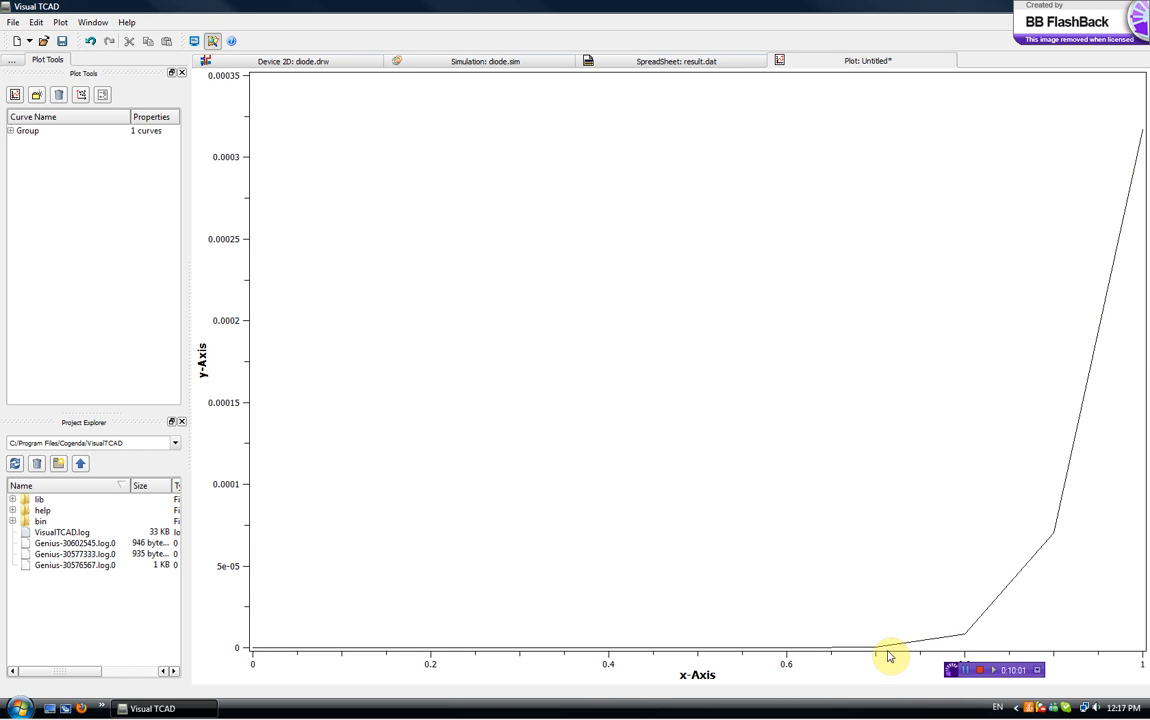
pyautogui.moveTo(308, 80)
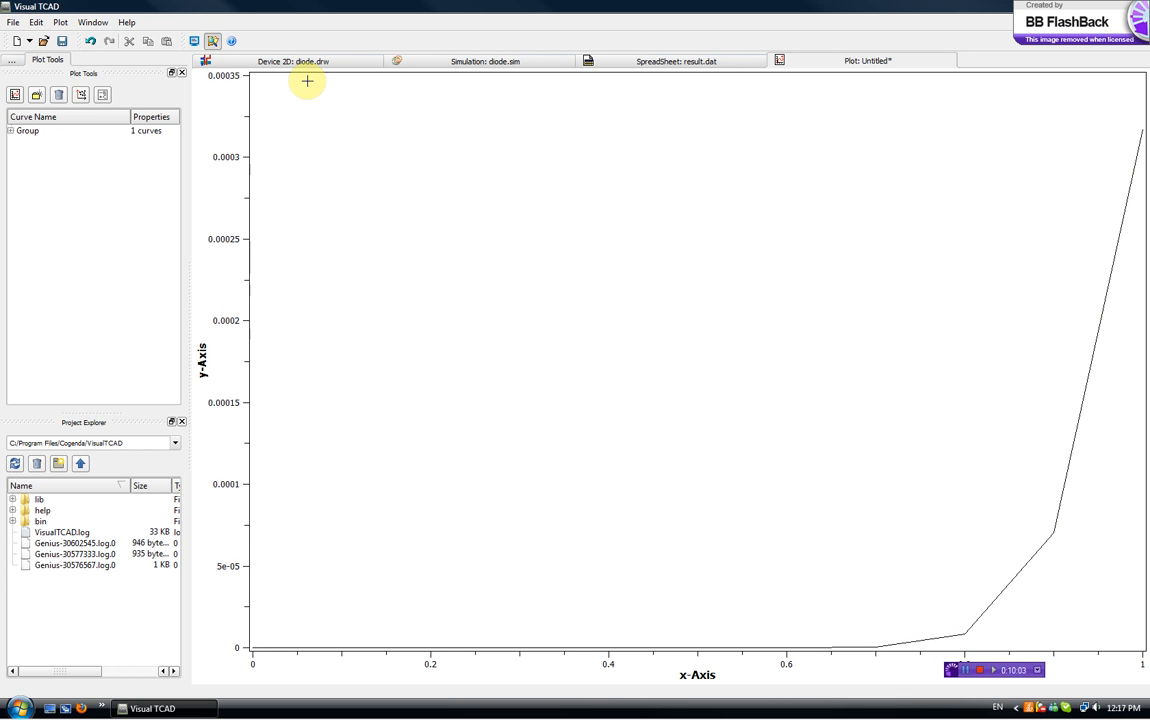
# - Expand the curve group and open line/symbol styles for Anode_current
pyautogui.click(12, 130)
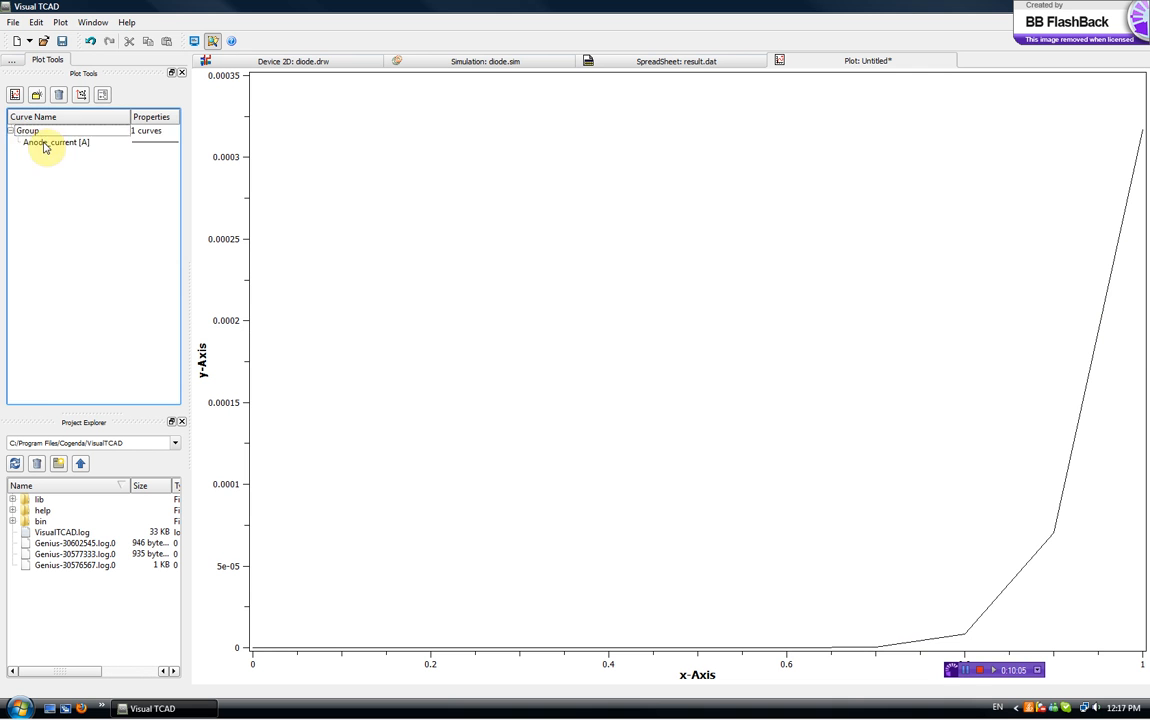
pyautogui.click(102, 94)
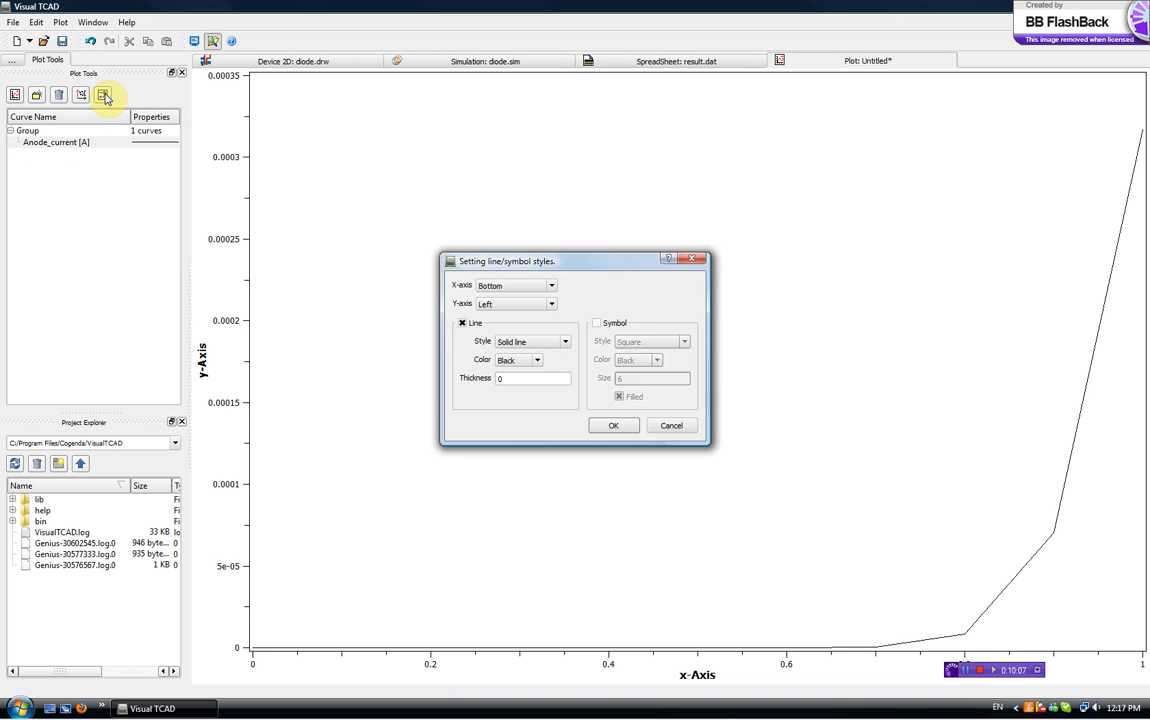
# - Set the left y-axis to Log10 scale with Auto Scale off and a minimum of 1e-12
pyautogui.click(614, 424)
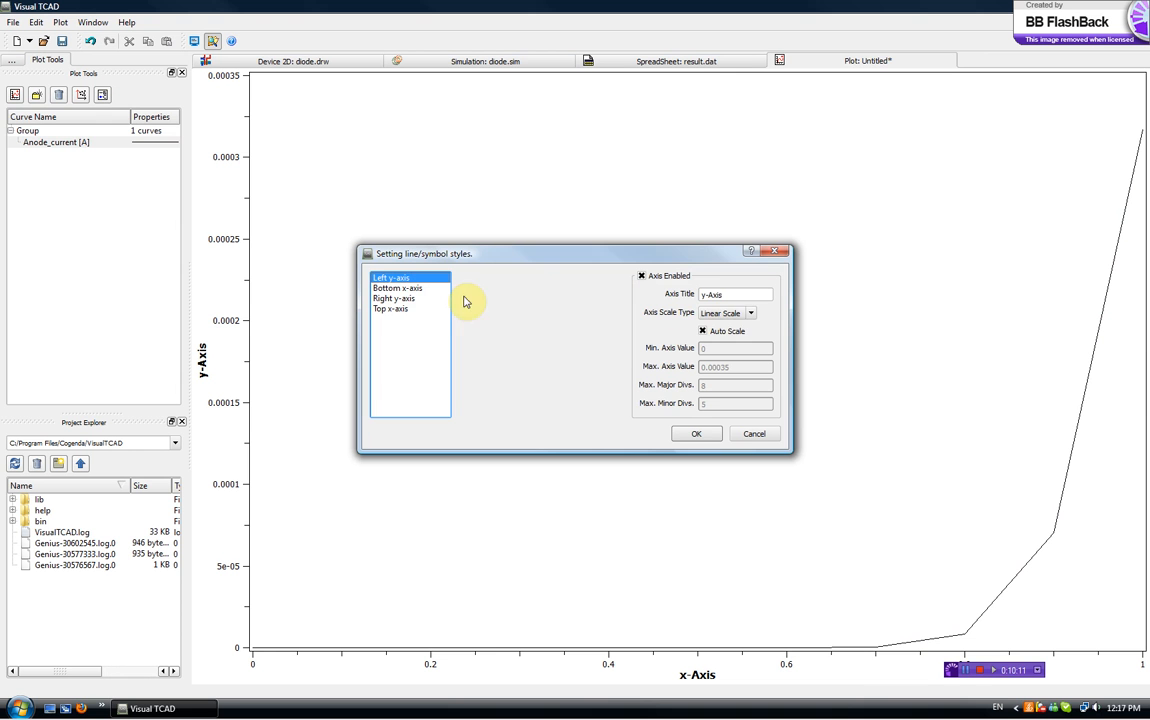
pyautogui.click(752, 312)
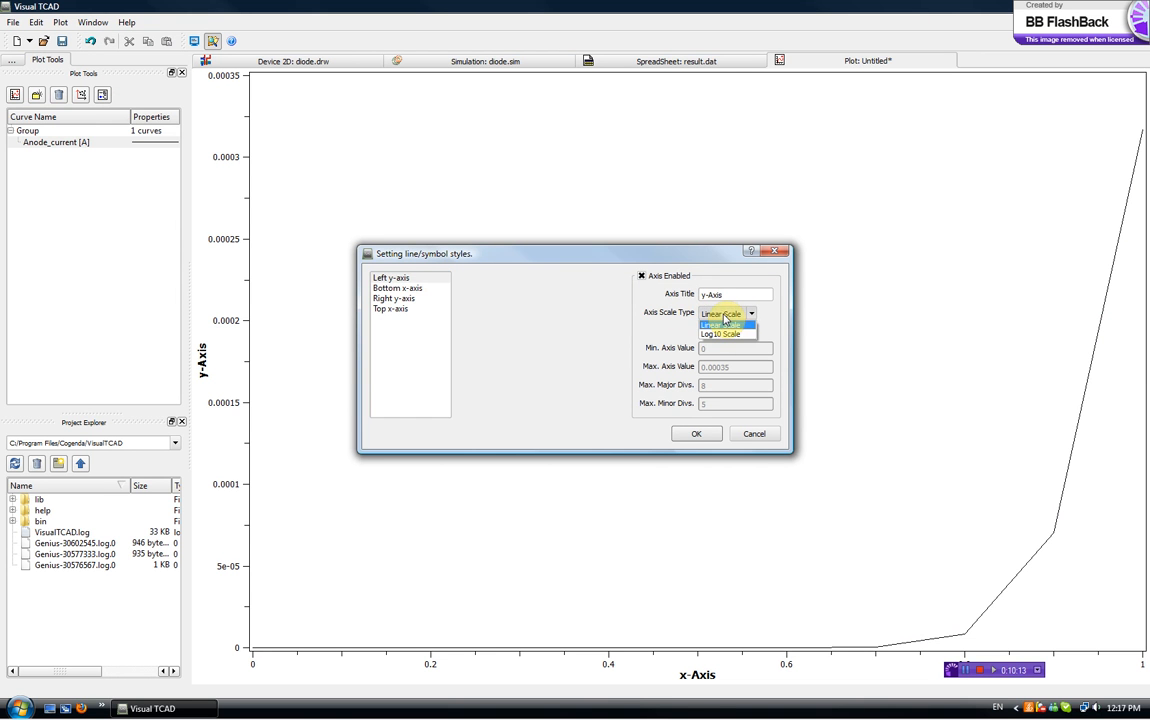
pyautogui.moveTo(730, 332)
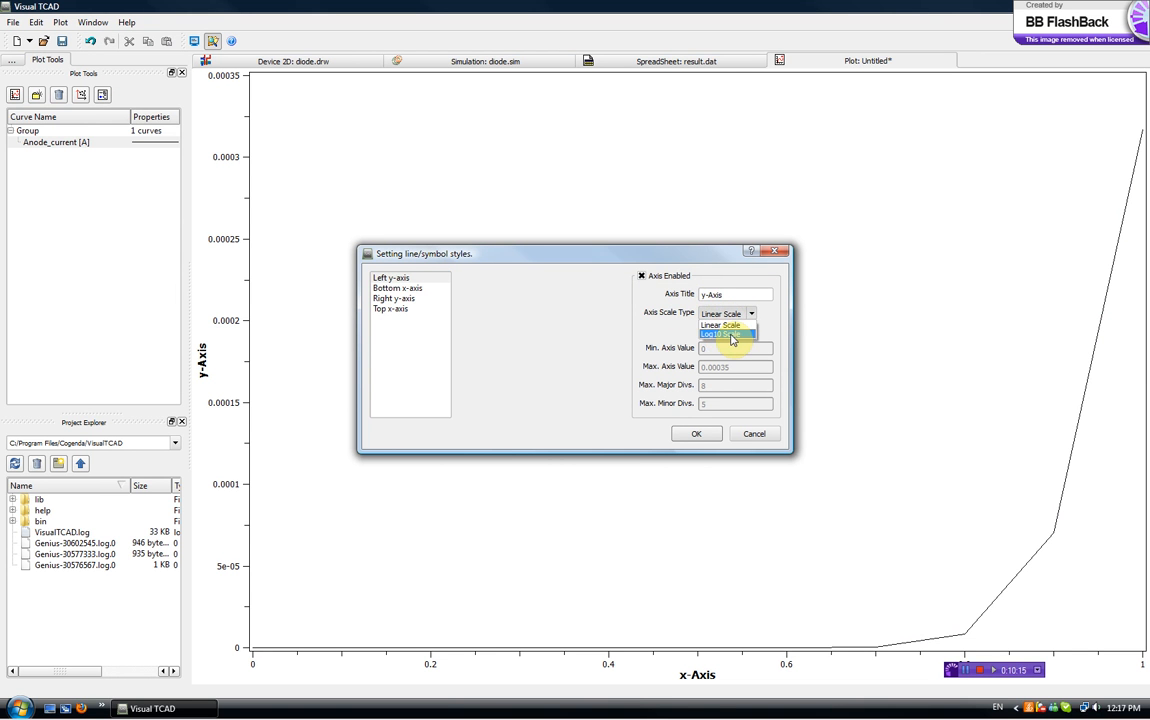
pyautogui.click(724, 332)
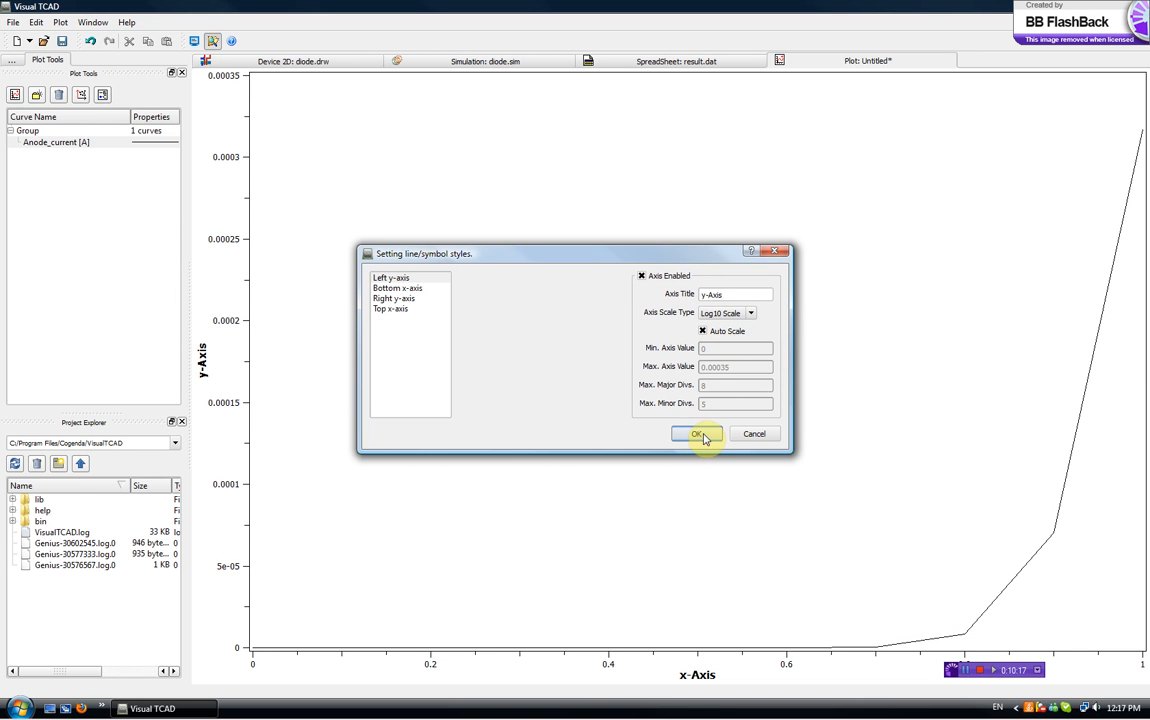
pyautogui.click(704, 332)
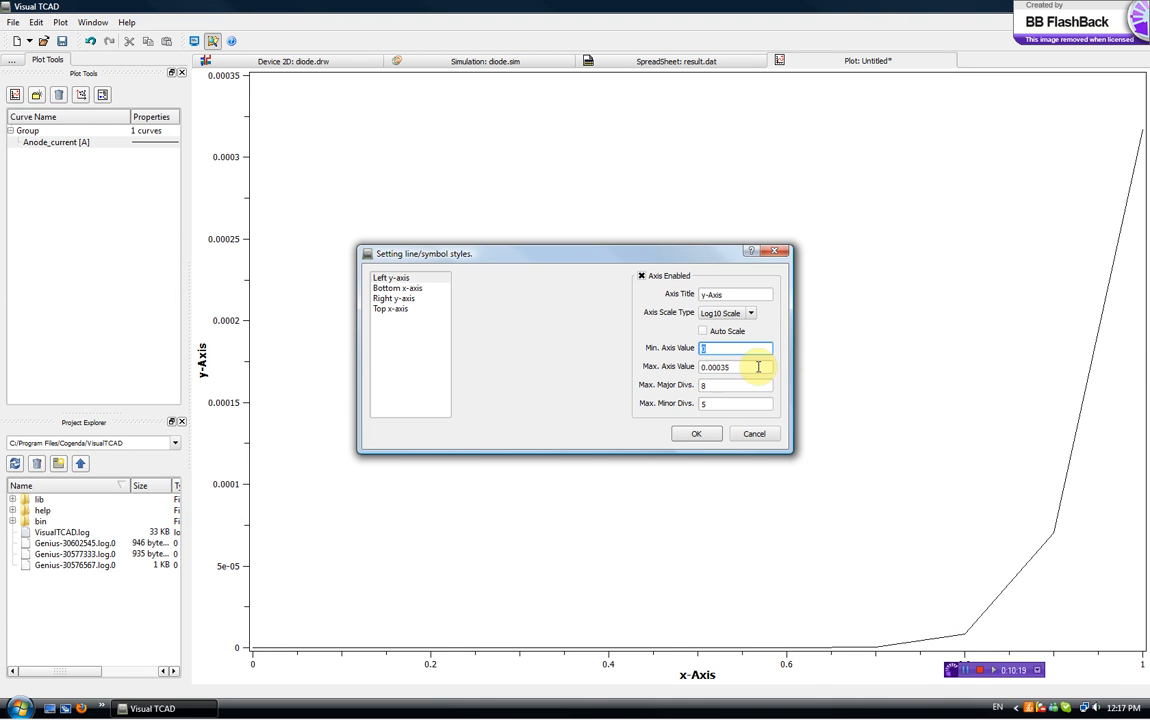
pyautogui.write('1e')
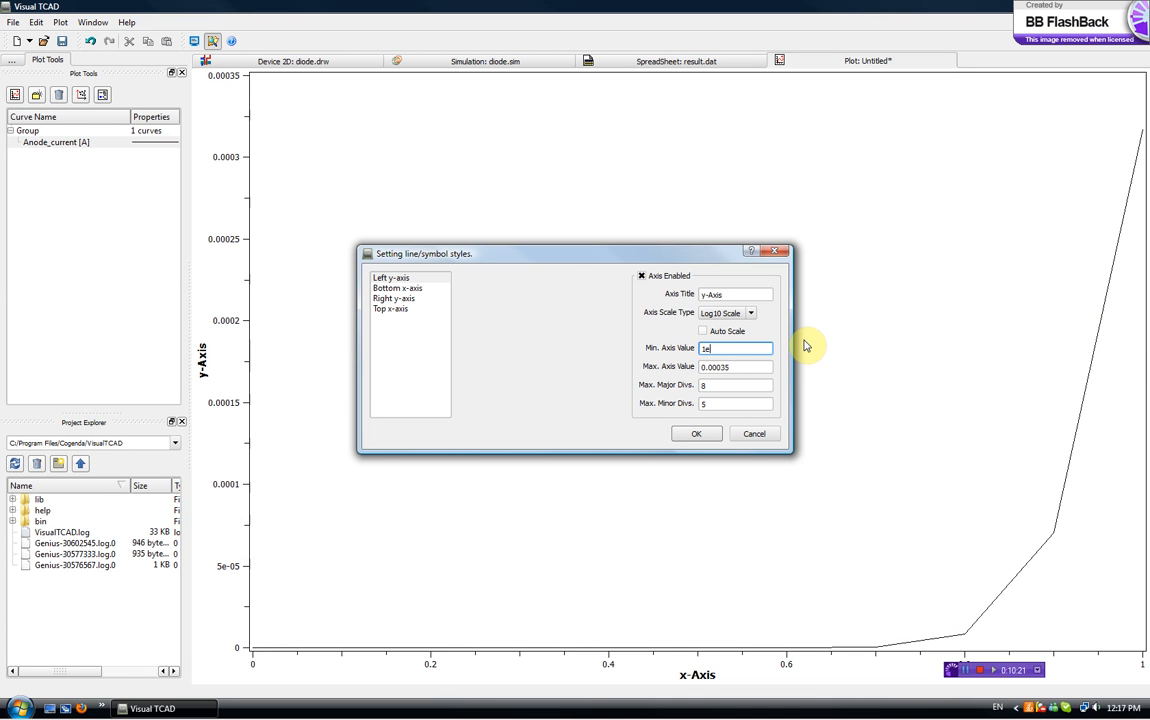
pyautogui.write('-12')
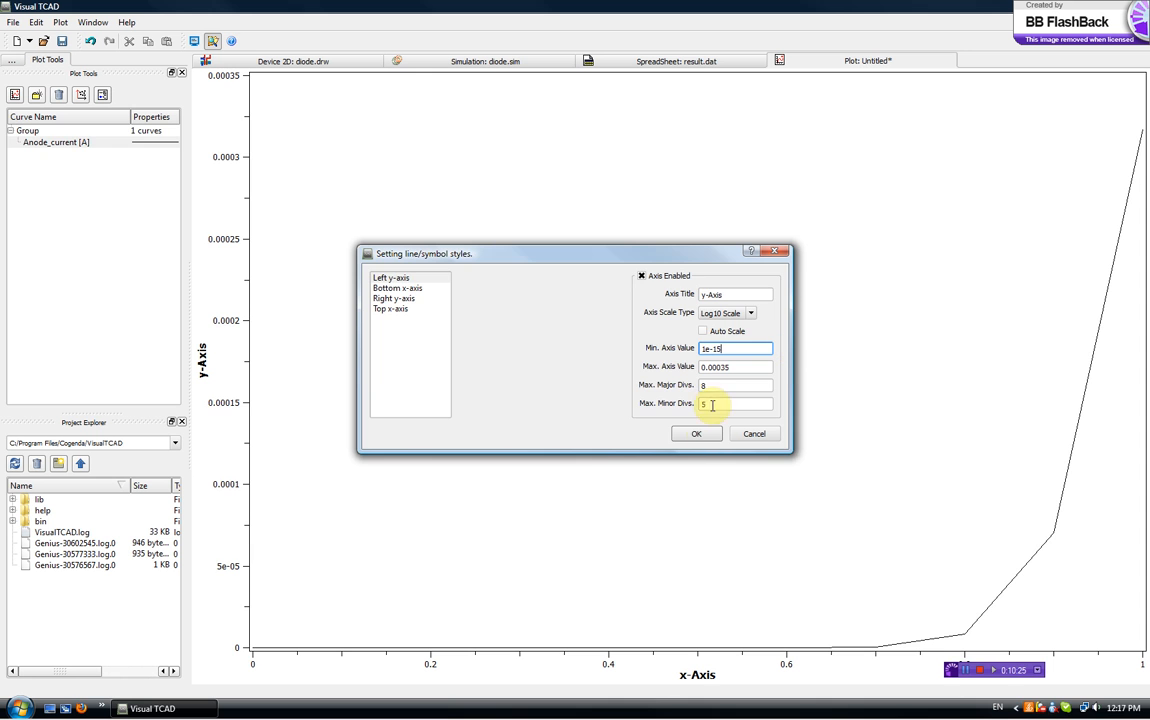
pyautogui.click(696, 432)
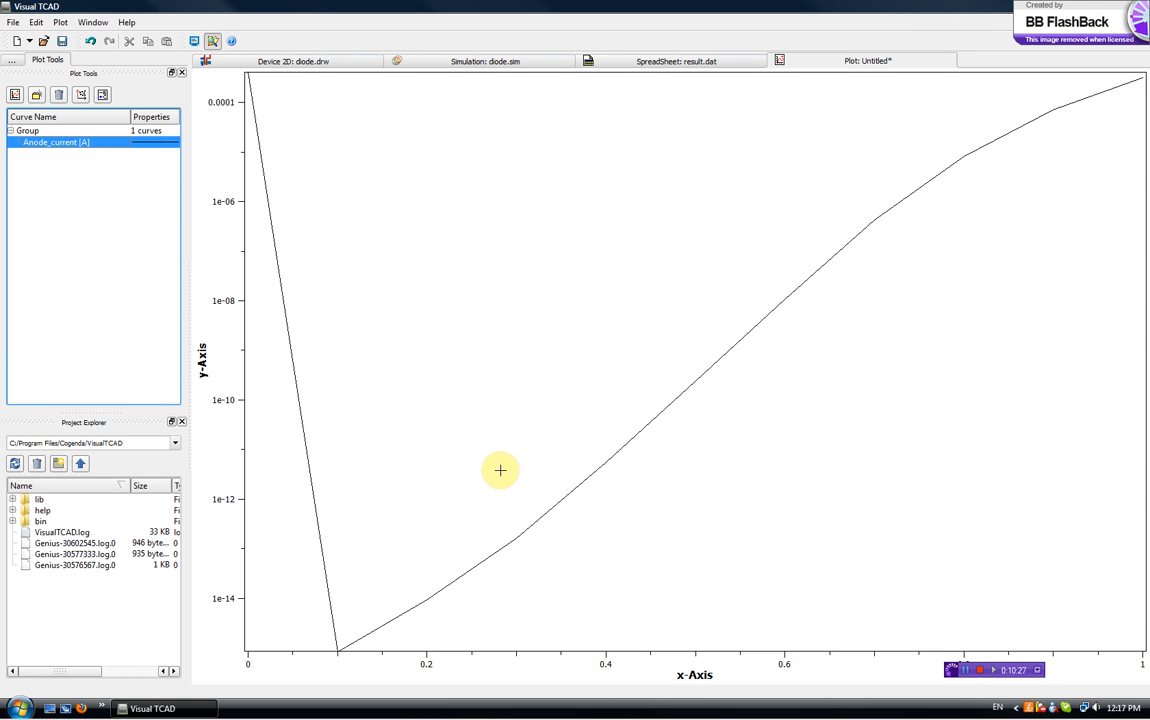
pyautogui.moveTo(330, 434)
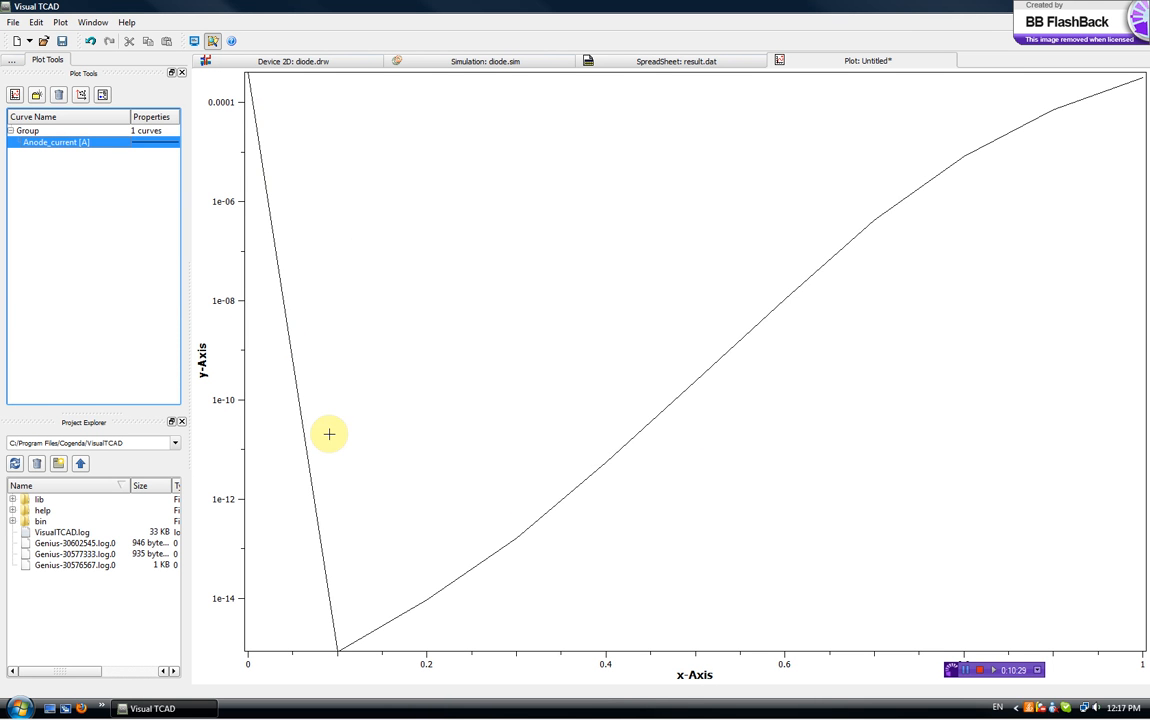
pyautogui.moveTo(672, 356)
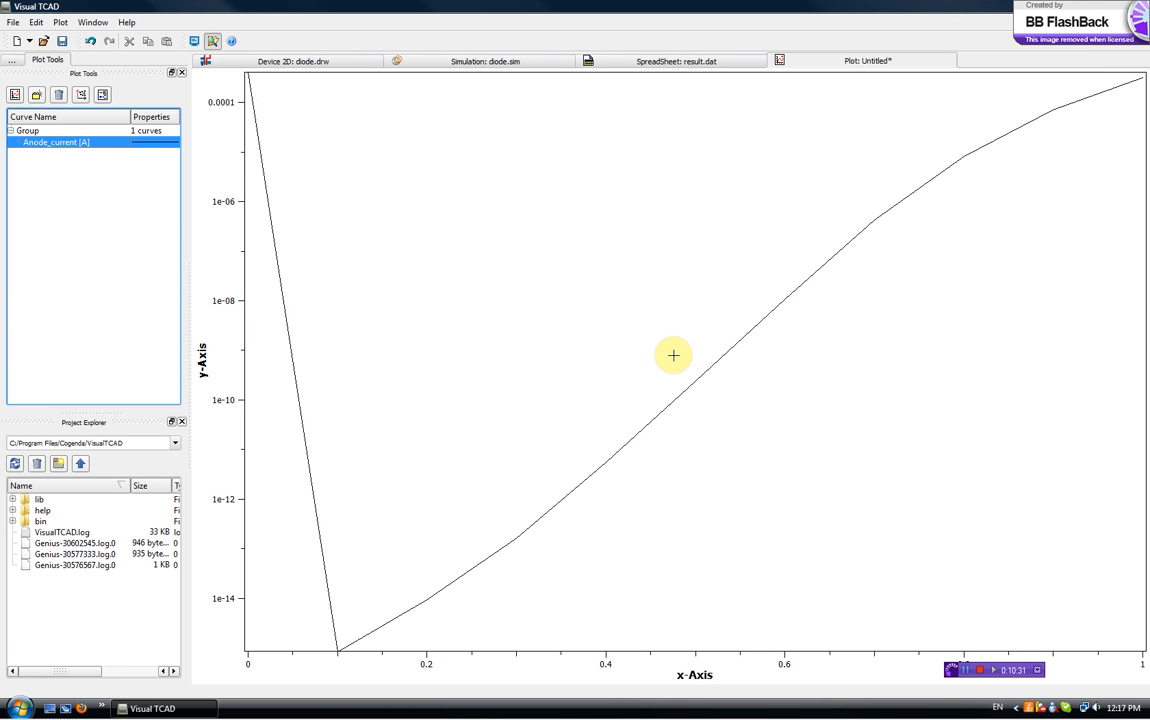
pyautogui.moveTo(326, 616)
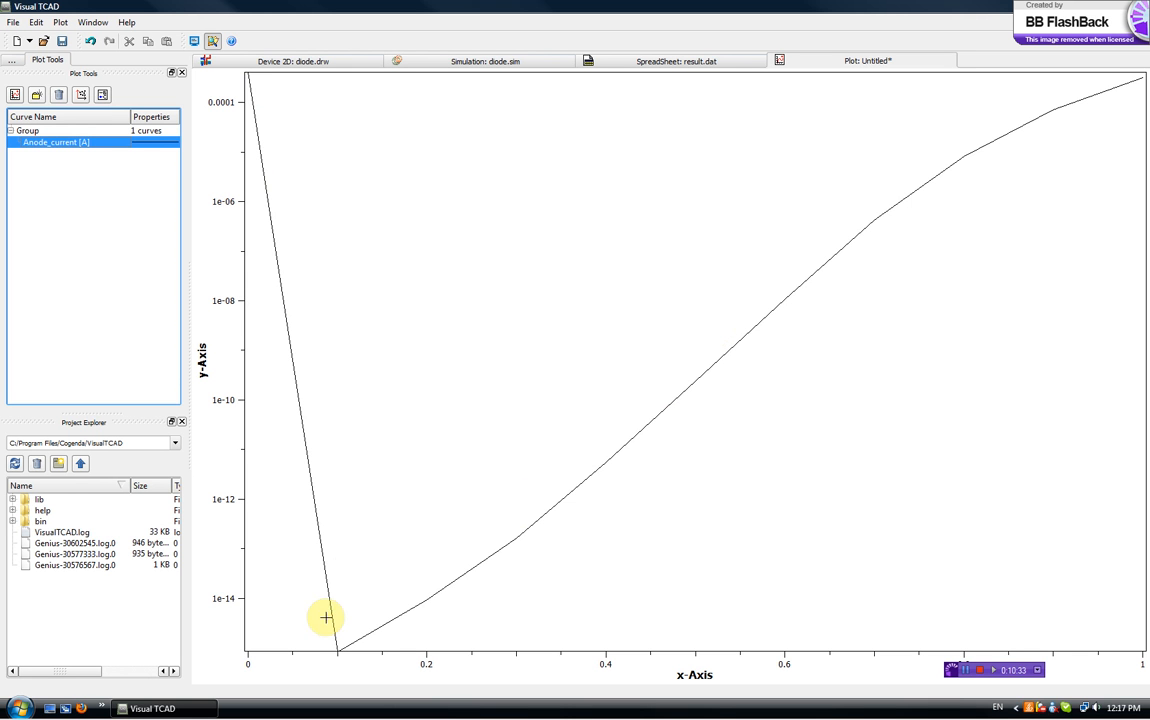
pyautogui.moveTo(250, 150)
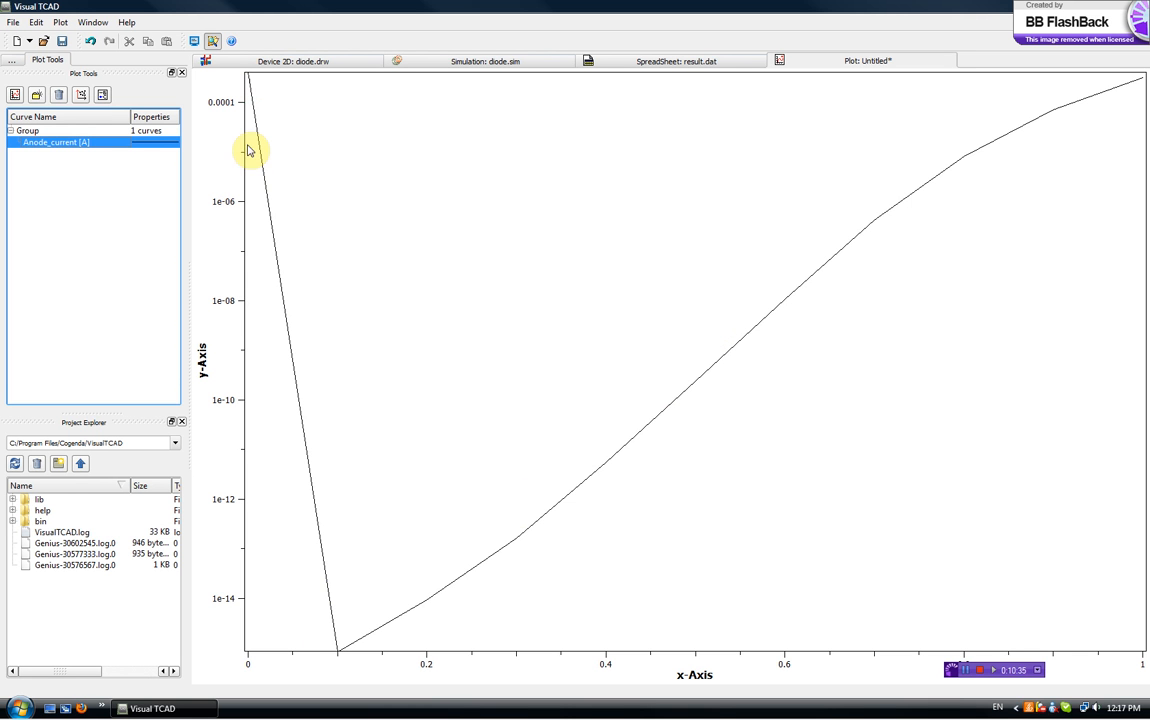
pyautogui.moveTo(220, 188)
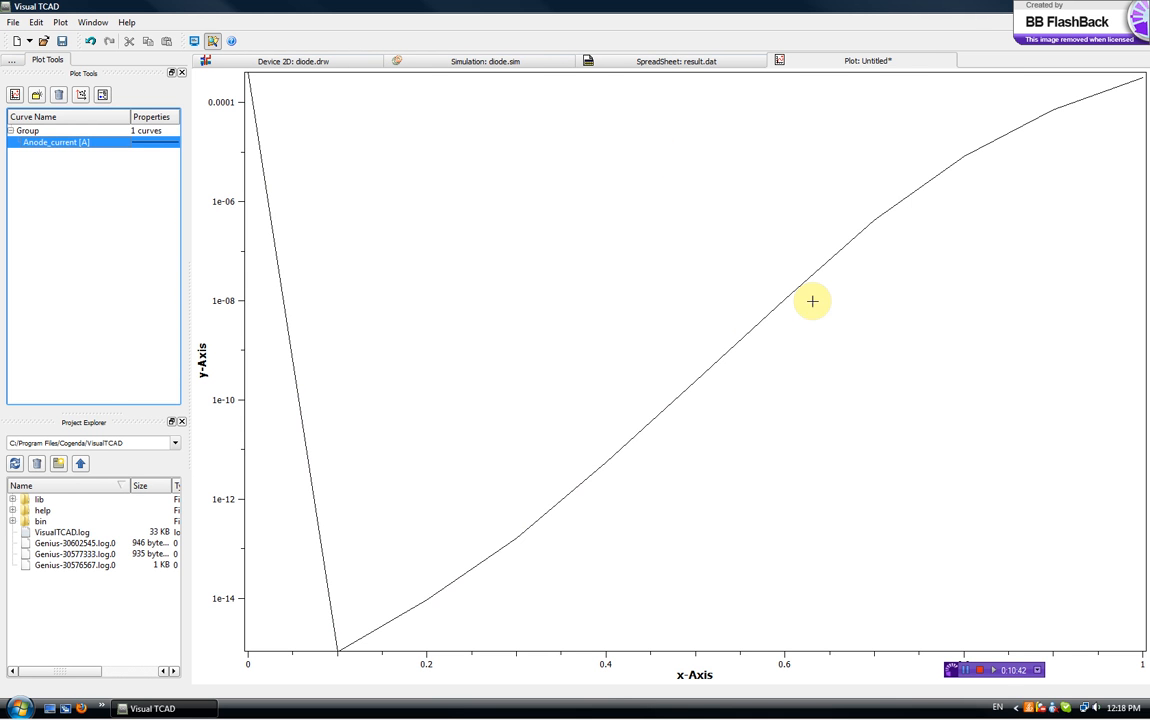
pyautogui.moveTo(1004, 176)
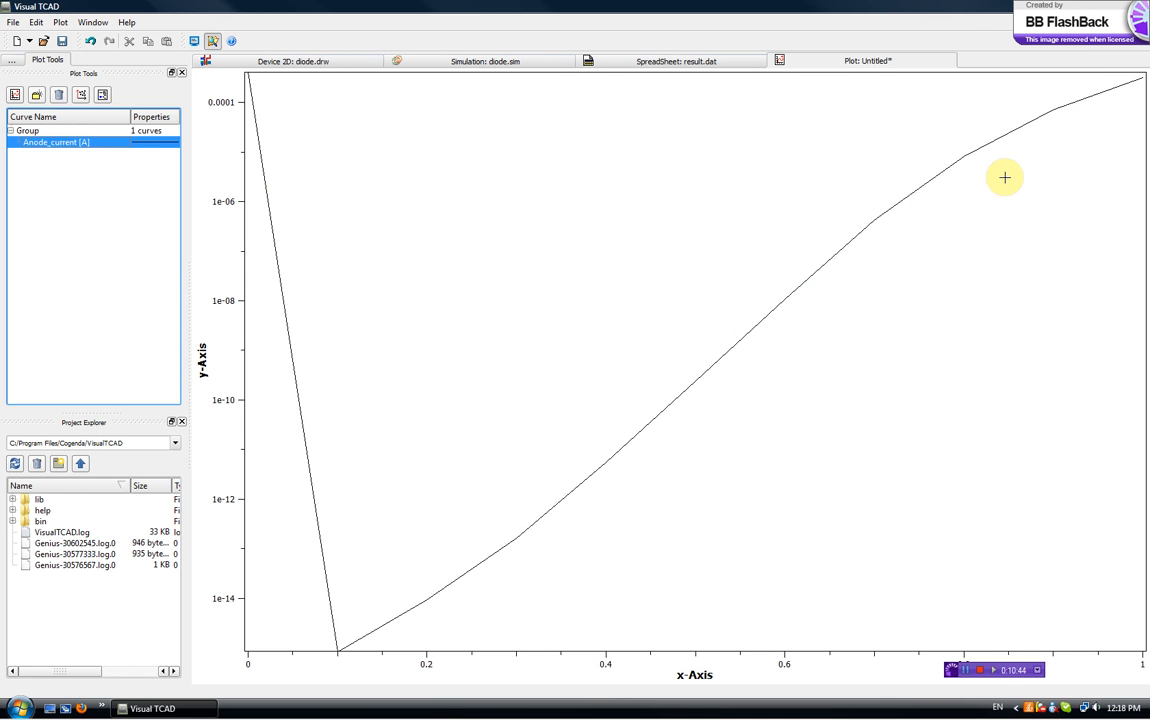
pyautogui.moveTo(668, 408)
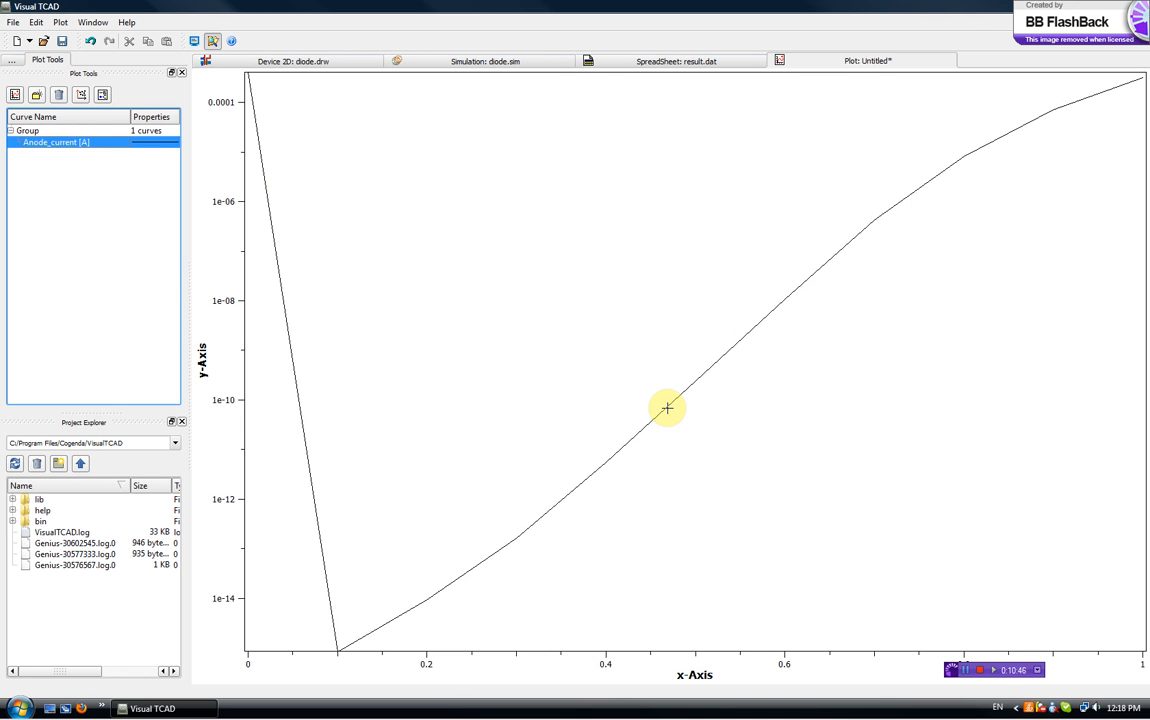
pyautogui.moveTo(950, 678)
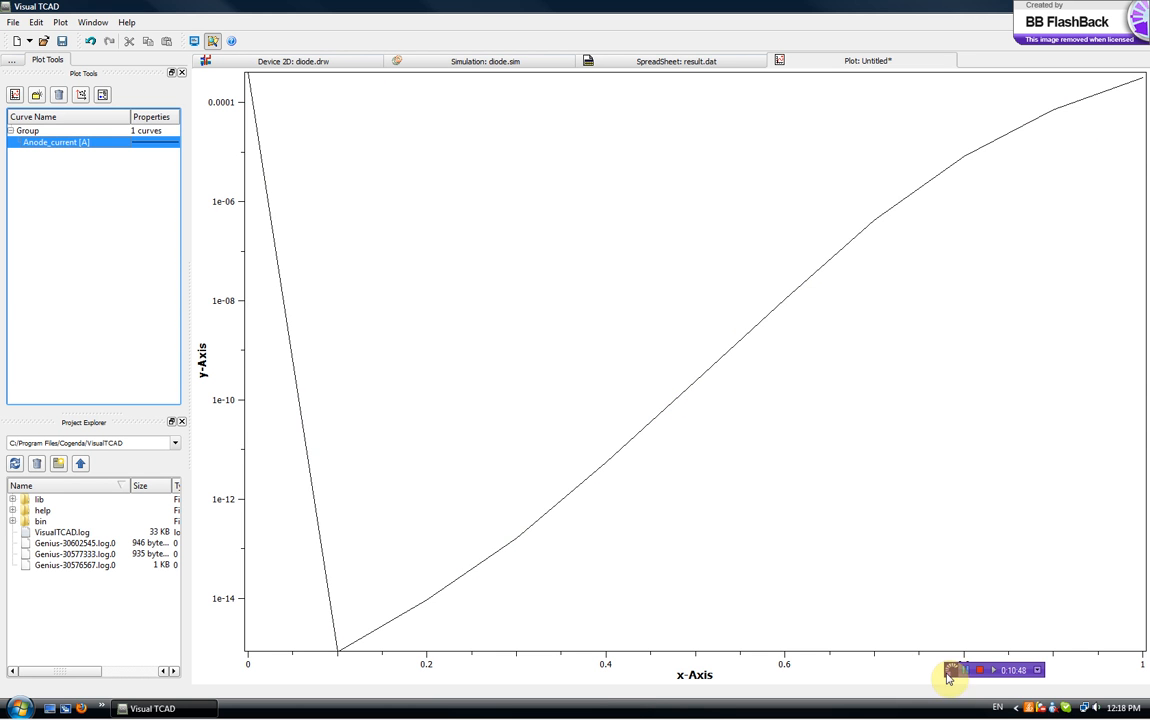
pyautogui.moveTo(814, 72)
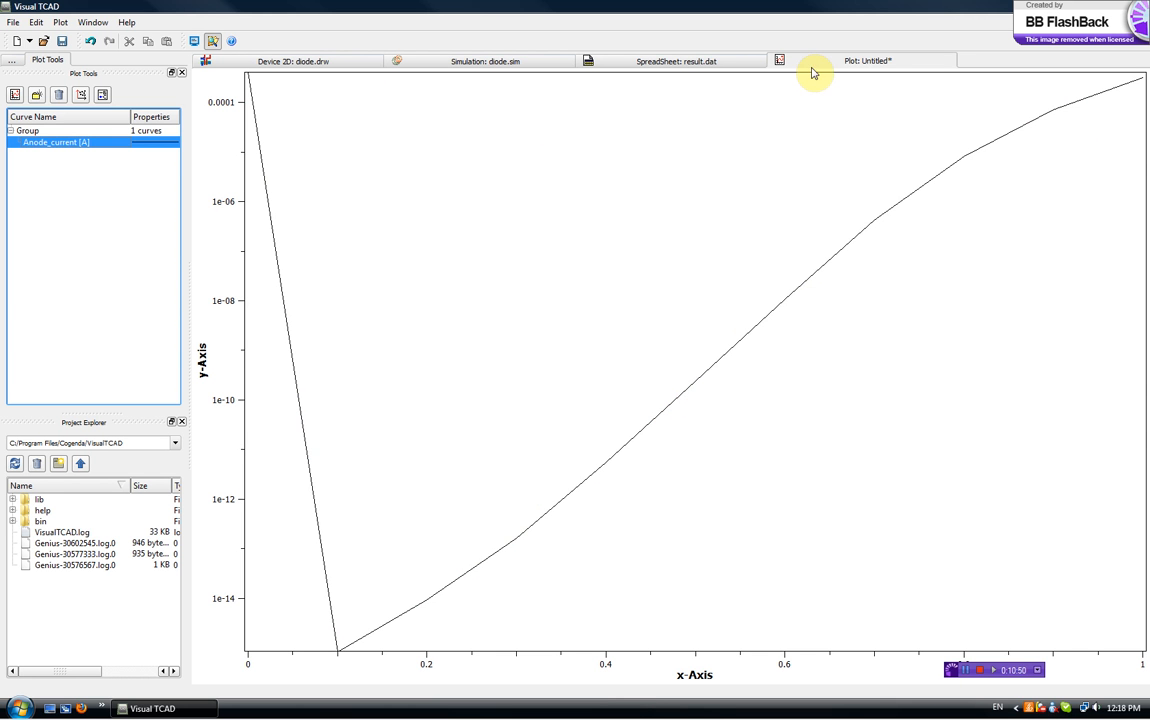
# - Close the untitled plot, discarding changes, and return to the Simulation: diode.sim view
pyautogui.click(780, 60)
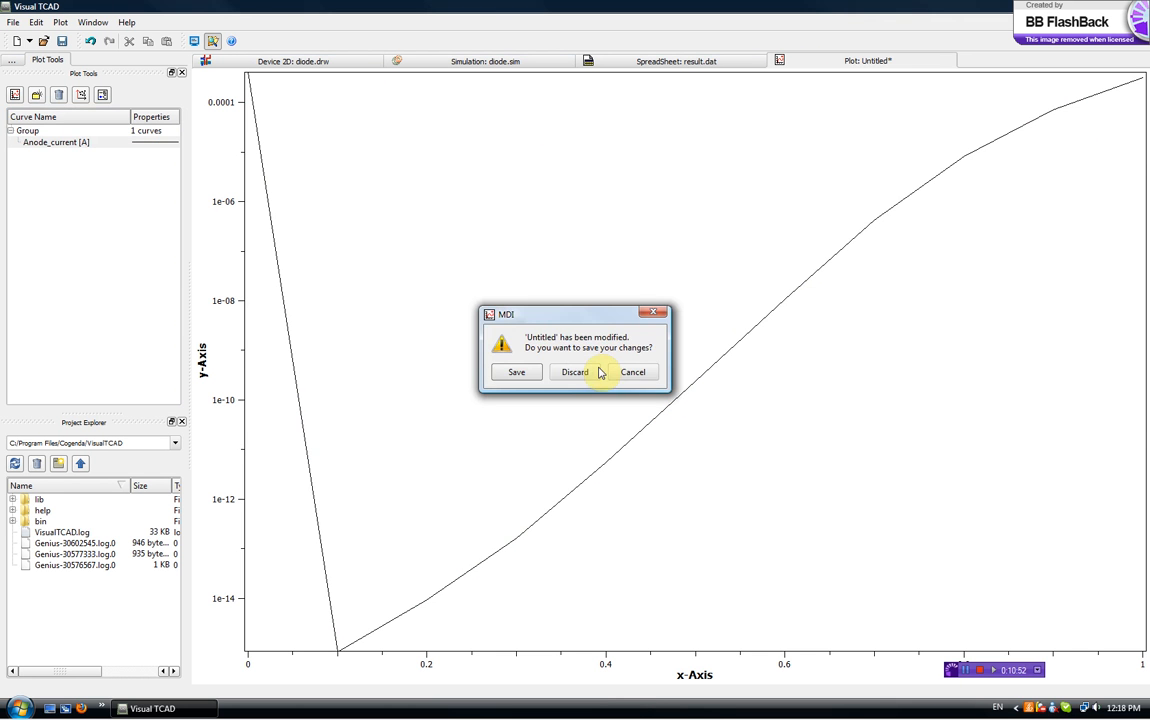
pyautogui.click(572, 372)
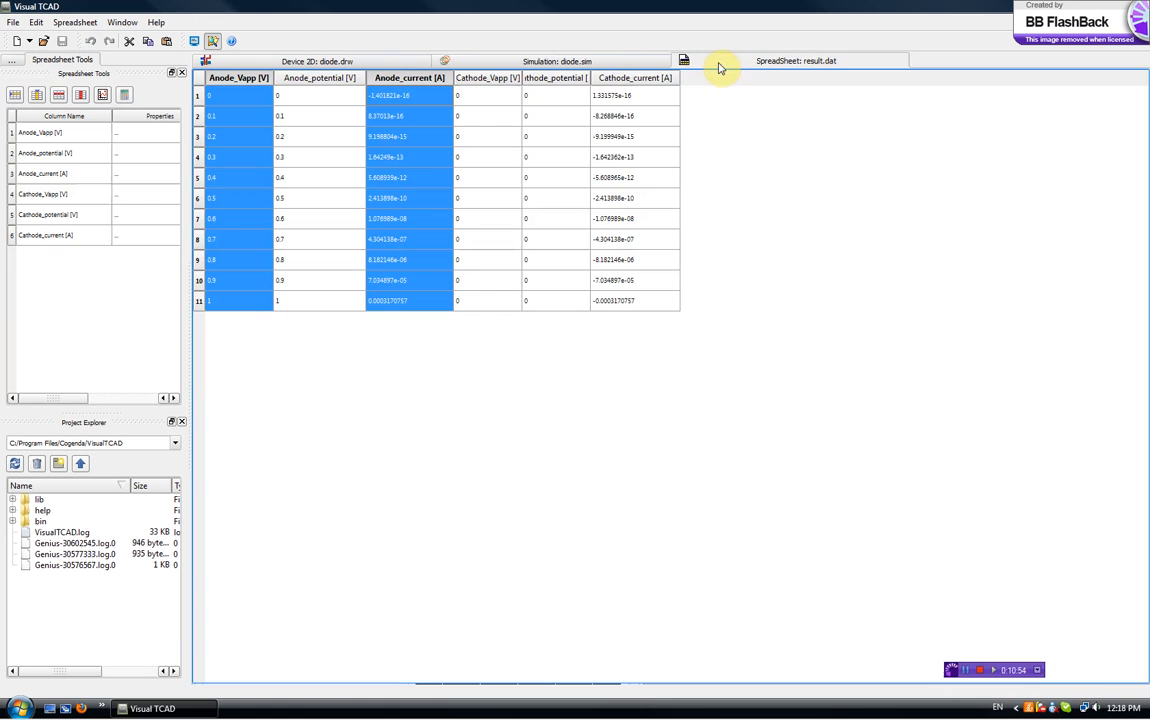
pyautogui.moveTo(490, 60)
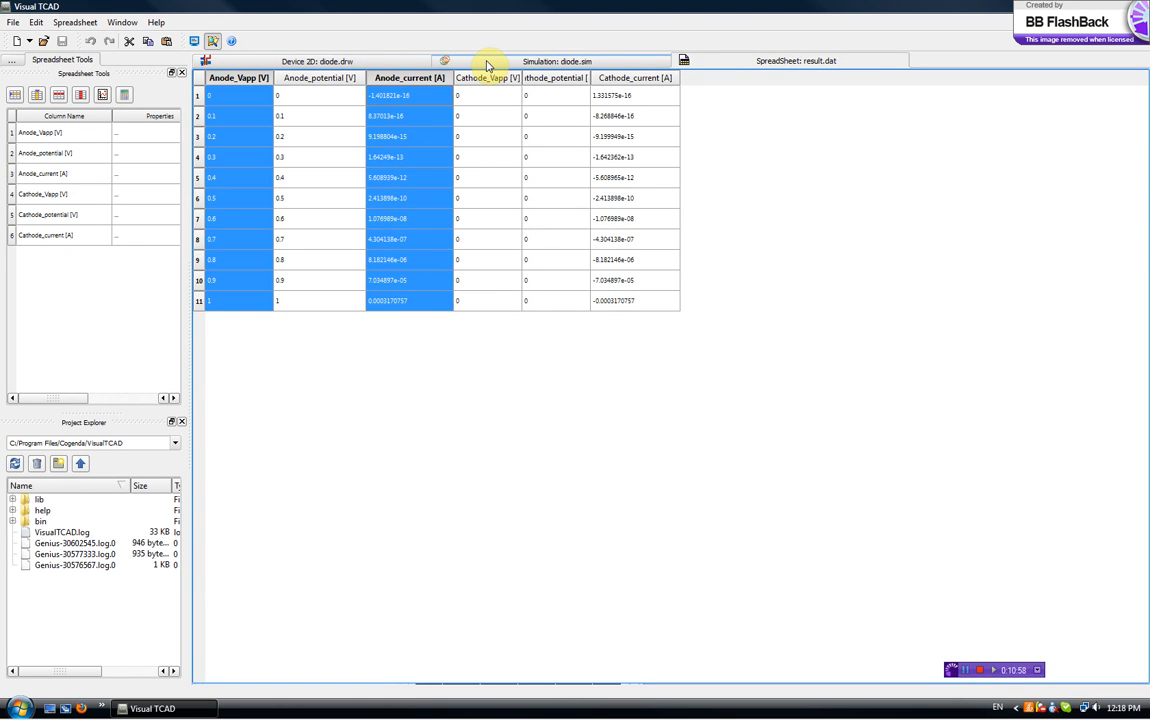
pyautogui.click(444, 60)
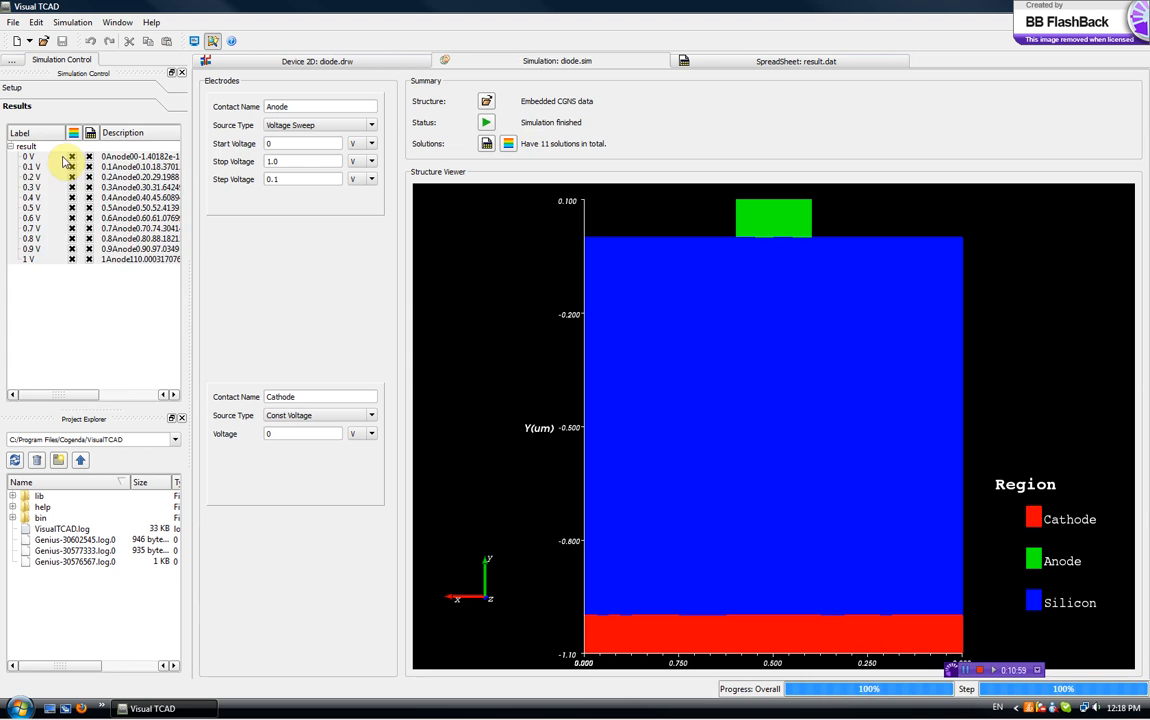
# - Open a bias solution from Results in the visualizer and list the Draw Pseudo Color quantities
pyautogui.rightClick(44, 190)
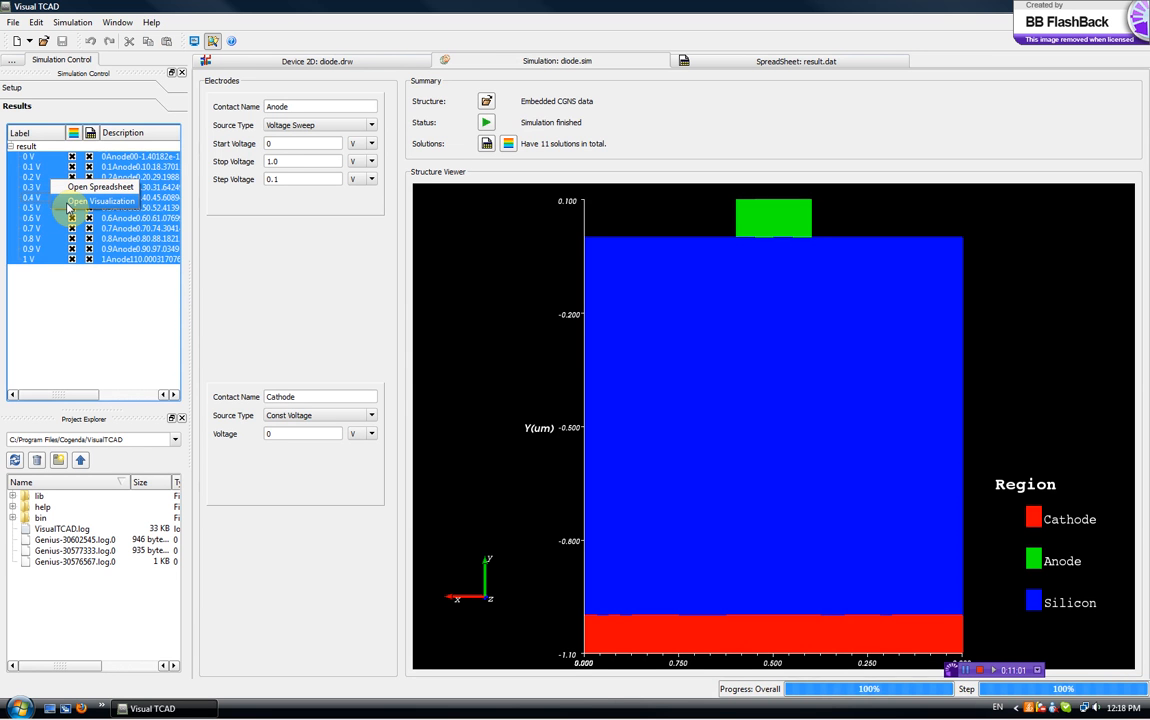
pyautogui.click(104, 200)
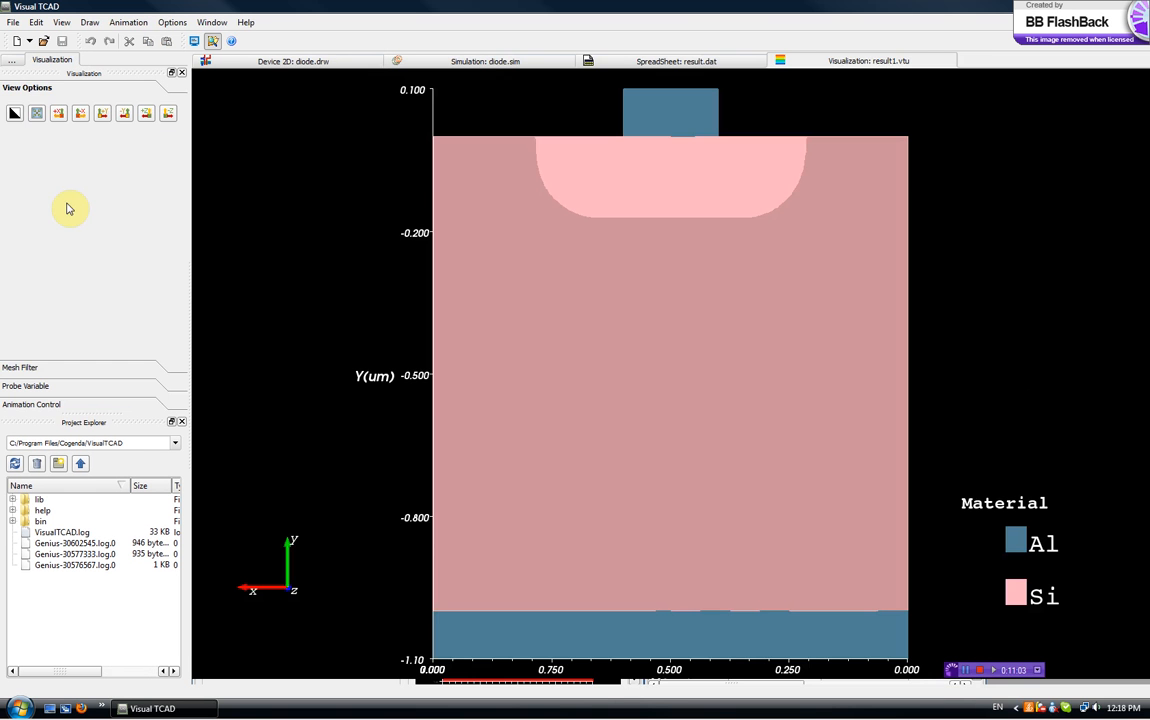
pyautogui.rightClick(598, 380)
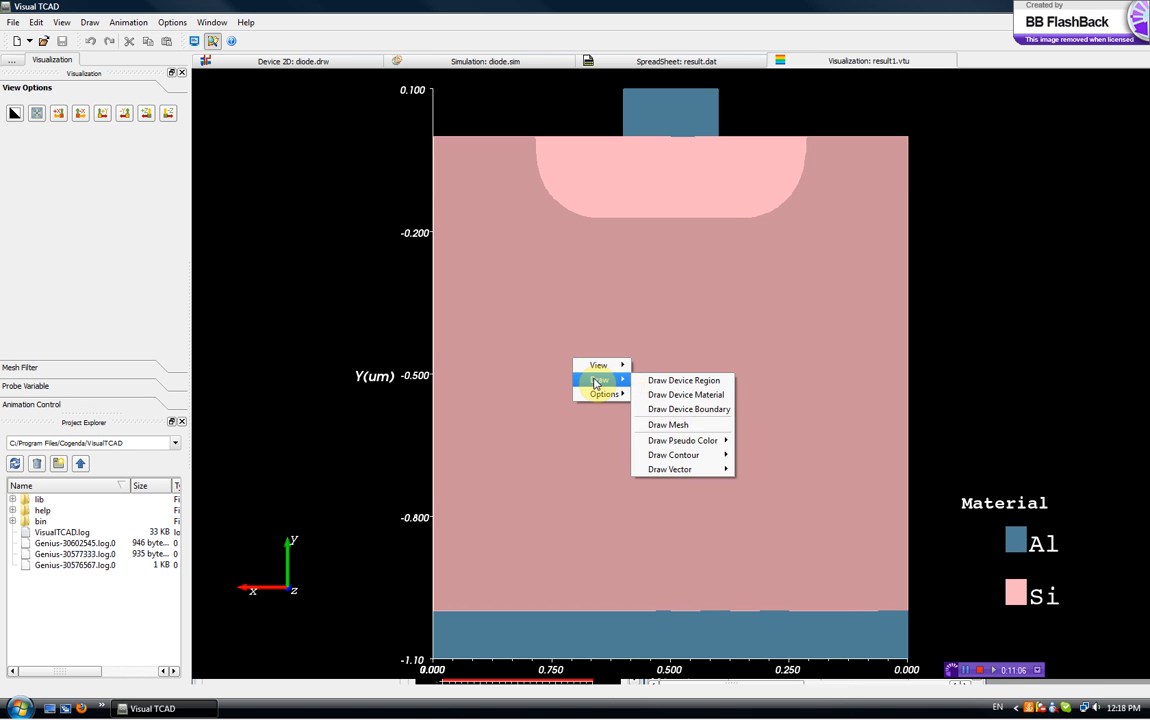
pyautogui.click(682, 440)
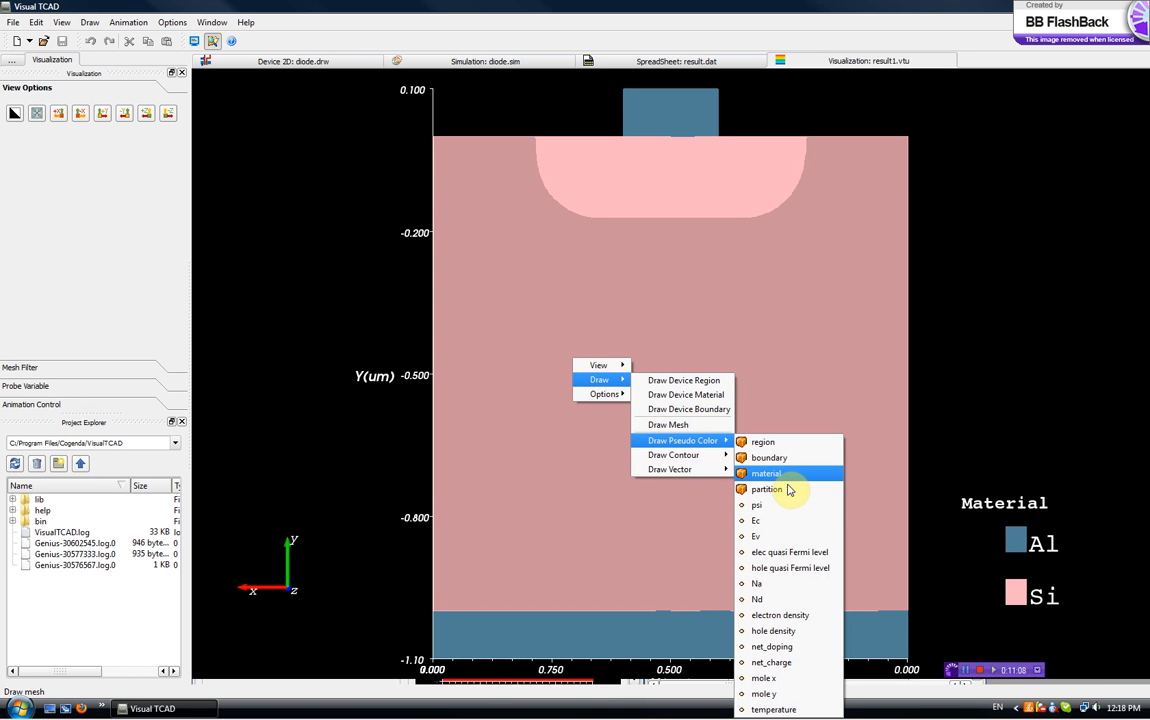
pyautogui.moveTo(756, 504)
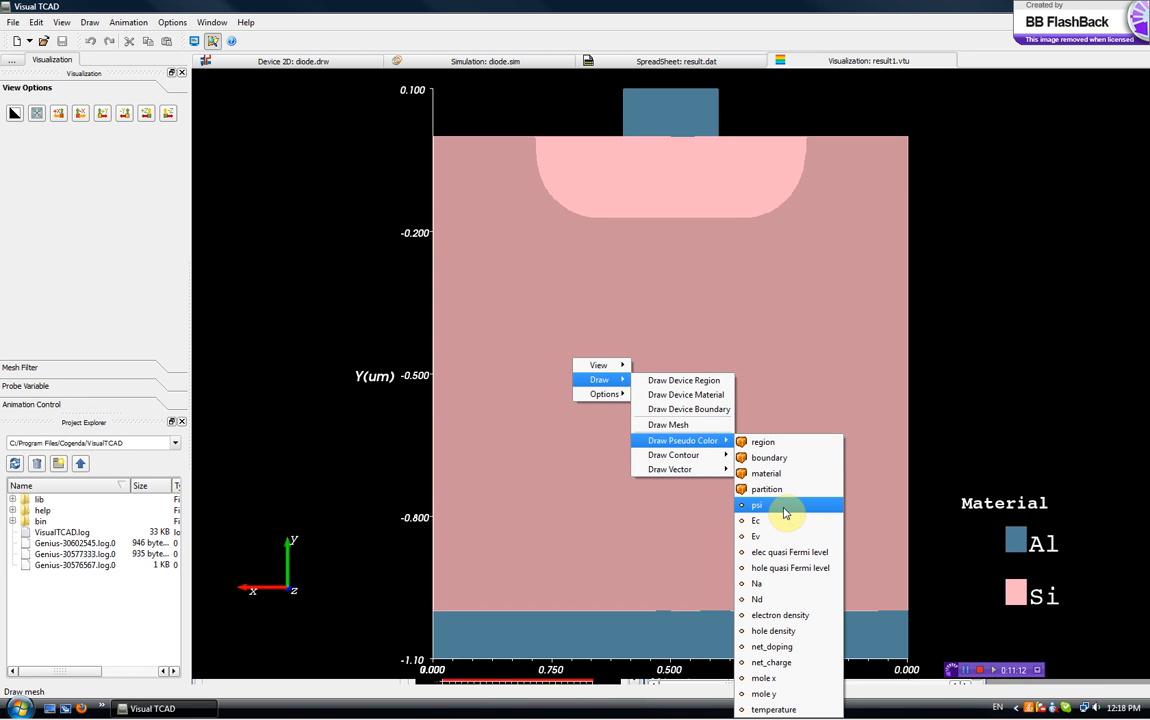
# - Colour the device by potential psi and orbit the surface into a 3D view
pyautogui.click(756, 504)
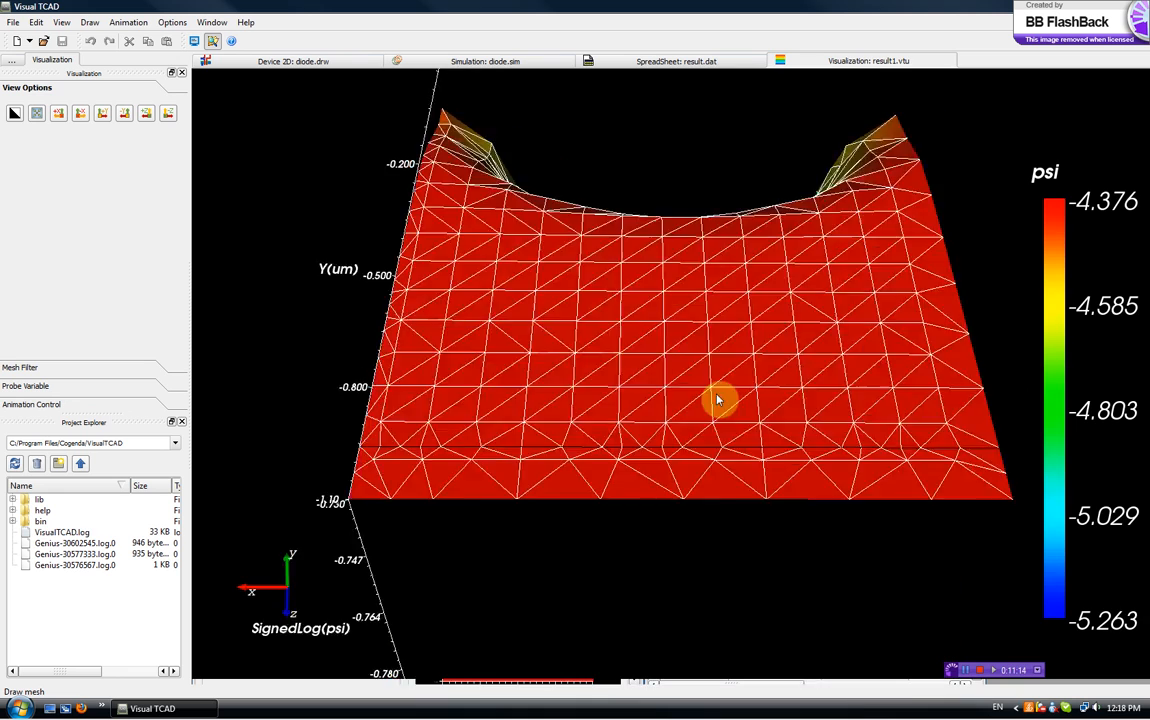
pyautogui.moveTo(718, 400); pyautogui.dragTo(672, 448)
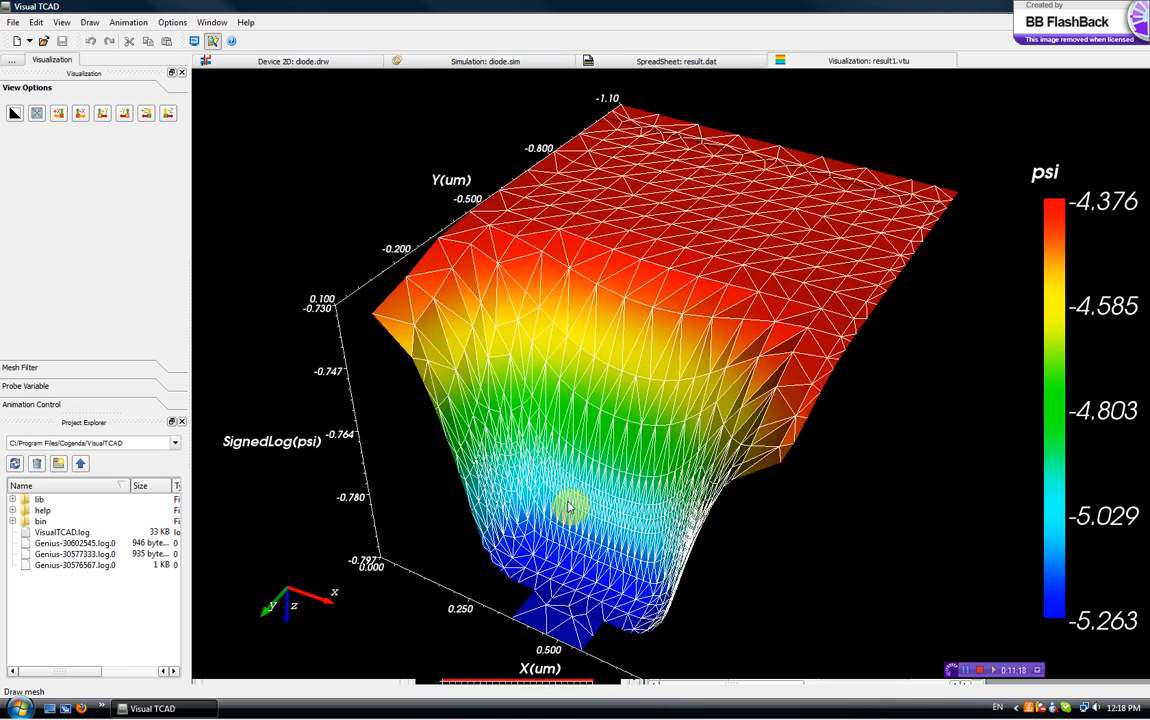
pyautogui.moveTo(568, 508); pyautogui.dragTo(590, 616)
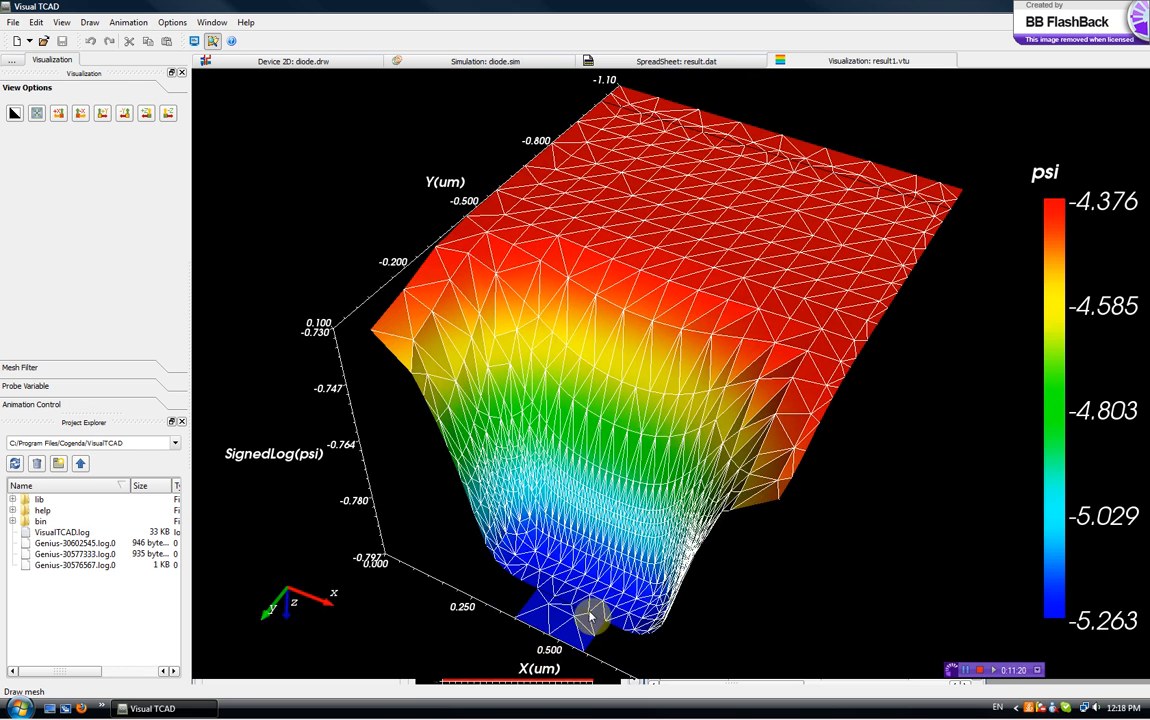
pyautogui.moveTo(84, 340)
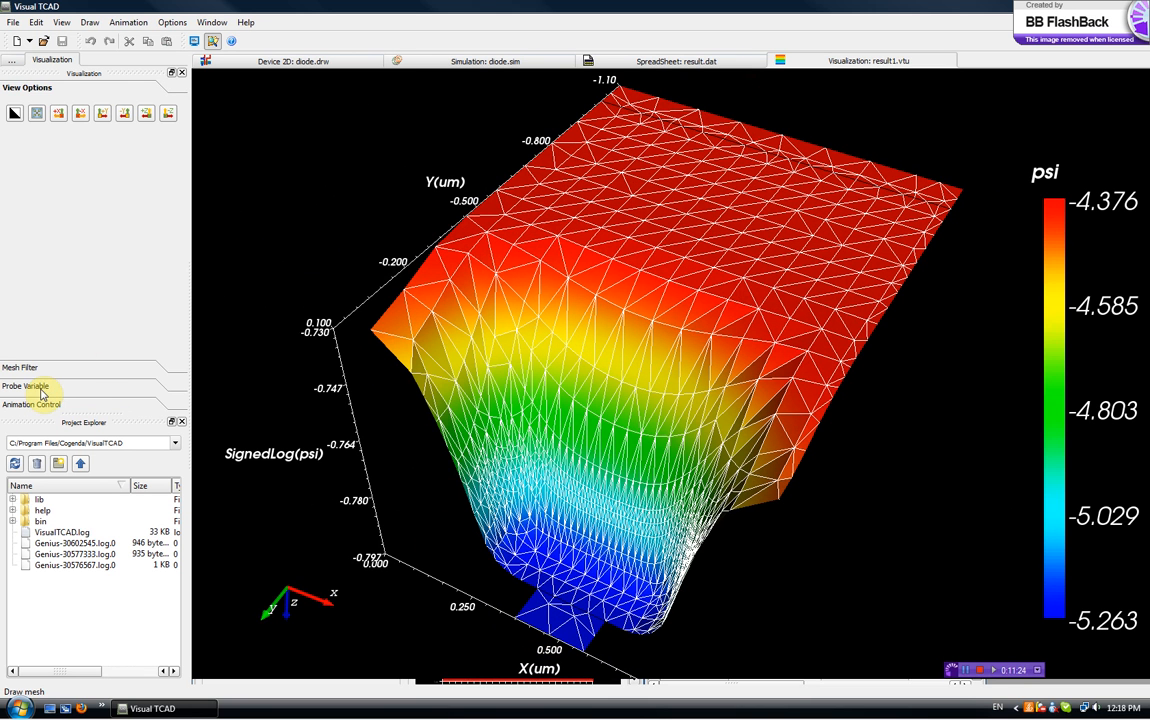
# - In the Region Filter, uncheck Anode and Cathode so only Silicon is drawn
pyautogui.click(30, 388)
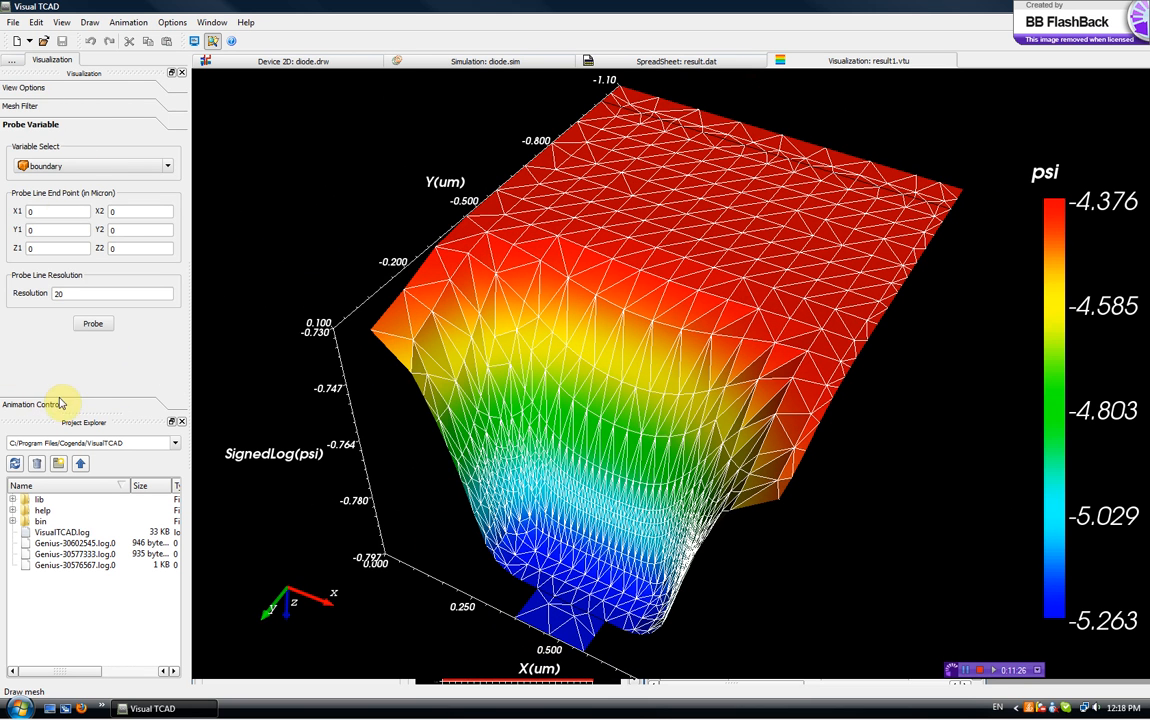
pyautogui.click(24, 106)
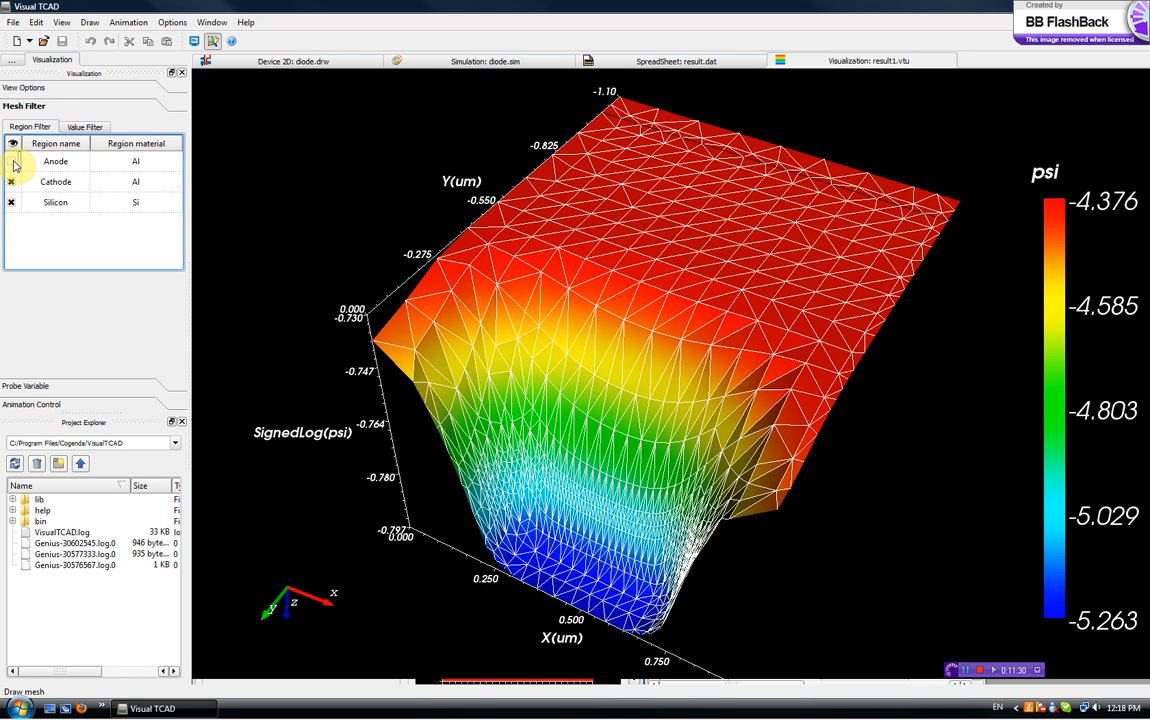
pyautogui.click(12, 160)
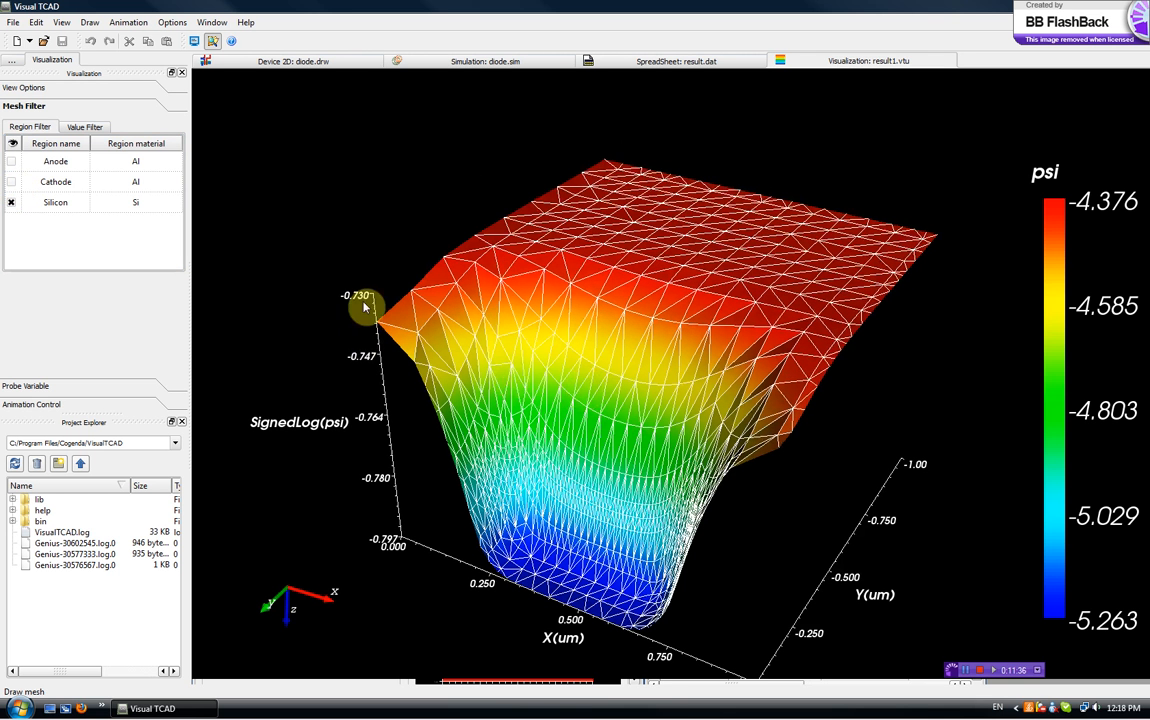
# - Use Animation Control's Next and Previous Frame to step the potential surface across bias solutions to step 8
pyautogui.click(36, 142)
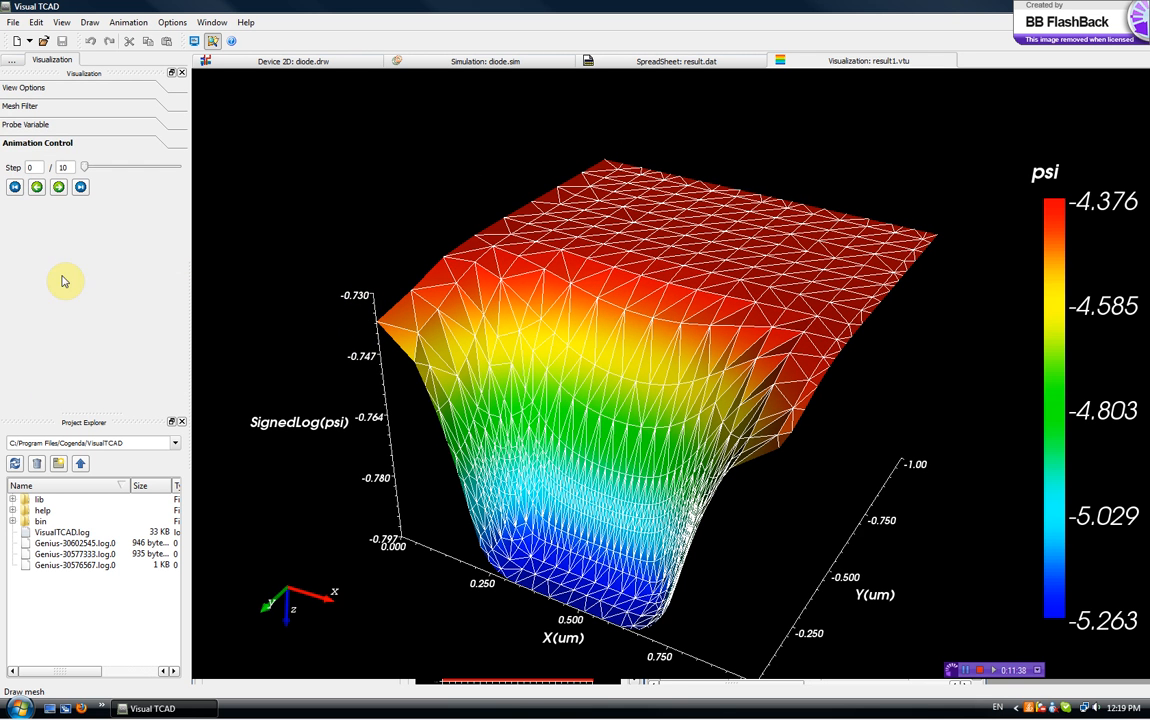
pyautogui.moveTo(376, 92)
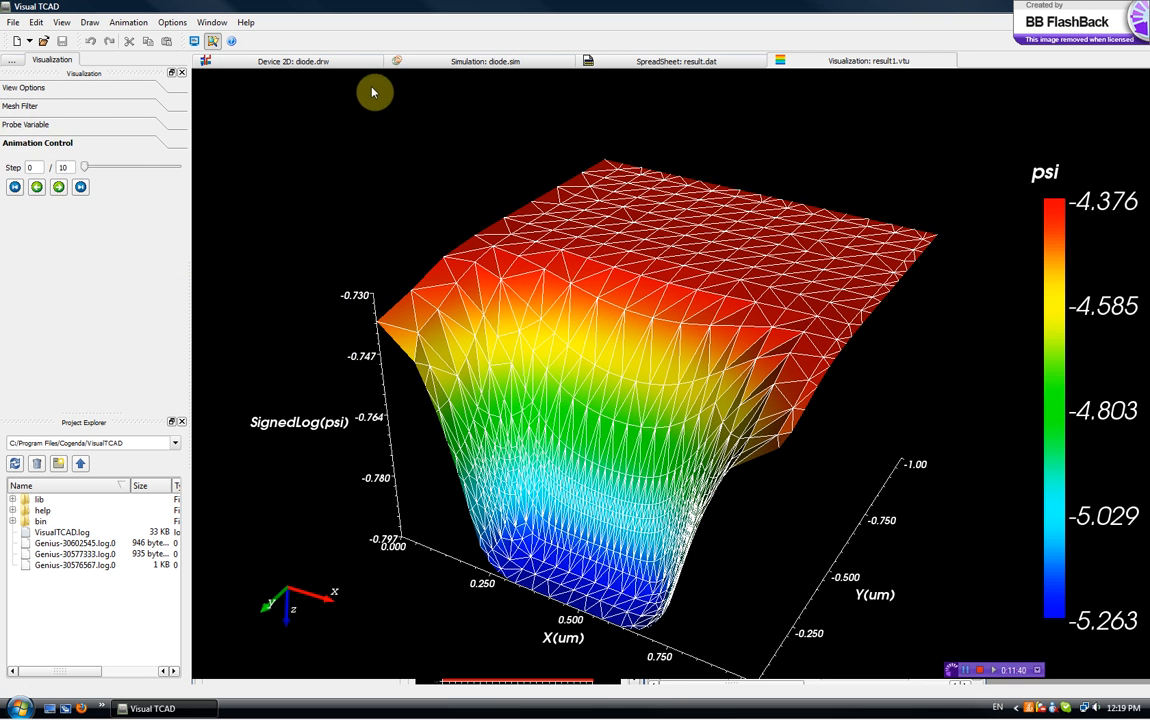
pyautogui.moveTo(24, 224)
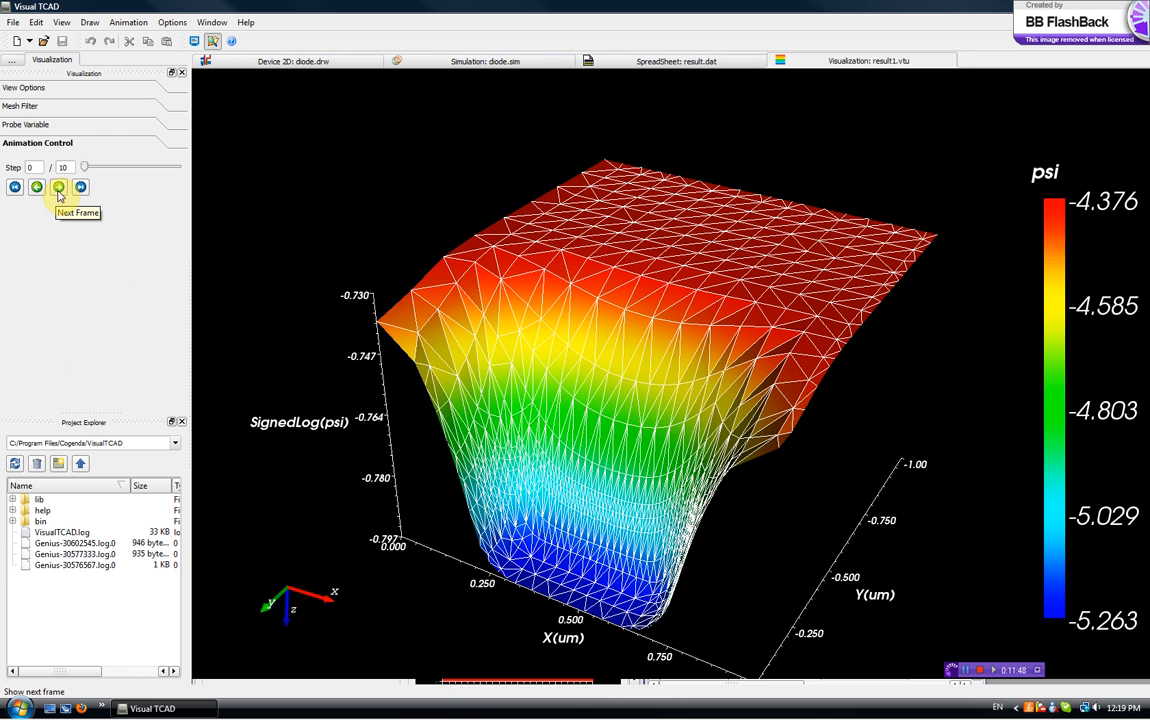
pyautogui.moveTo(156, 292)
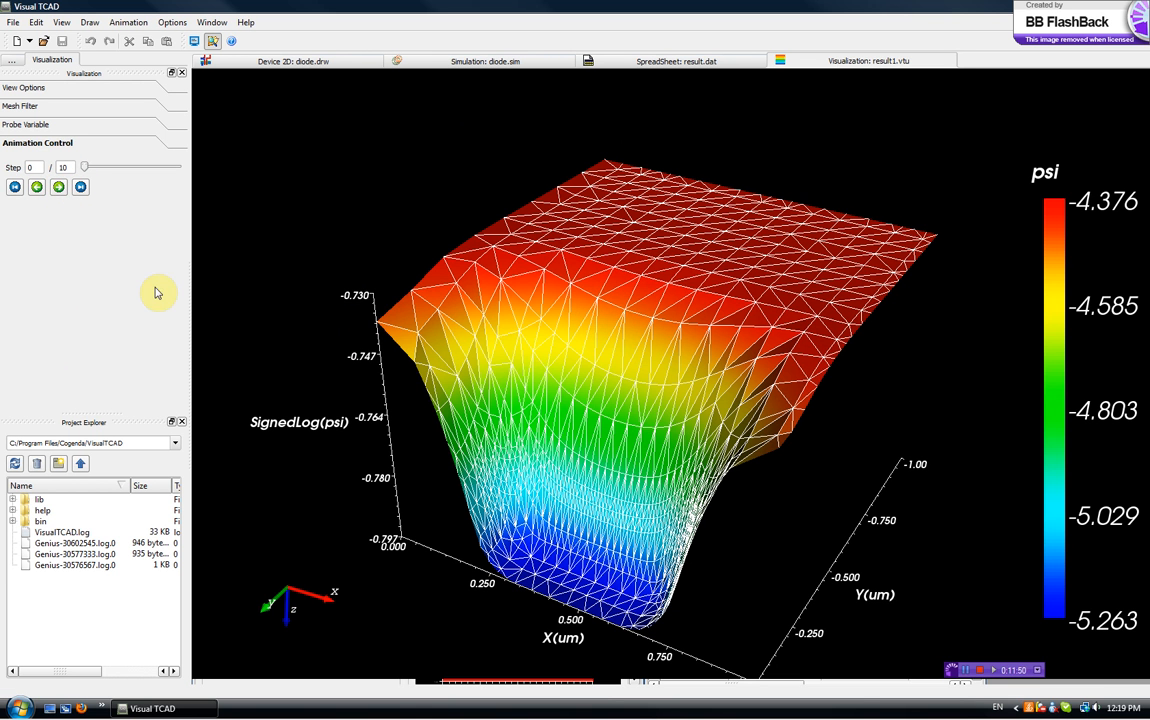
pyautogui.click(58, 188)
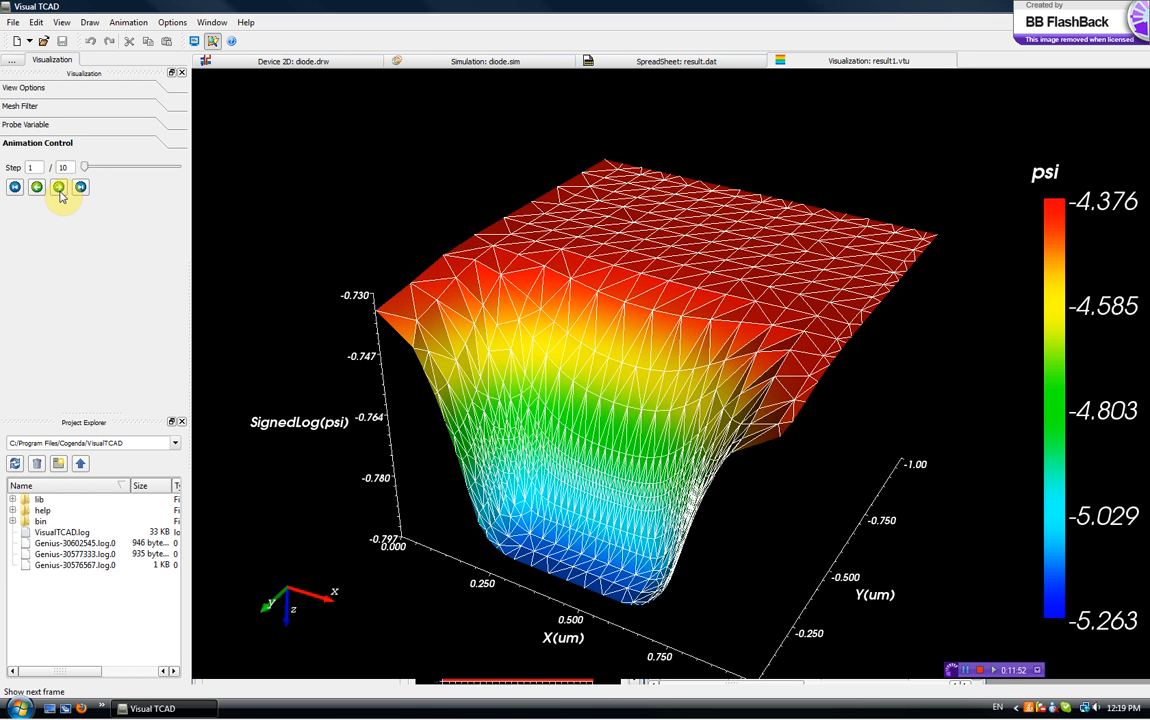
pyautogui.click(80, 188)
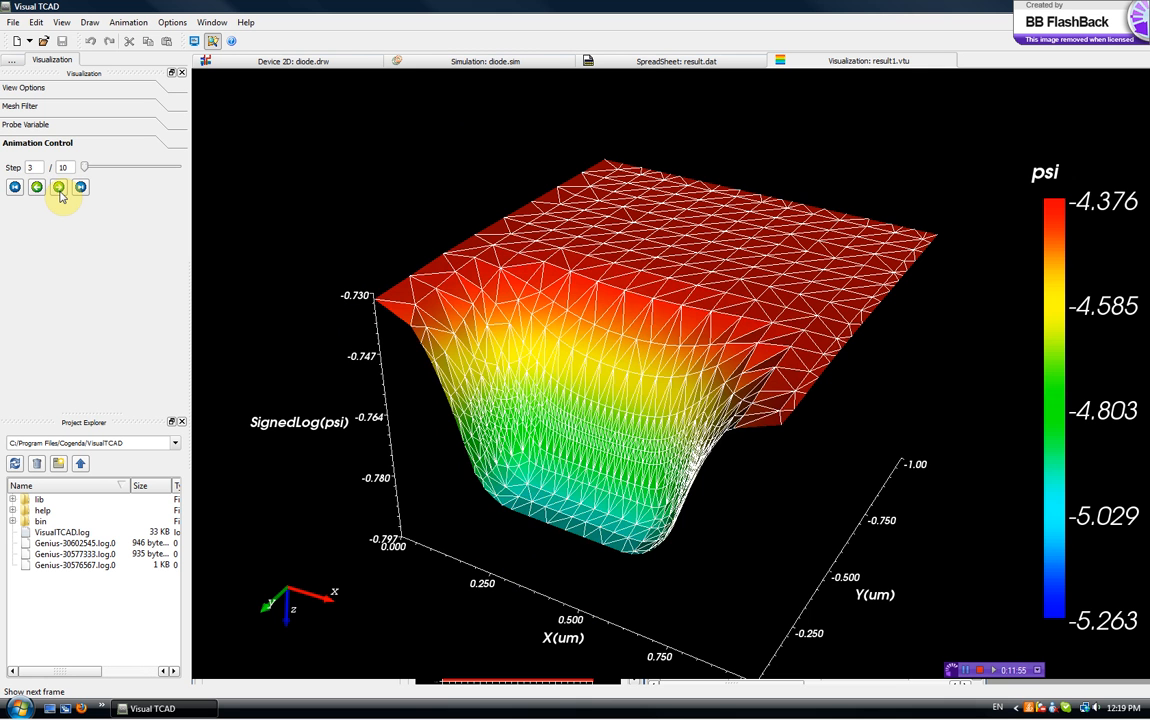
pyautogui.click(60, 188)
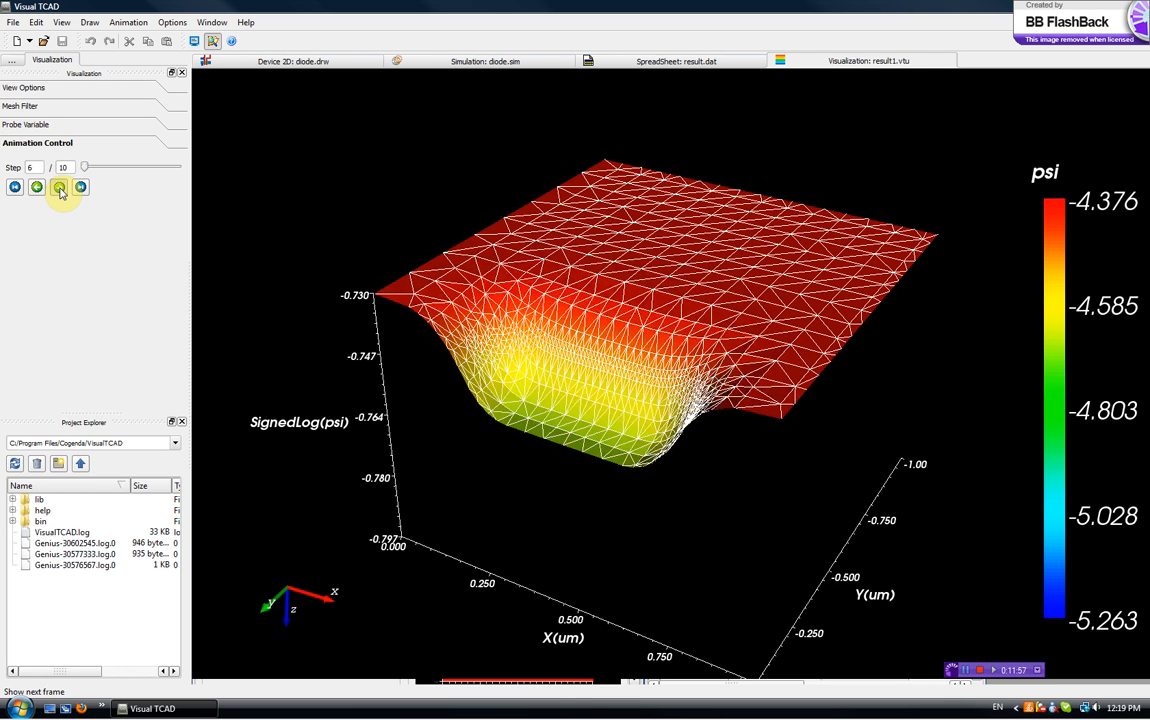
pyautogui.click(60, 188)
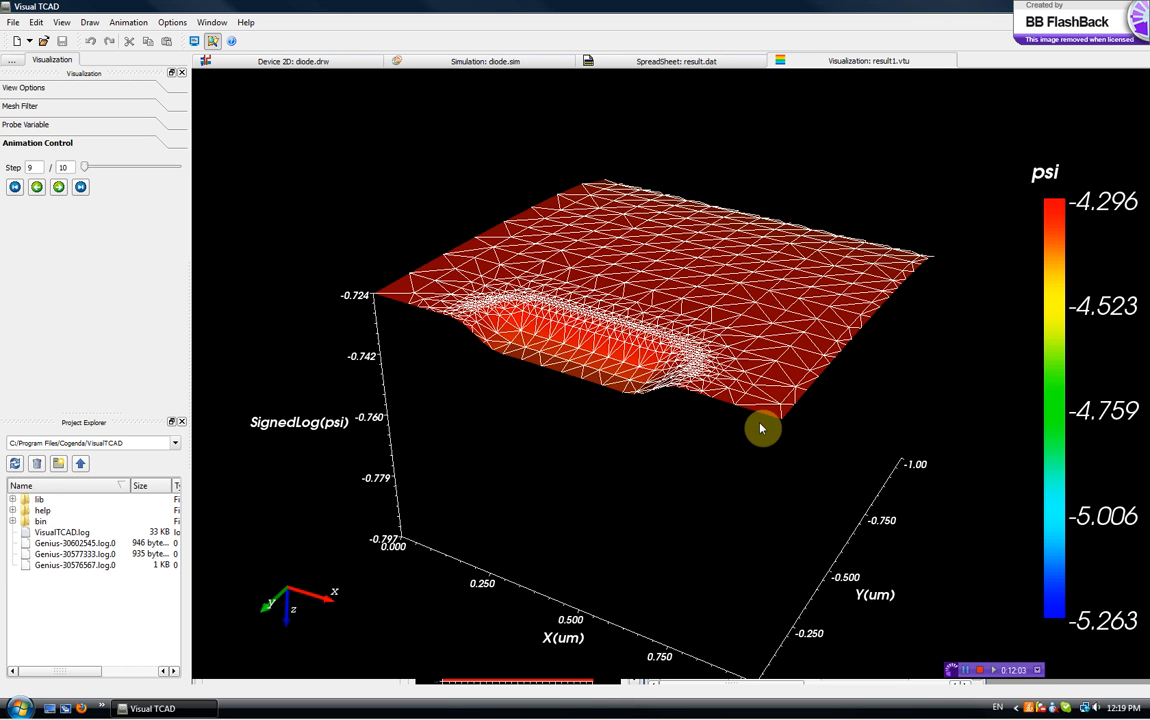
pyautogui.moveTo(504, 364)
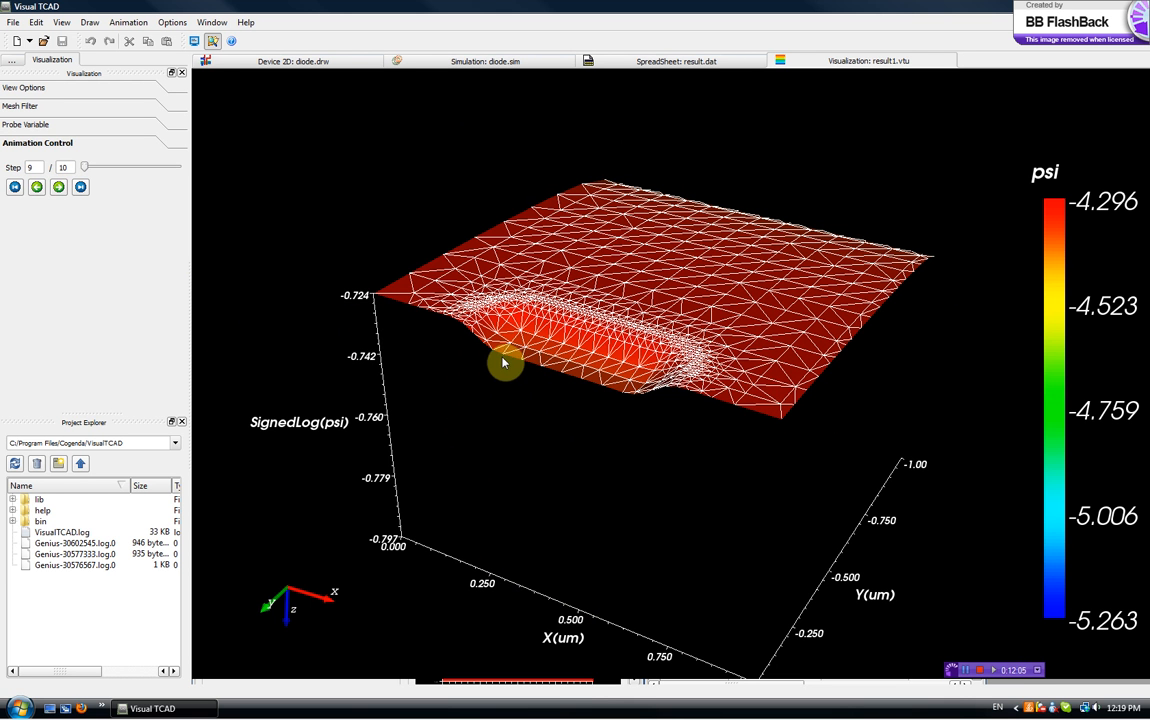
pyautogui.click(36, 188)
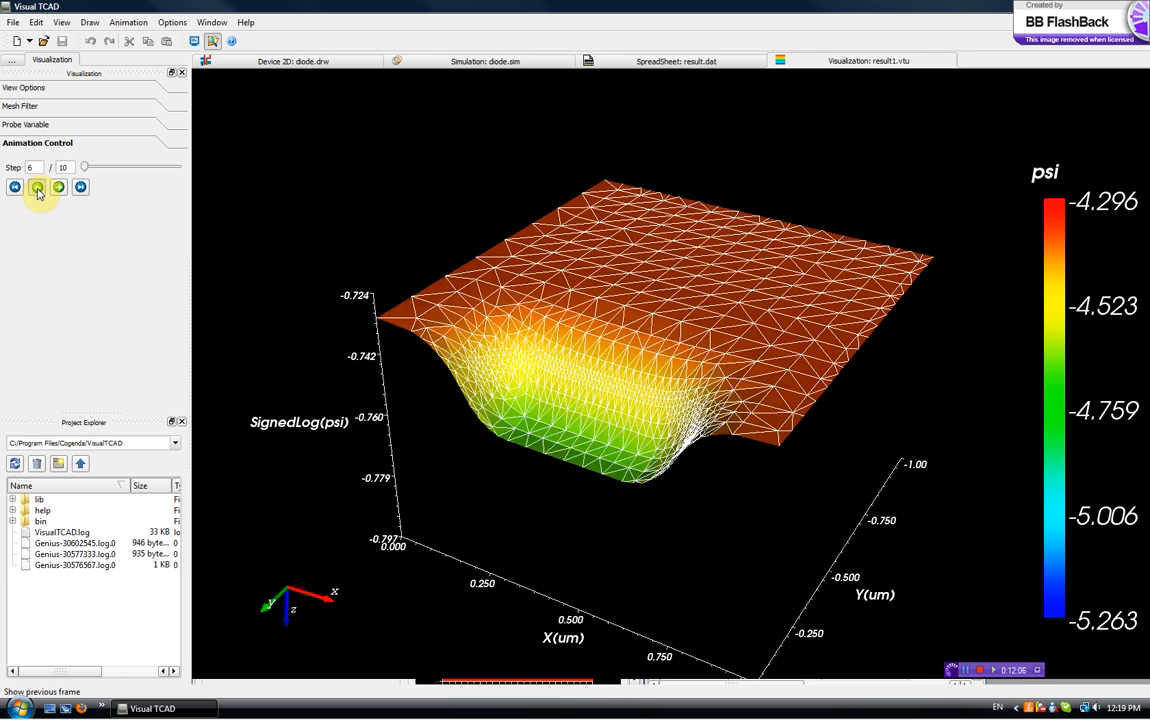
pyautogui.click(58, 188)
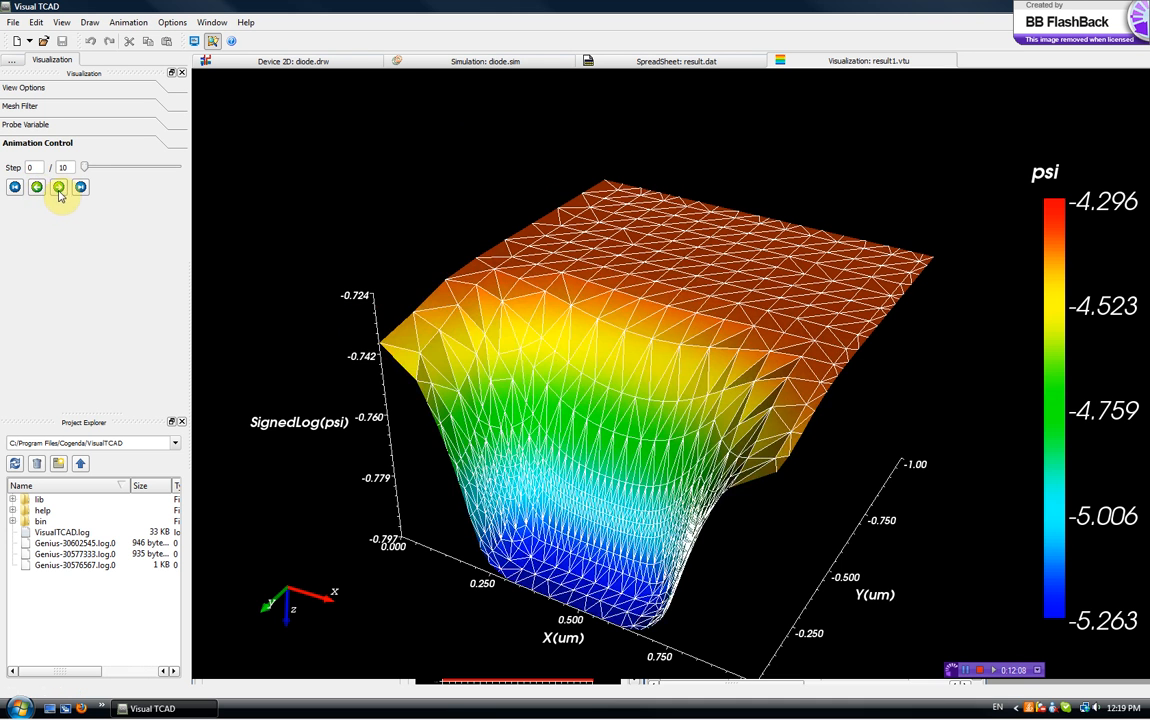
pyautogui.click(58, 188)
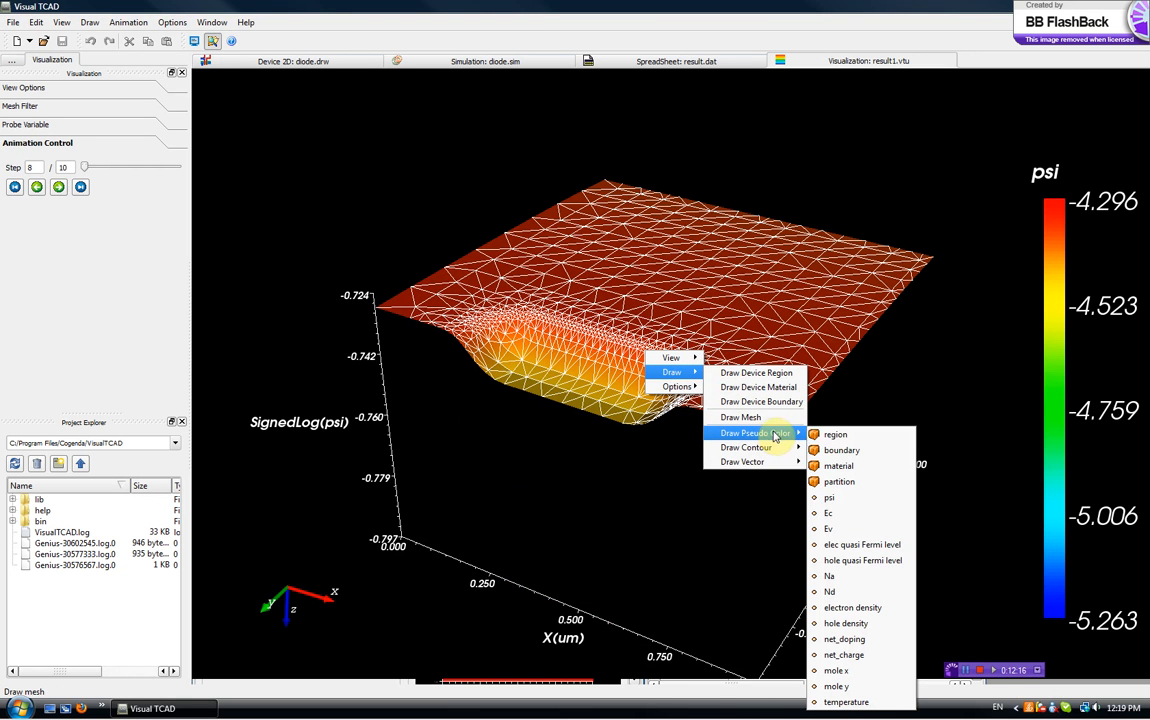
pyautogui.moveTo(830, 592)
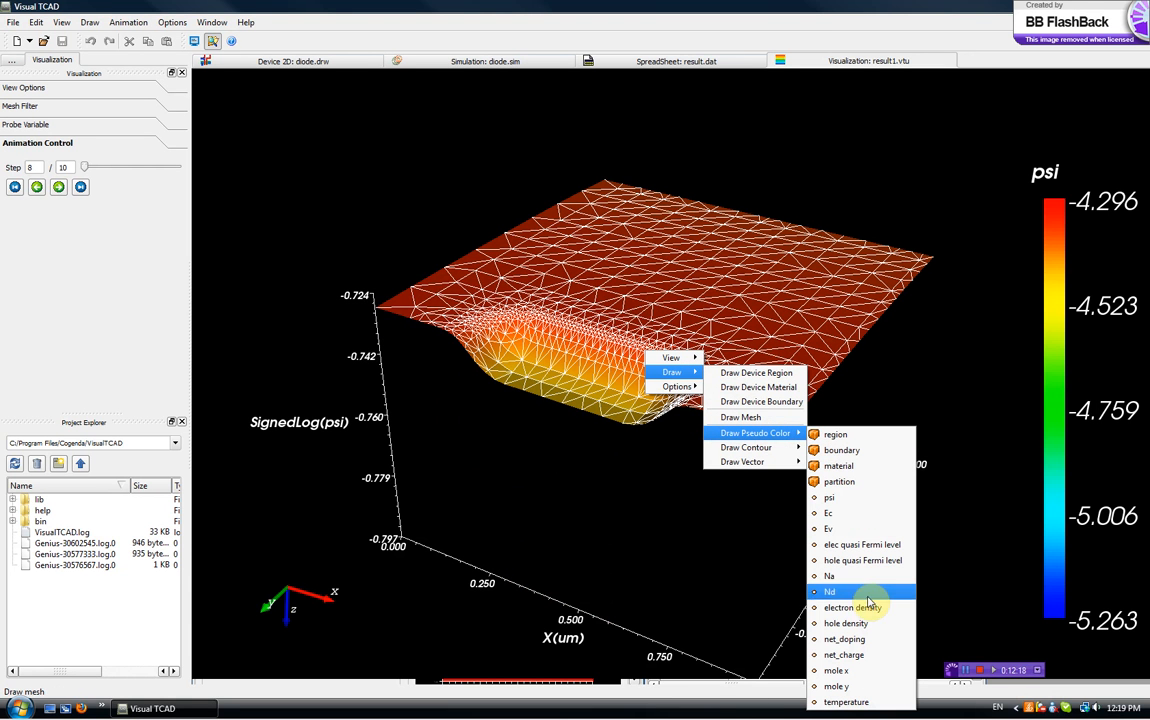
pyautogui.moveTo(856, 608)
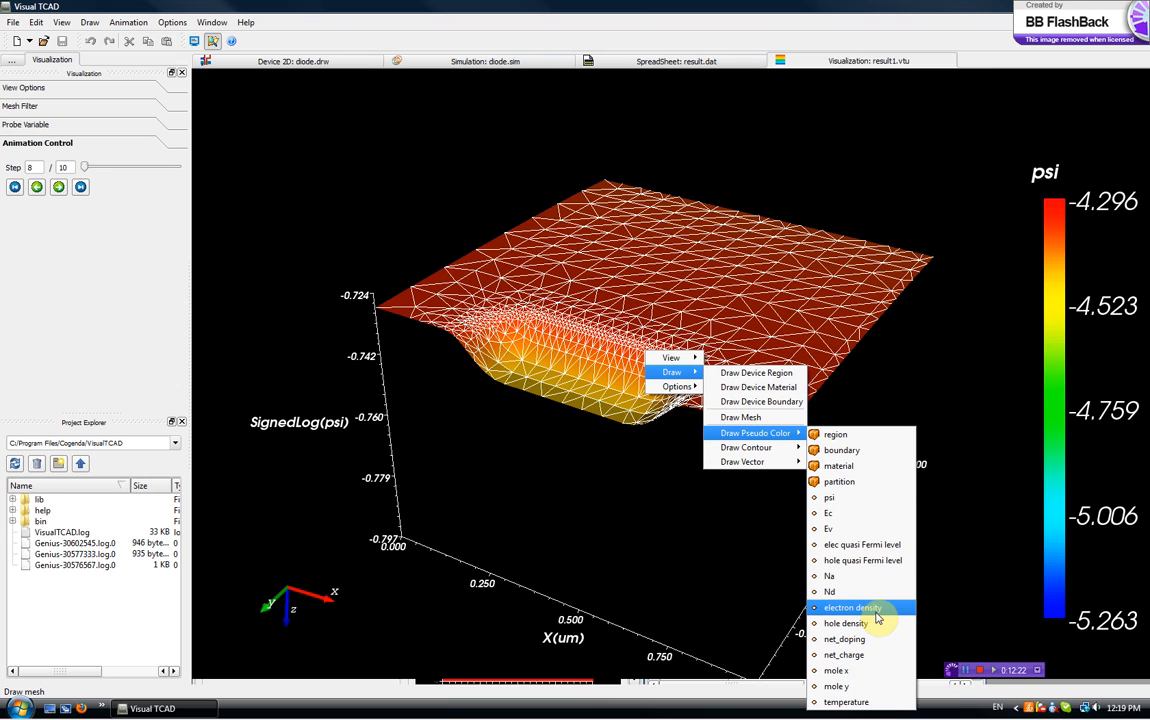
# - Draw hole density as the pseudo-colour surface and step back to earlier bias solutions
pyautogui.click(846, 624)
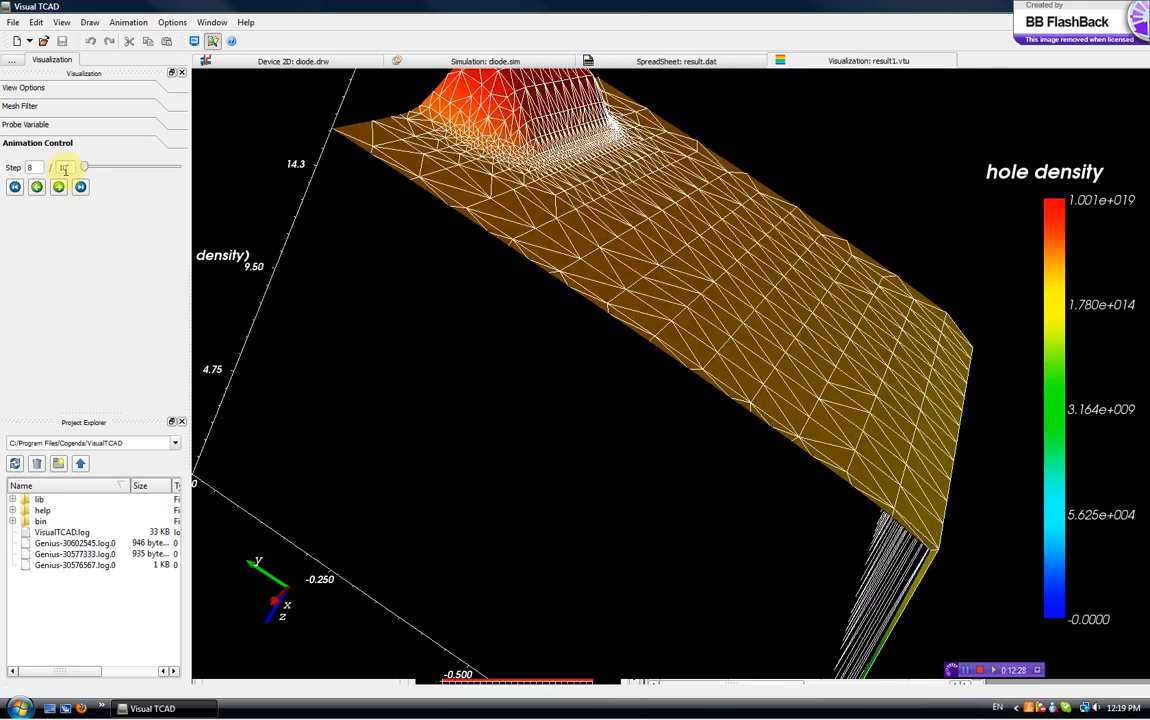
pyautogui.click(58, 188)
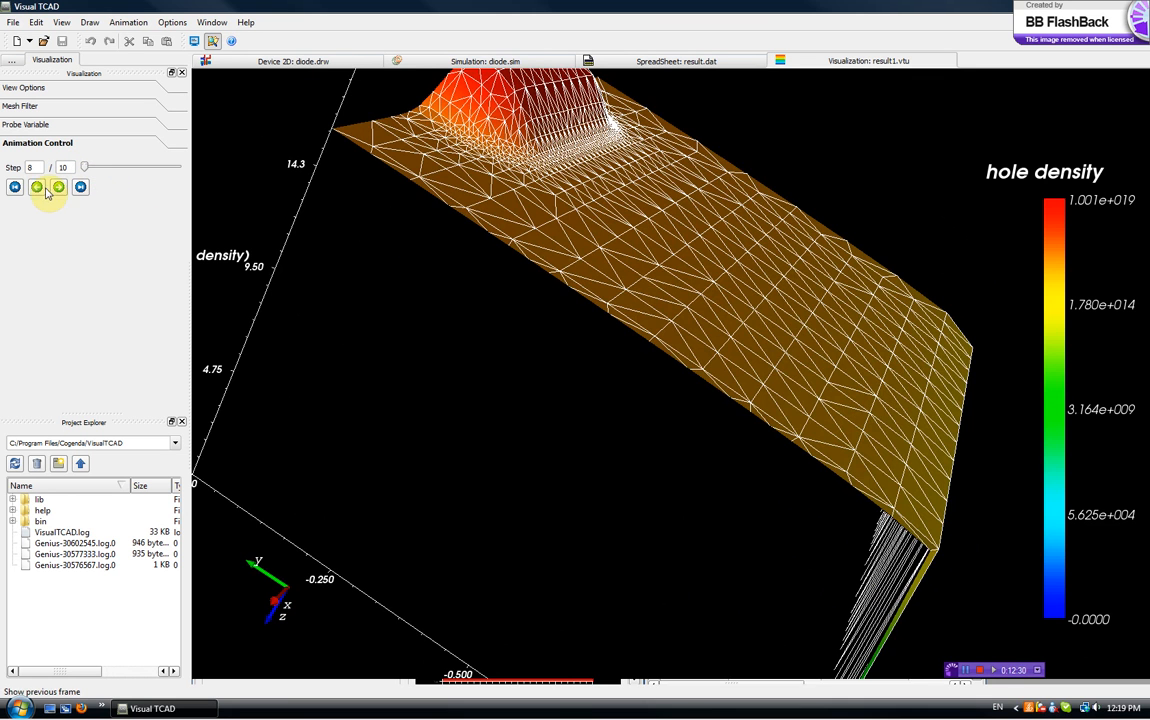
pyautogui.click(14, 188)
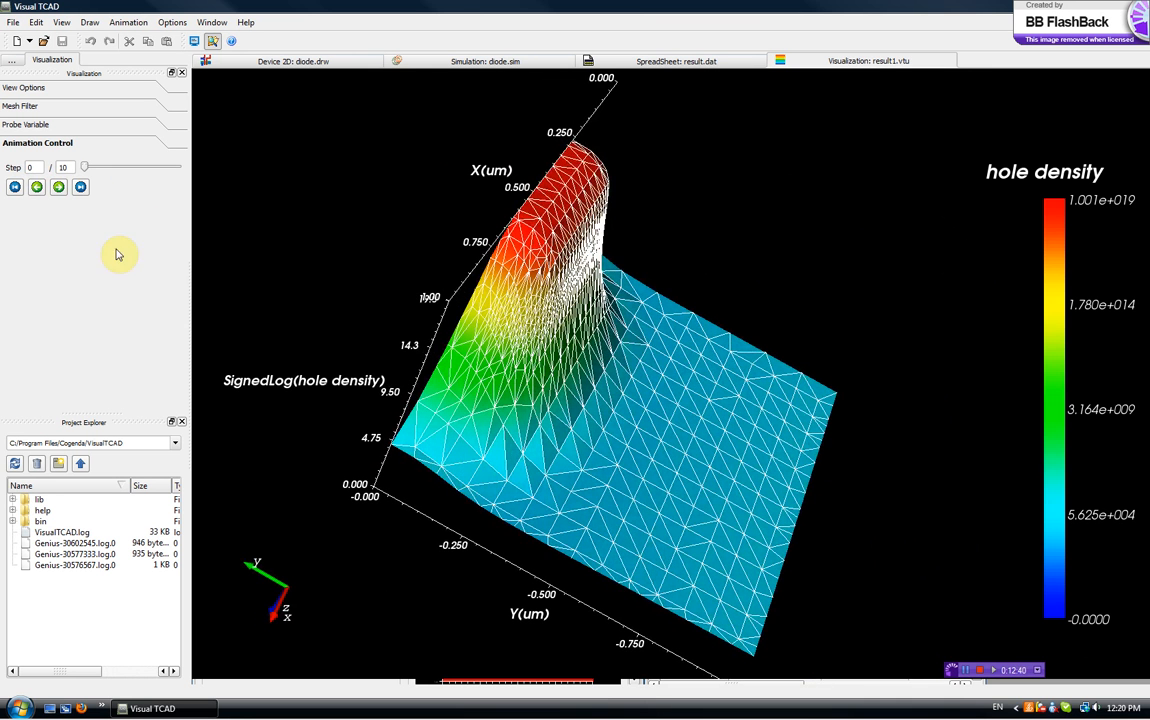
# - Advance the hole density surface five bias solutions forward and rotate it to view from above
pyautogui.click(58, 188)
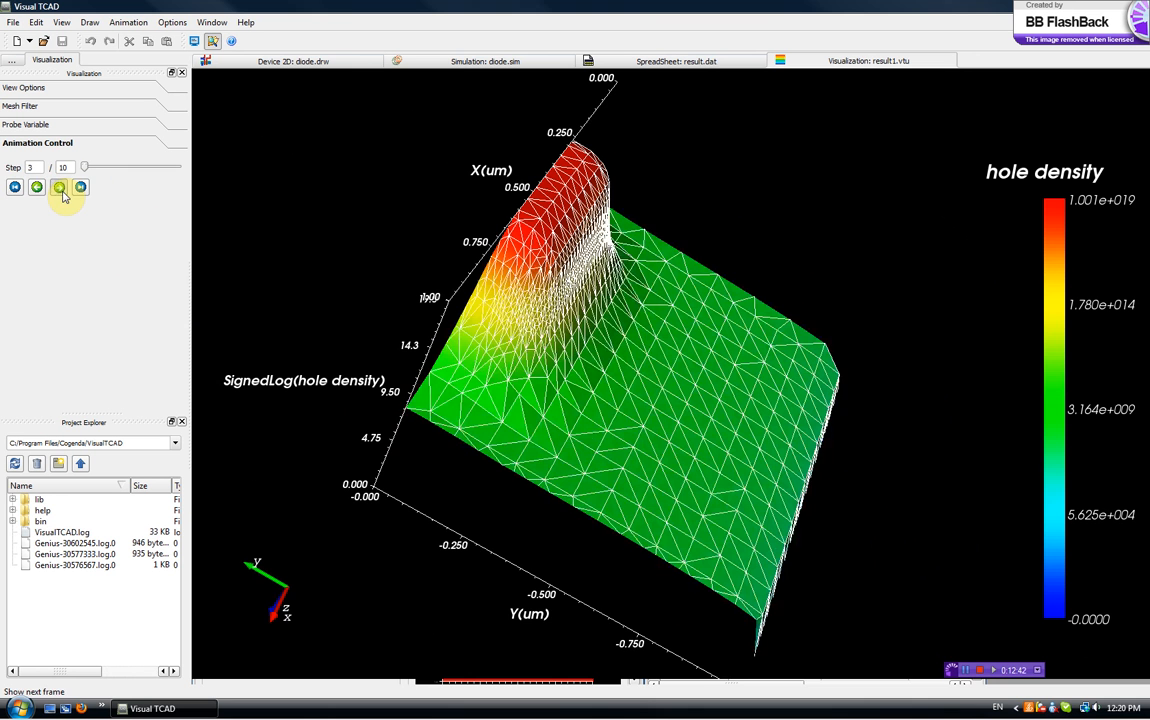
pyautogui.click(58, 188)
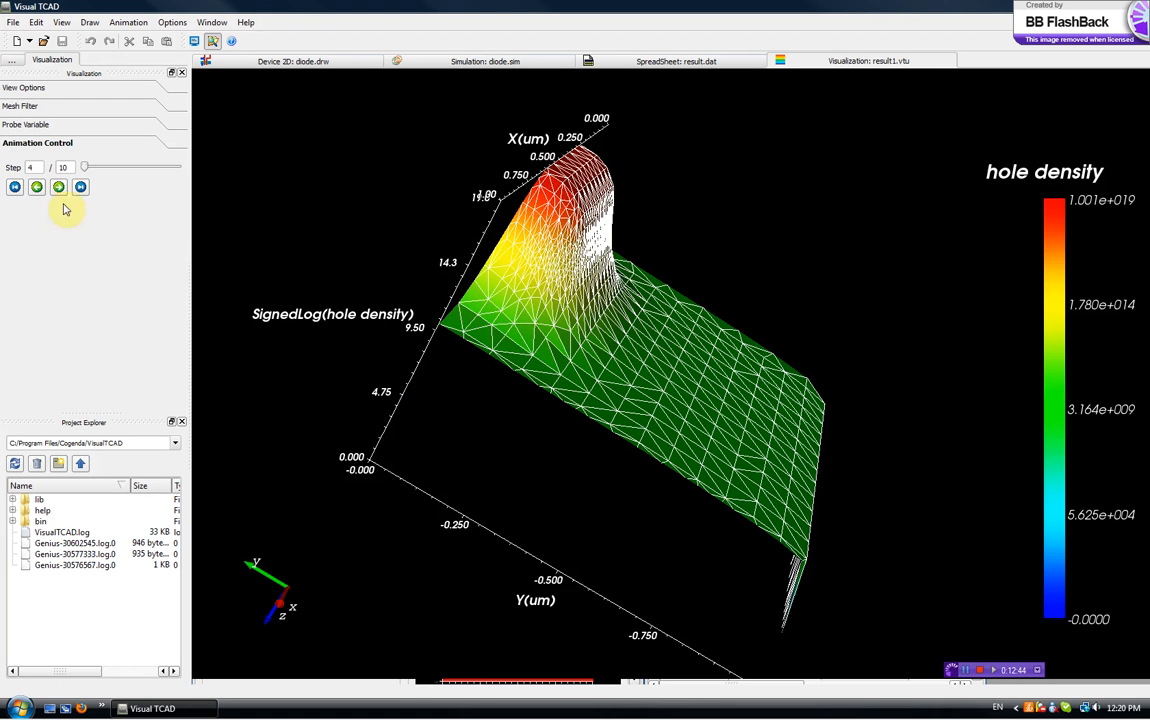
pyautogui.click(58, 188)
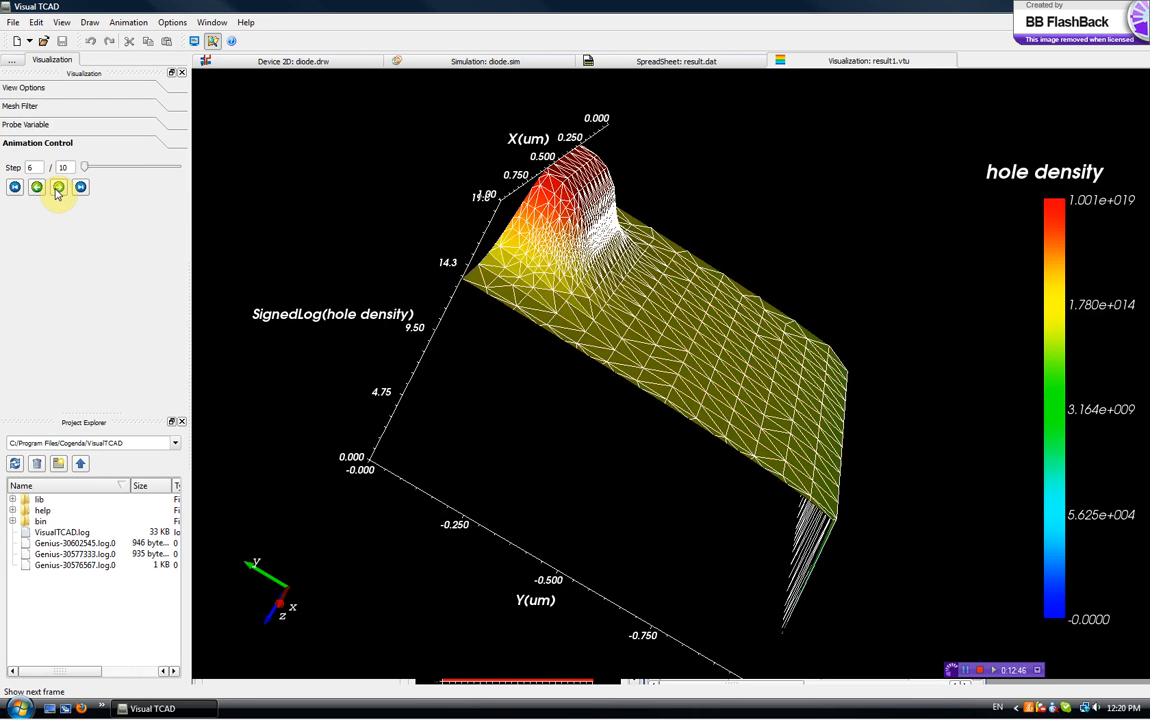
pyautogui.click(58, 188)
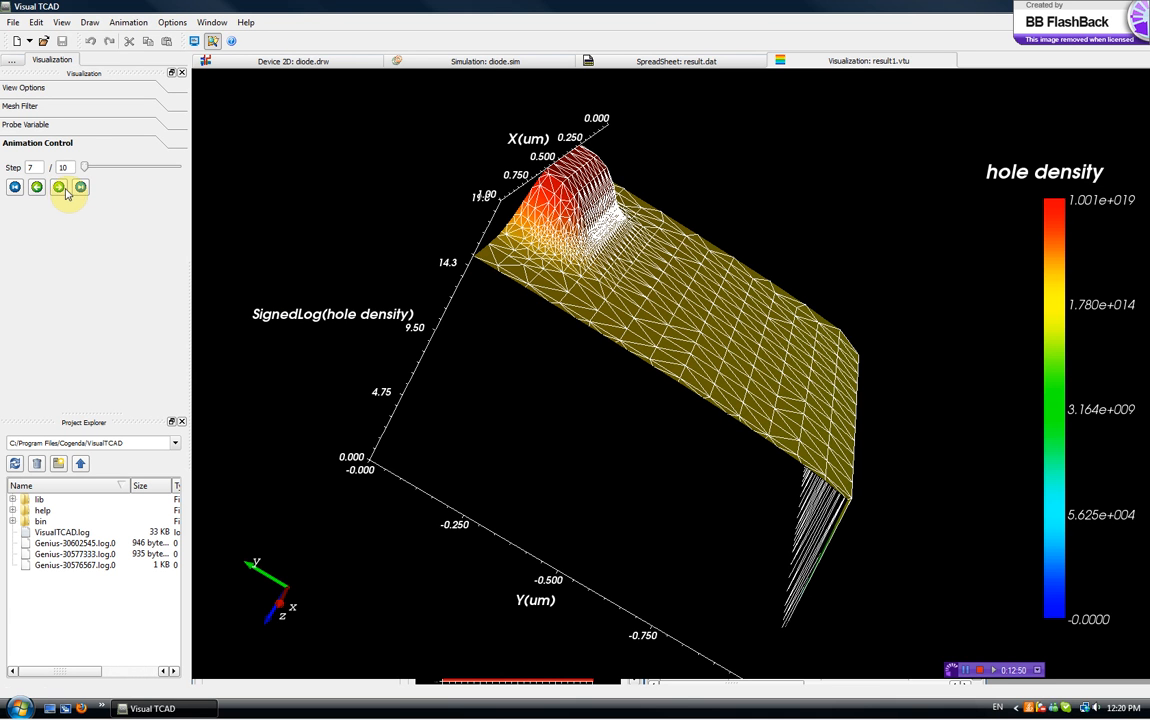
pyautogui.click(58, 188)
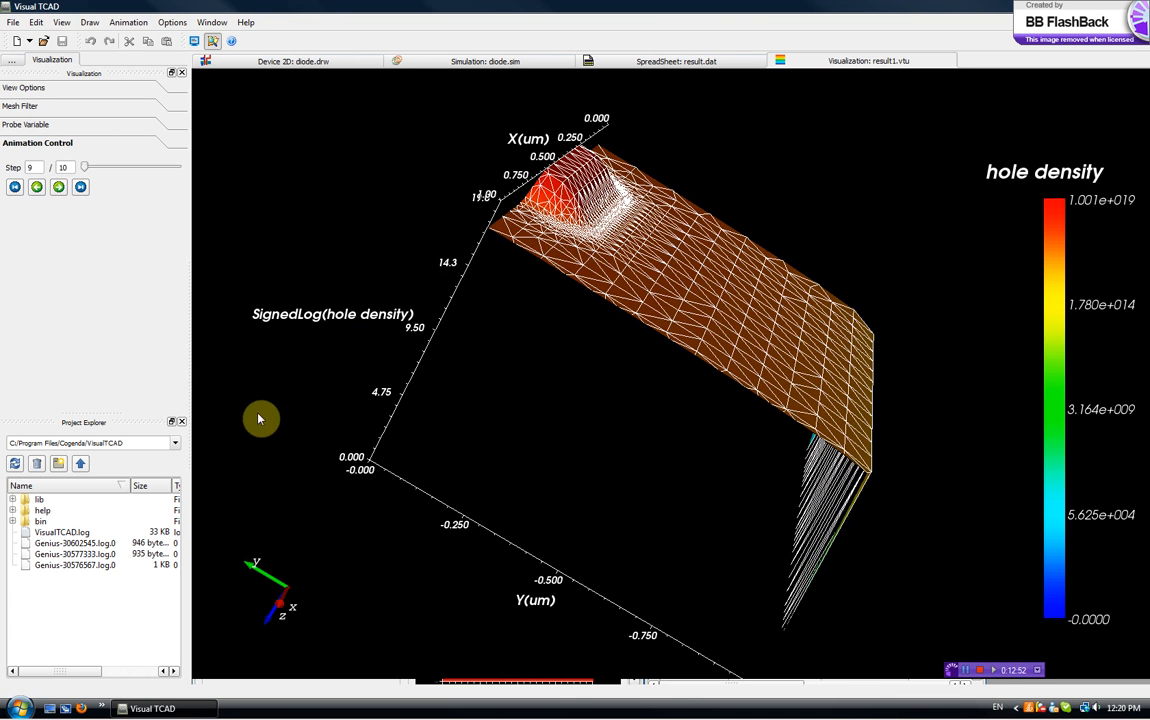
pyautogui.moveTo(372, 436)
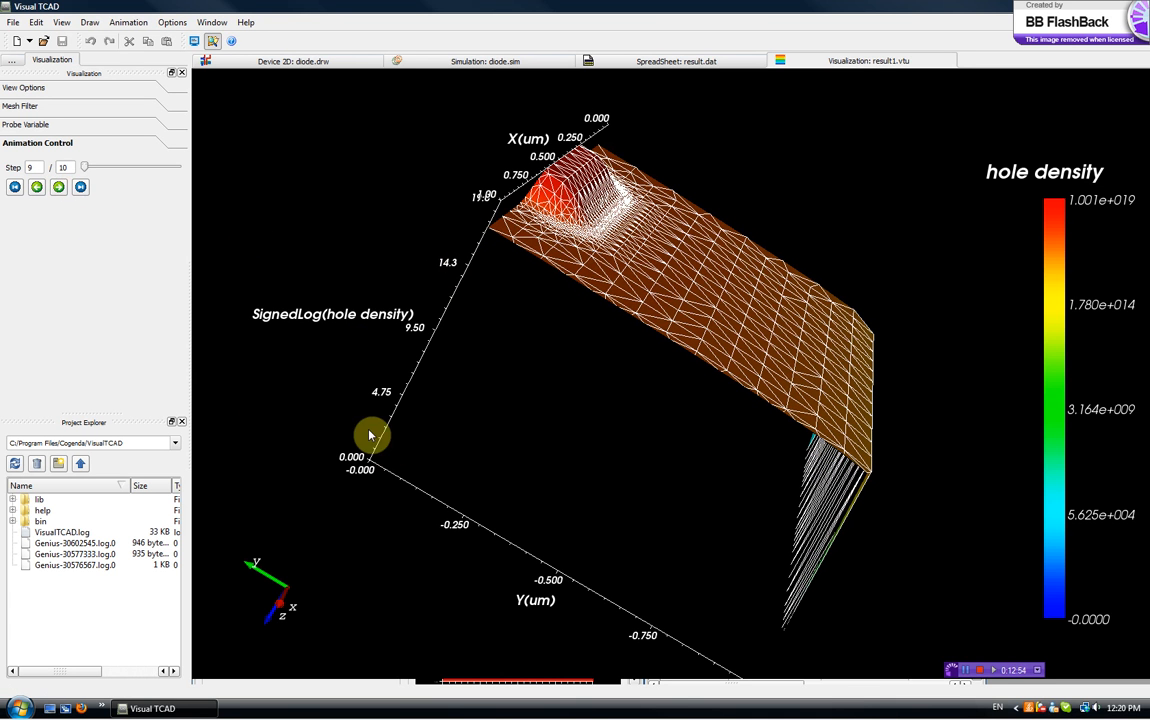
pyautogui.moveTo(210, 304)
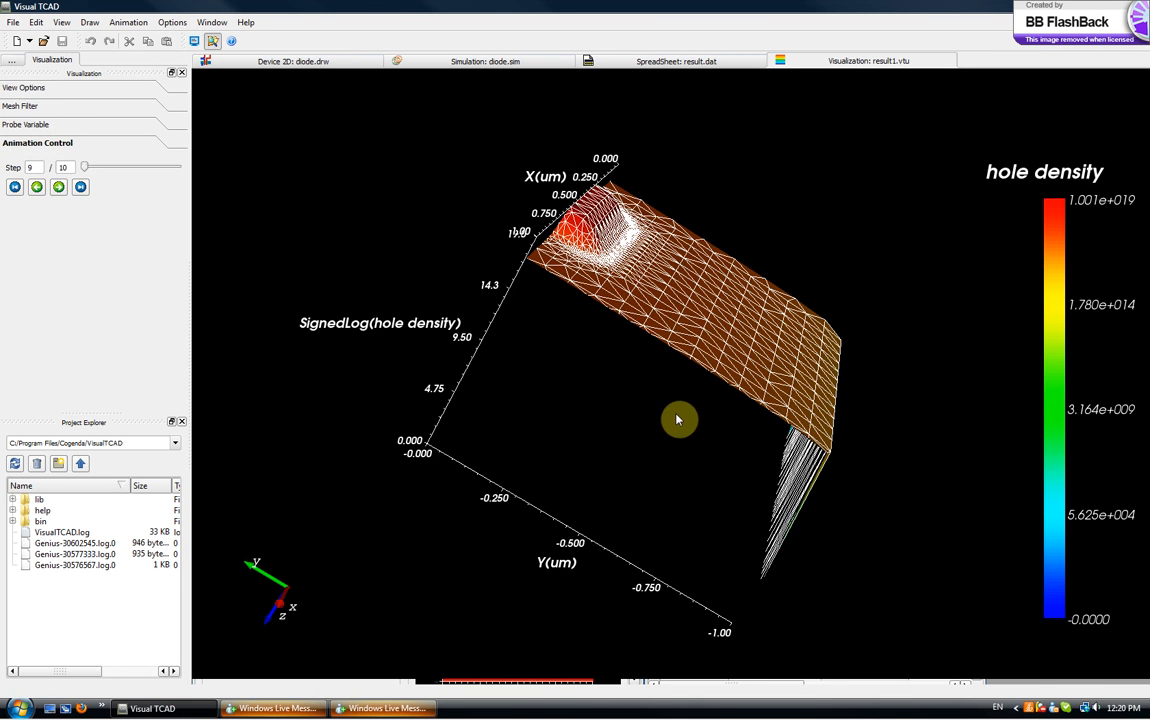
pyautogui.moveTo(678, 420); pyautogui.dragTo(578, 408)
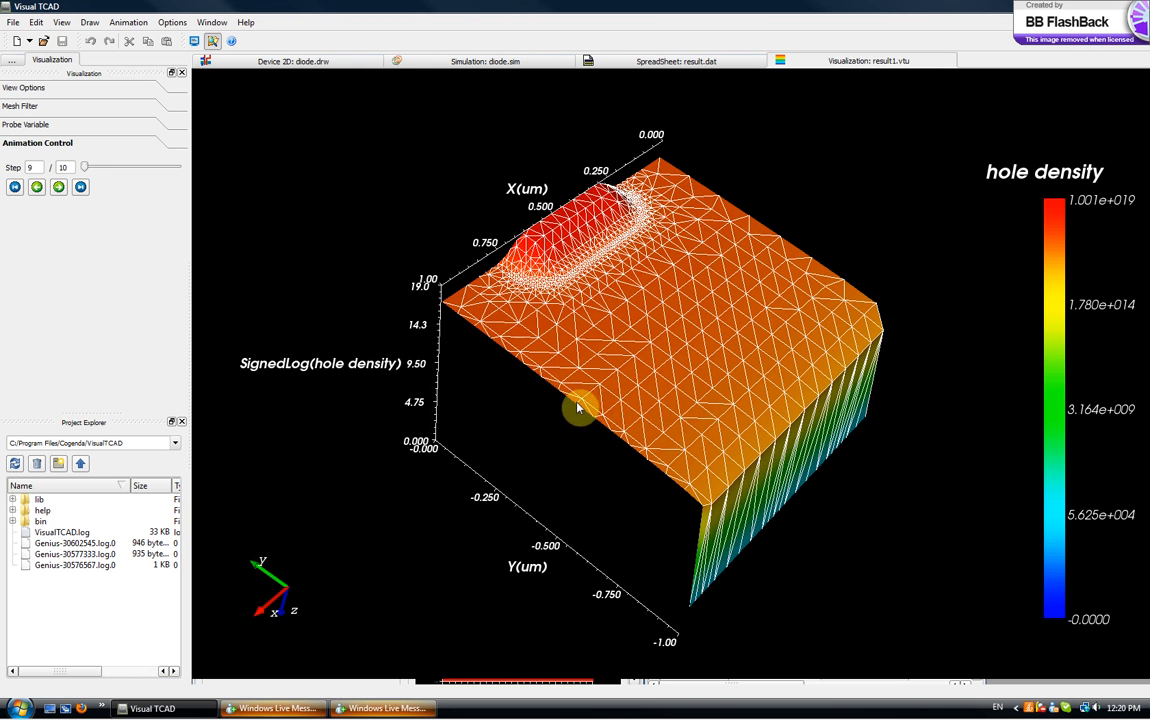